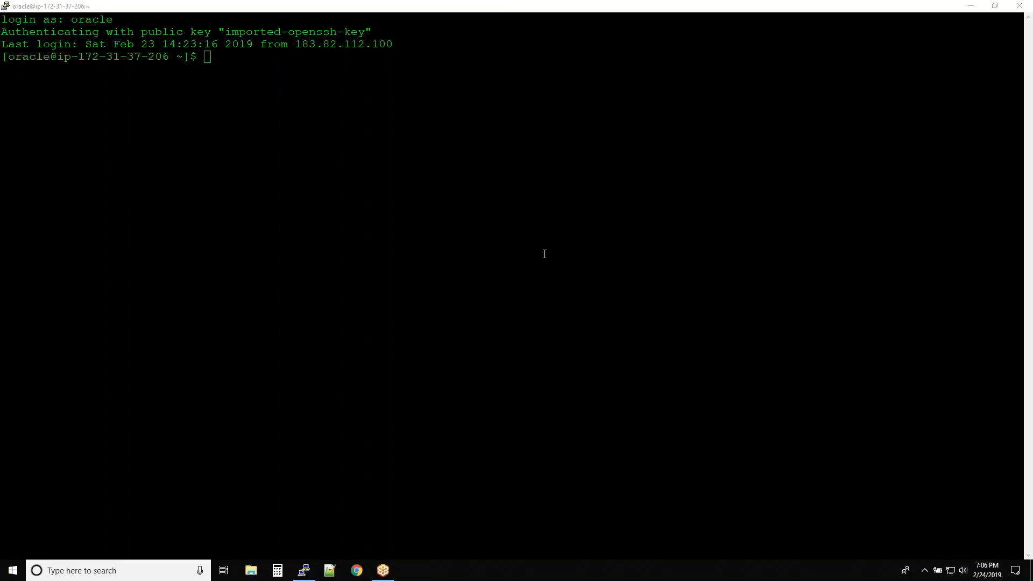
mouse_move(1018, 28)
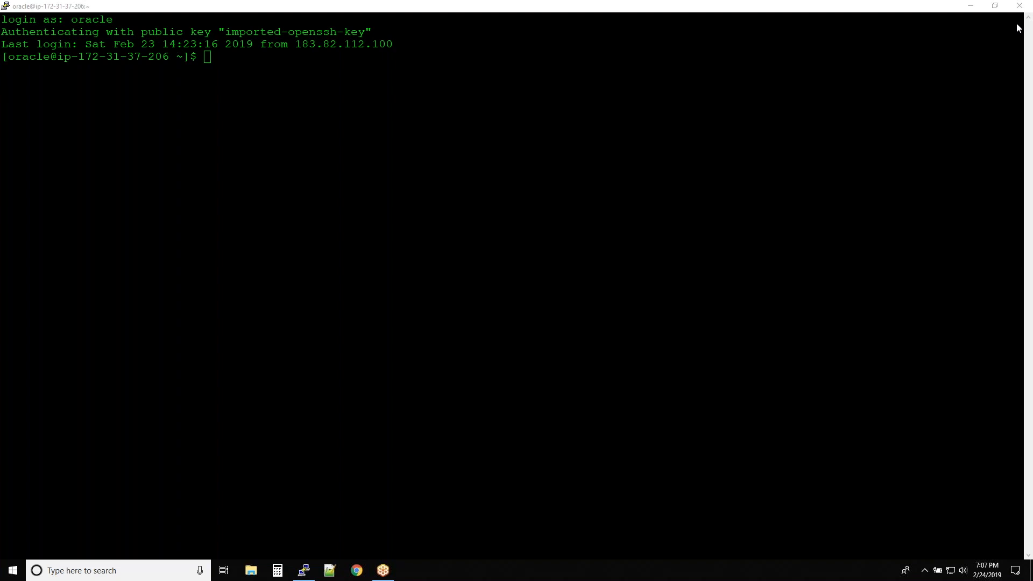
mouse_move(644, 160)
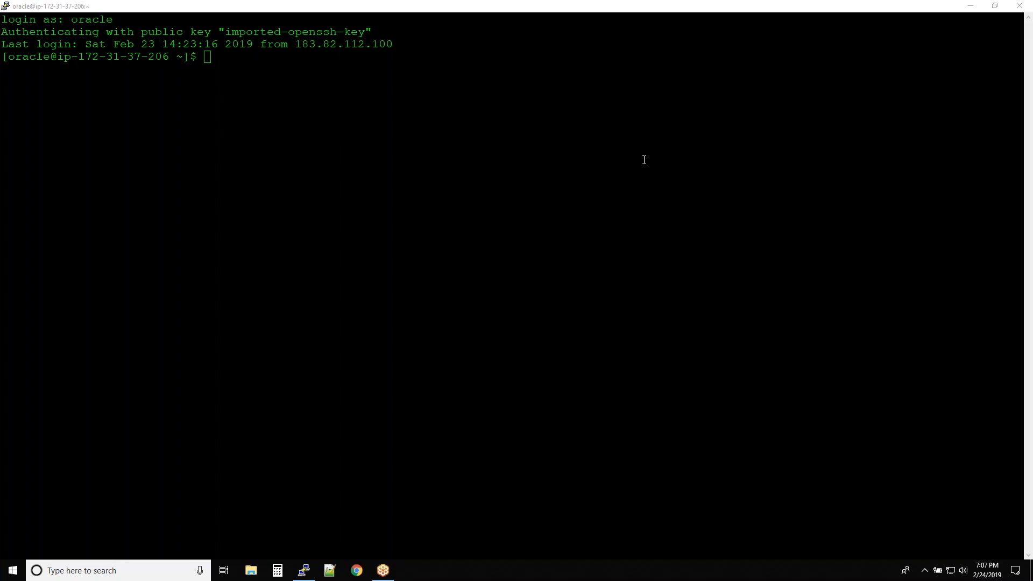
mouse_move(642, 176)
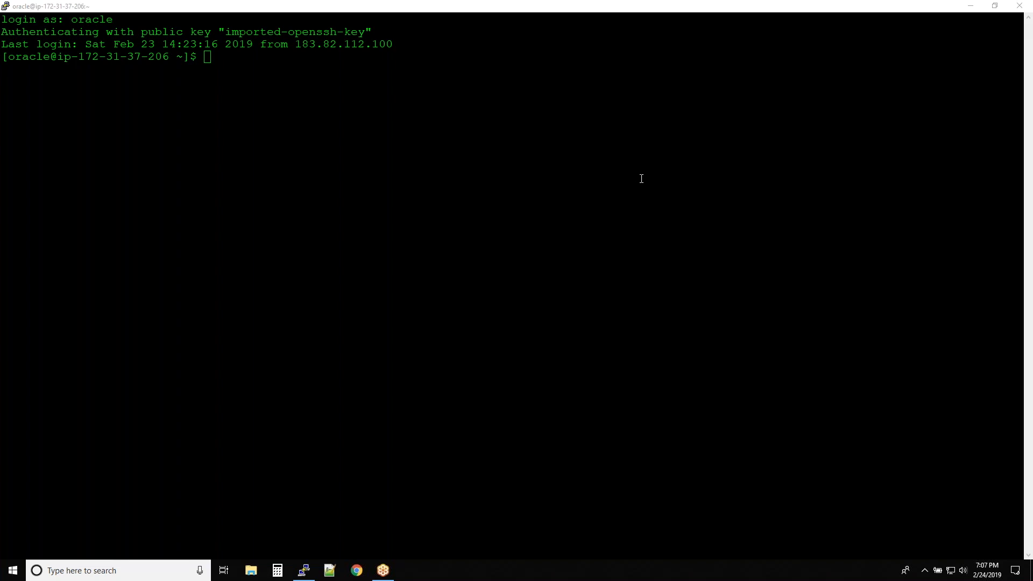
mouse_move(911, 101)
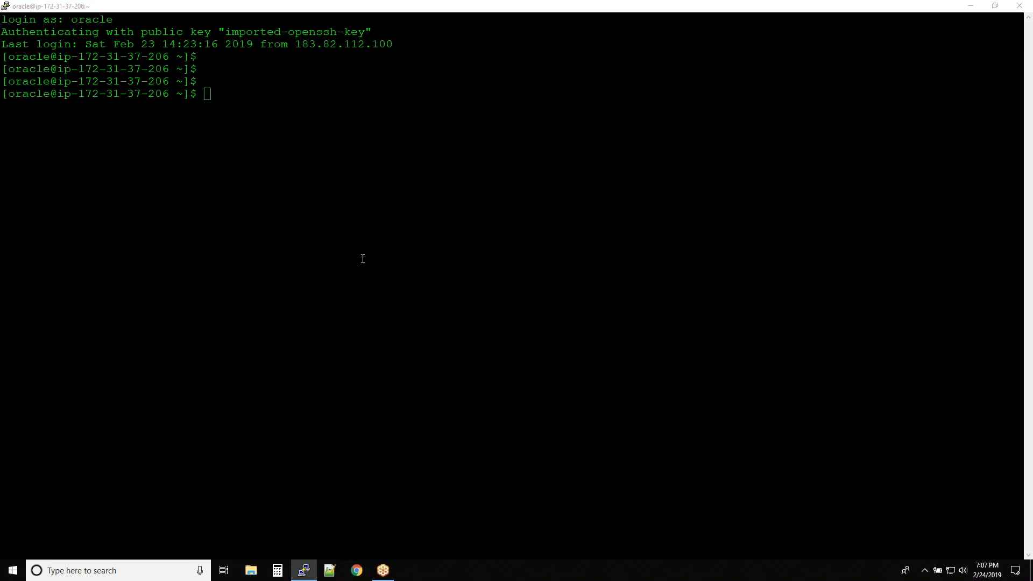
Switch from the oracle PuTTY session over to the web browser.
left_click(355, 571)
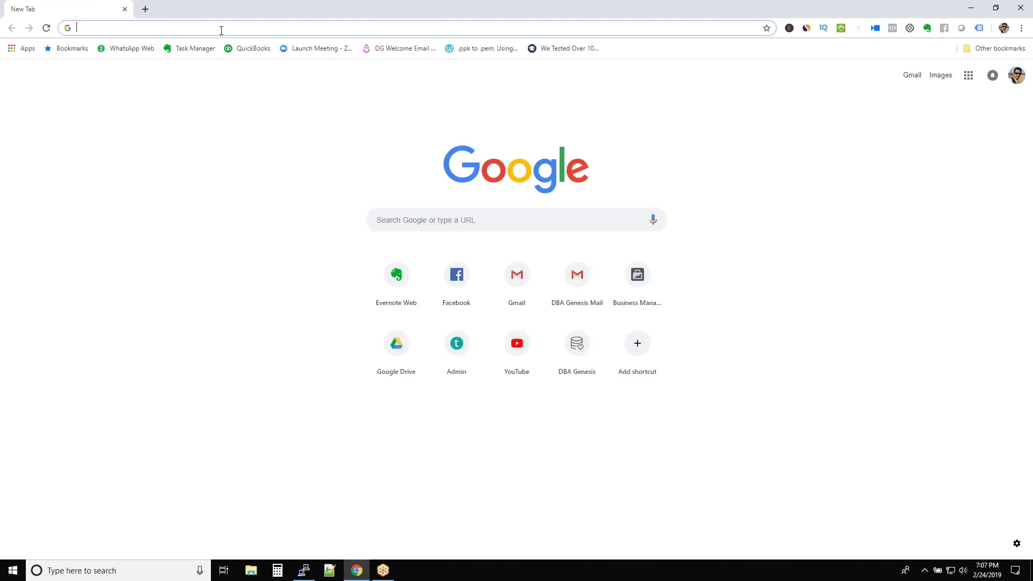
Go to support.dbagenesis.com and search the site for 'dbca'.
type("support.dbagenesis.com")
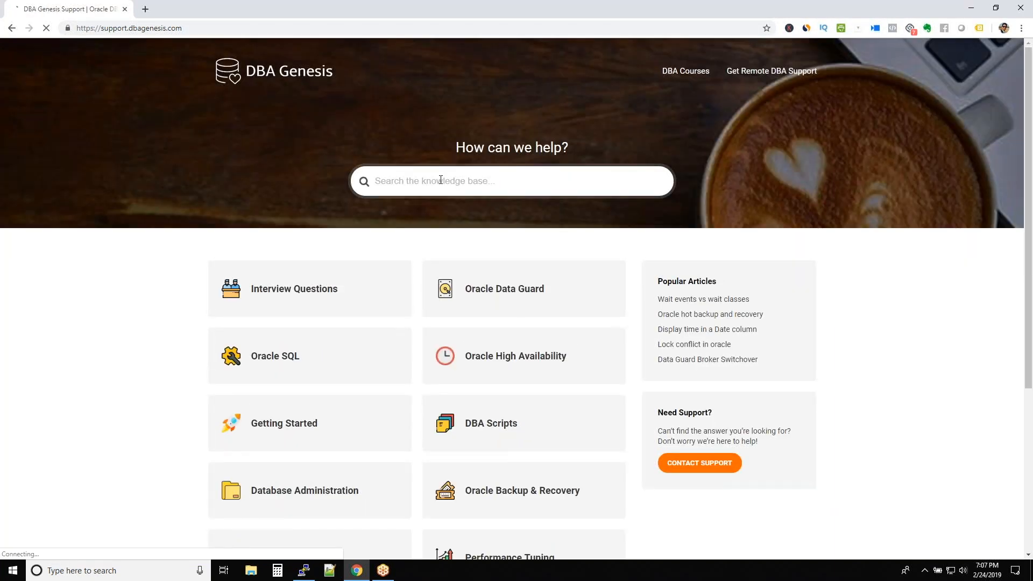
type("dbca")
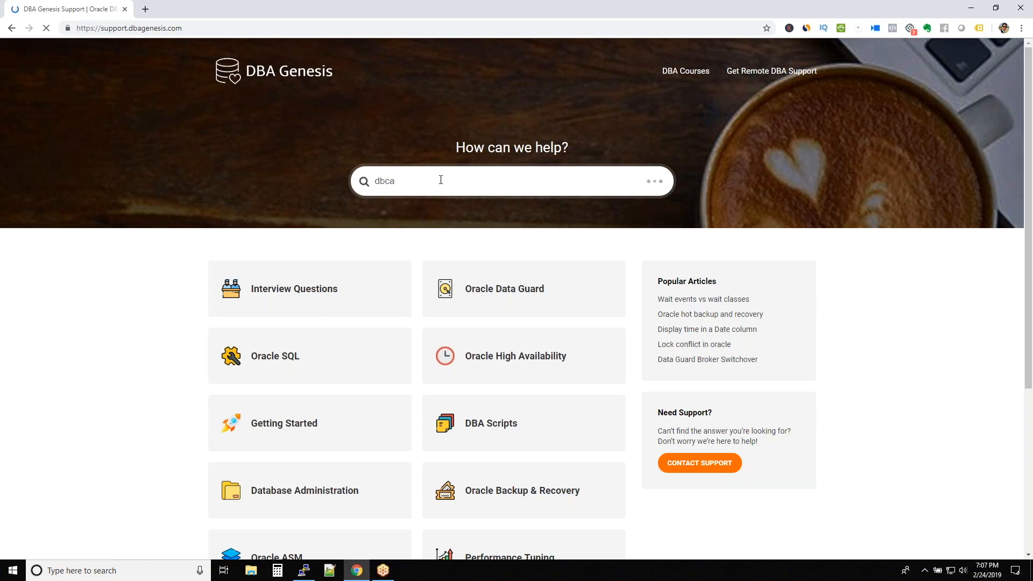
type("a")
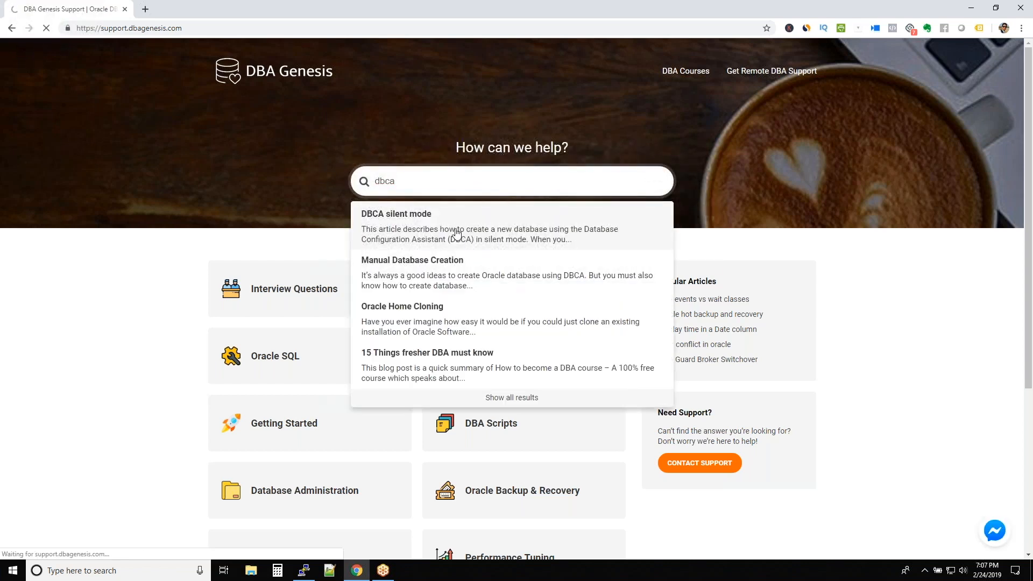
Open the 'DBCA silent mode' article at its 12c silent mode database creation section.
left_click(396, 213)
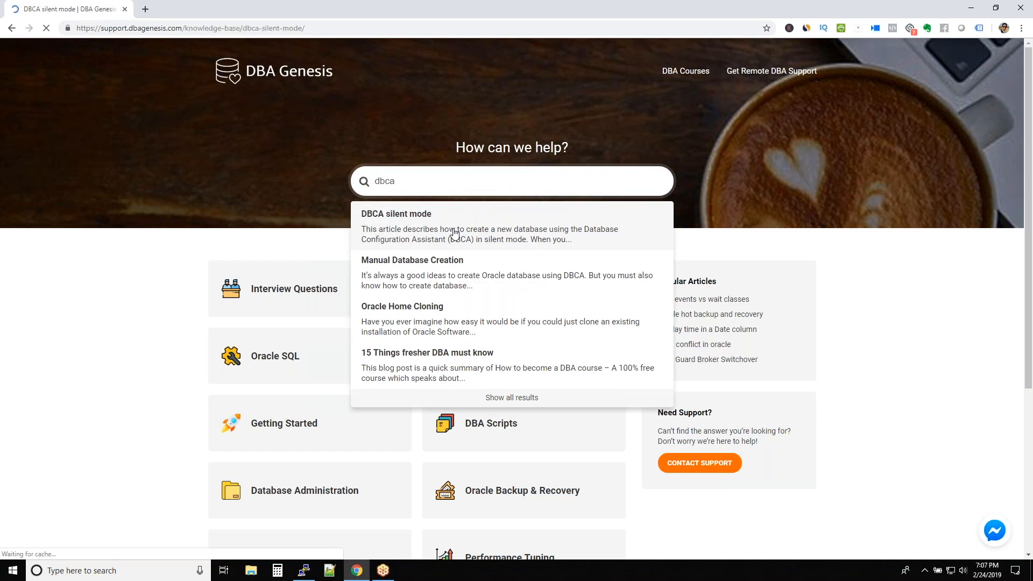
left_click(396, 214)
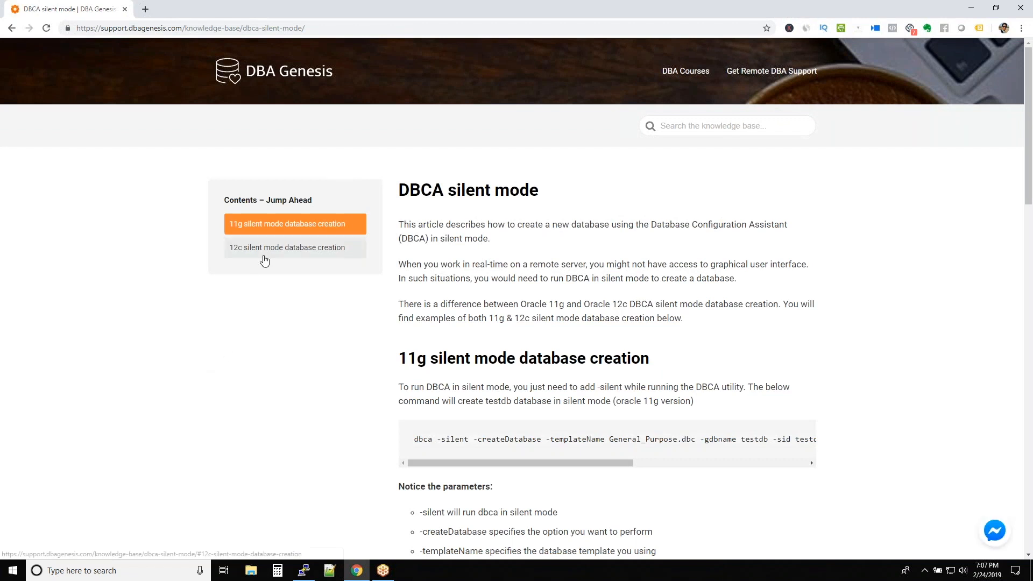
left_click(287, 247)
type("no")
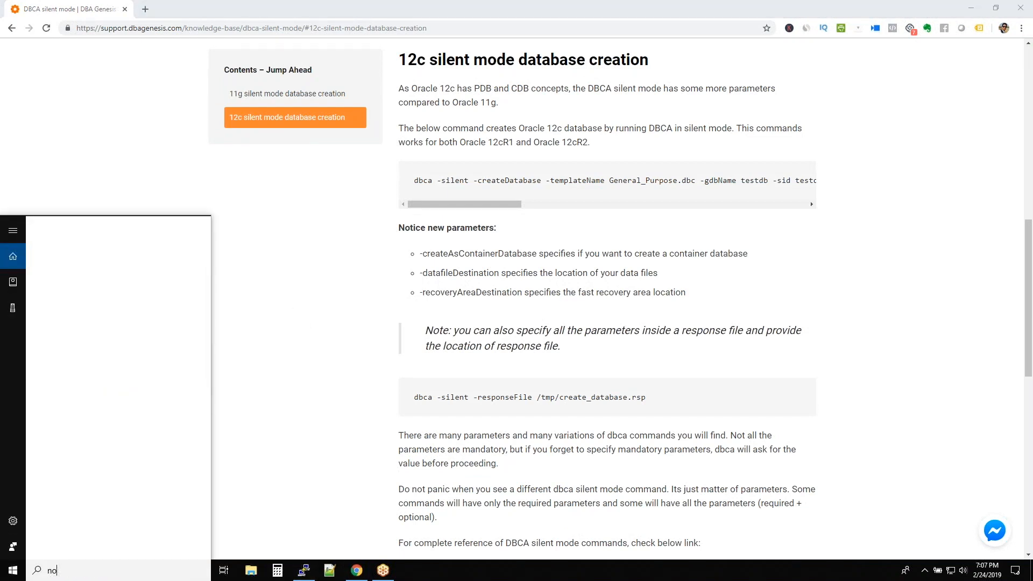
Copy the 12c dbca silent createDatabase command for testdb into a blank Notepad note.
left_click(409, 570)
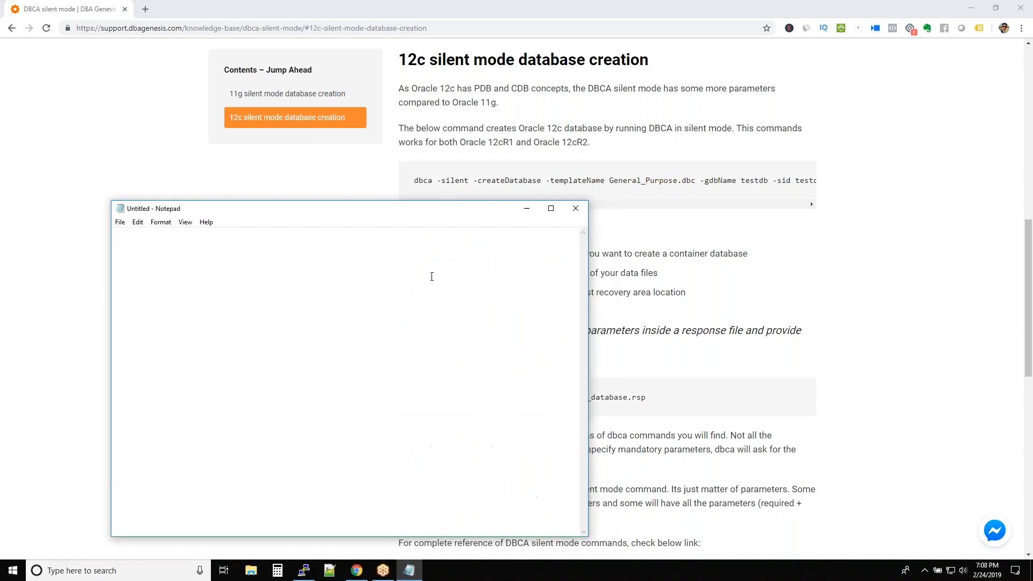
left_click(574, 207)
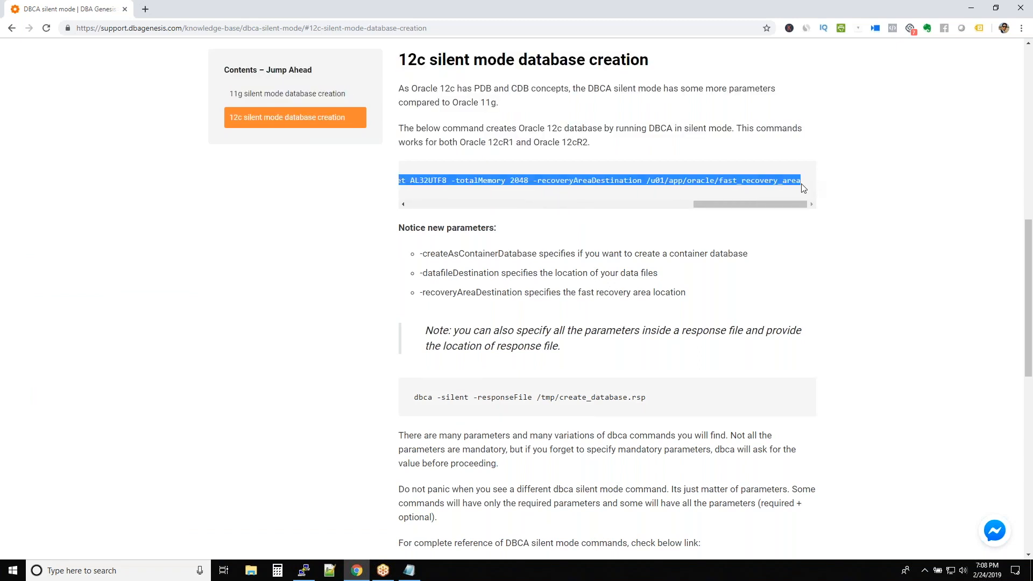
left_click(409, 570)
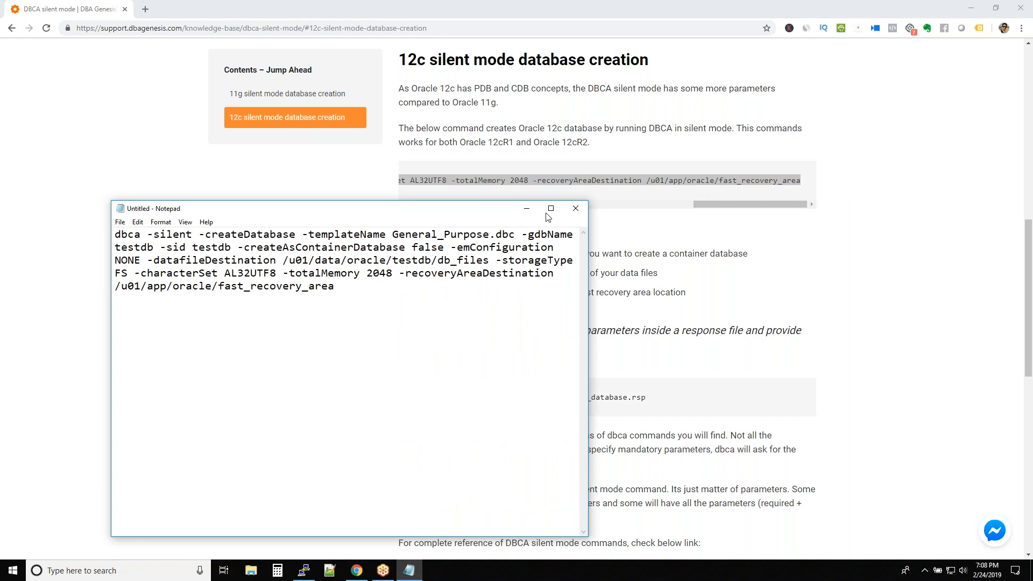
left_click(550, 208)
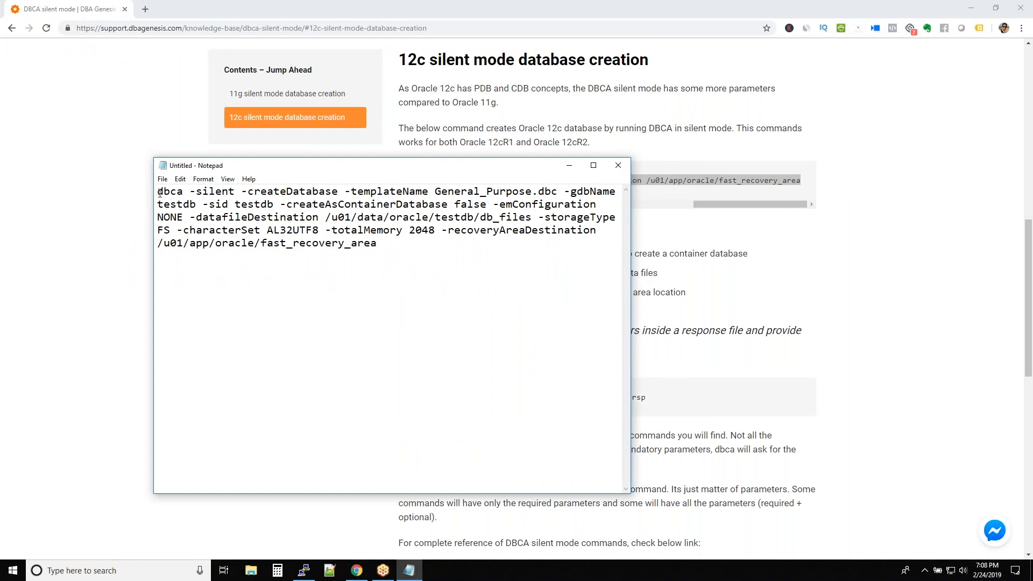
Review the dbca options: silent, createDatabase, General_Purpose.dbc, gdbName/SID testdb, createAsContainerDatabase, emConfiguration.
double_click(169, 191)
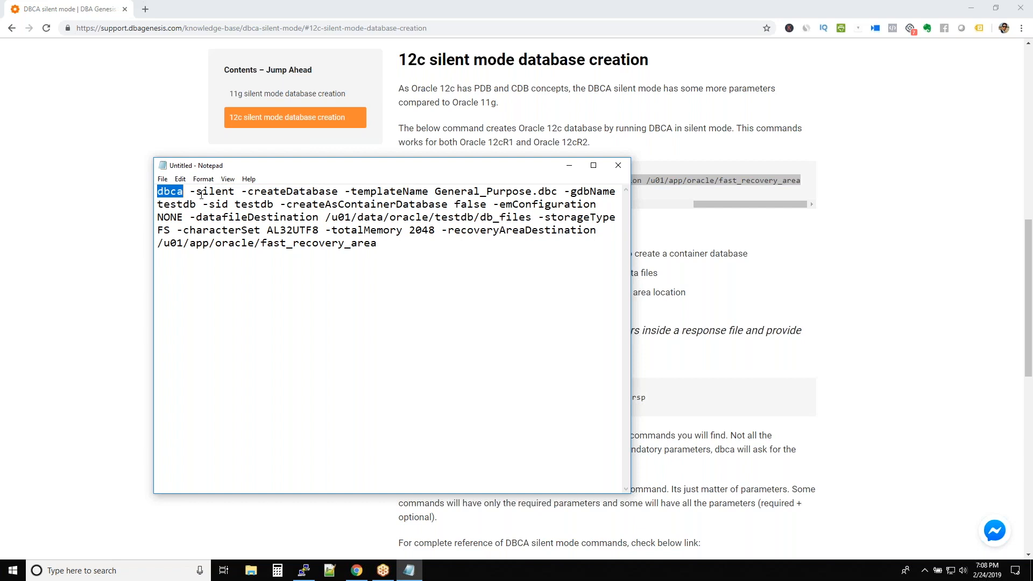
double_click(214, 192)
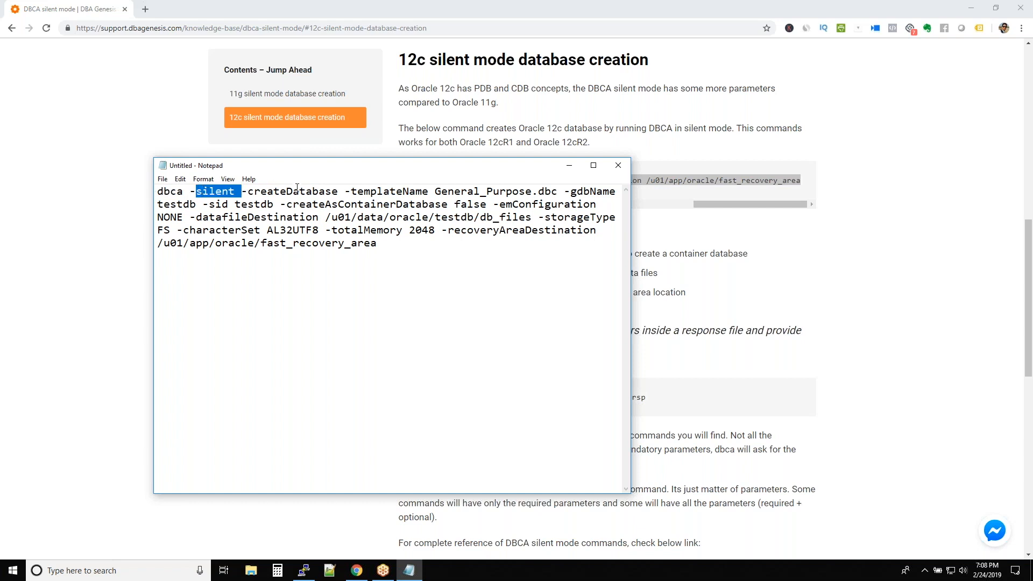
double_click(292, 192)
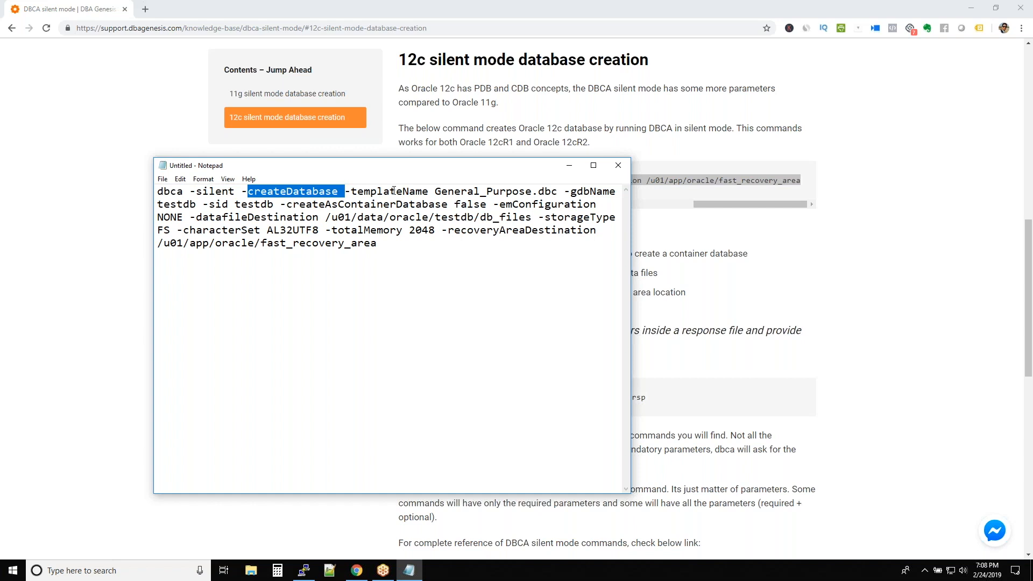
double_click(496, 191)
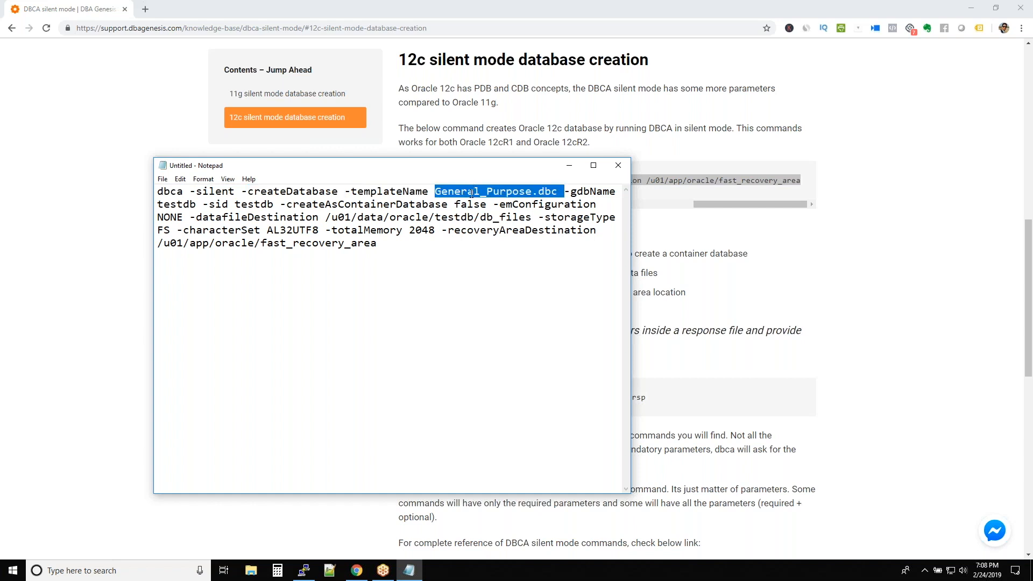
double_click(593, 192)
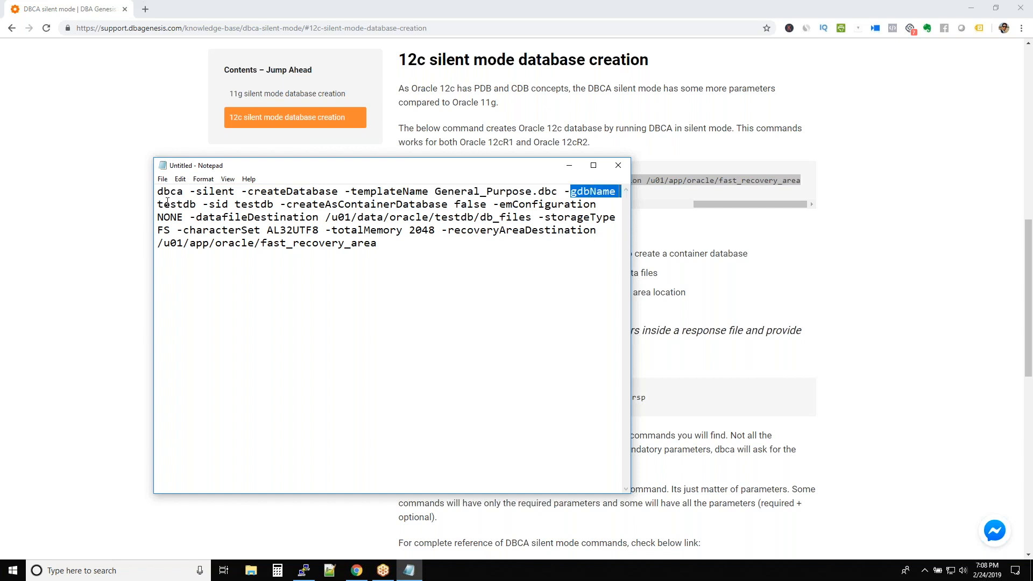
left_click(164, 203)
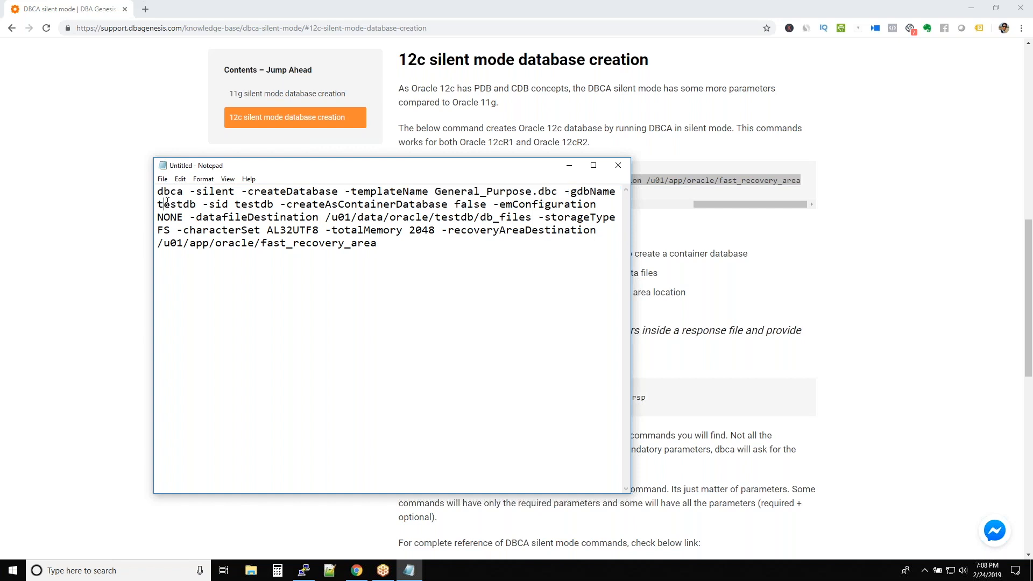
double_click(178, 204)
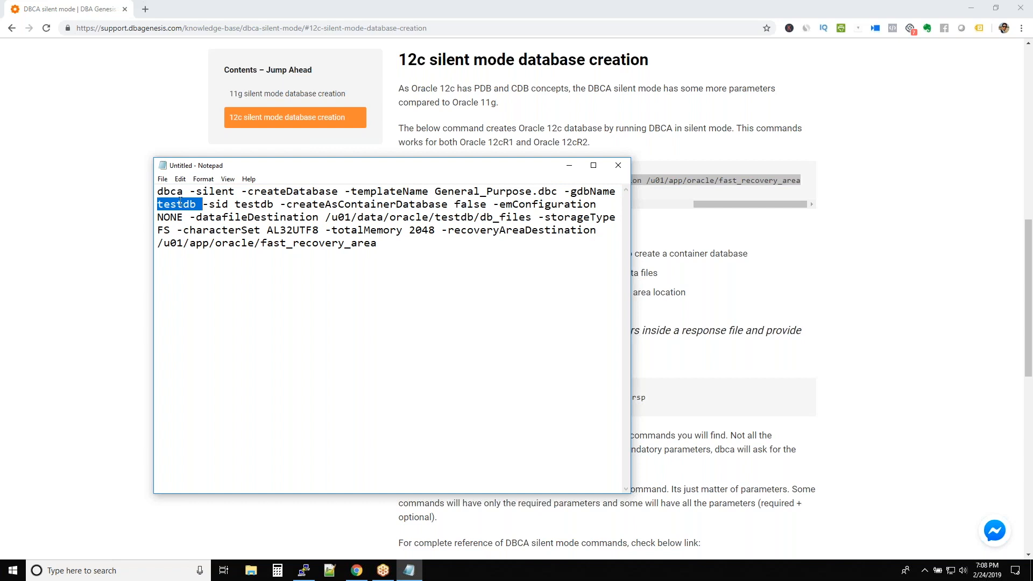
double_click(256, 203)
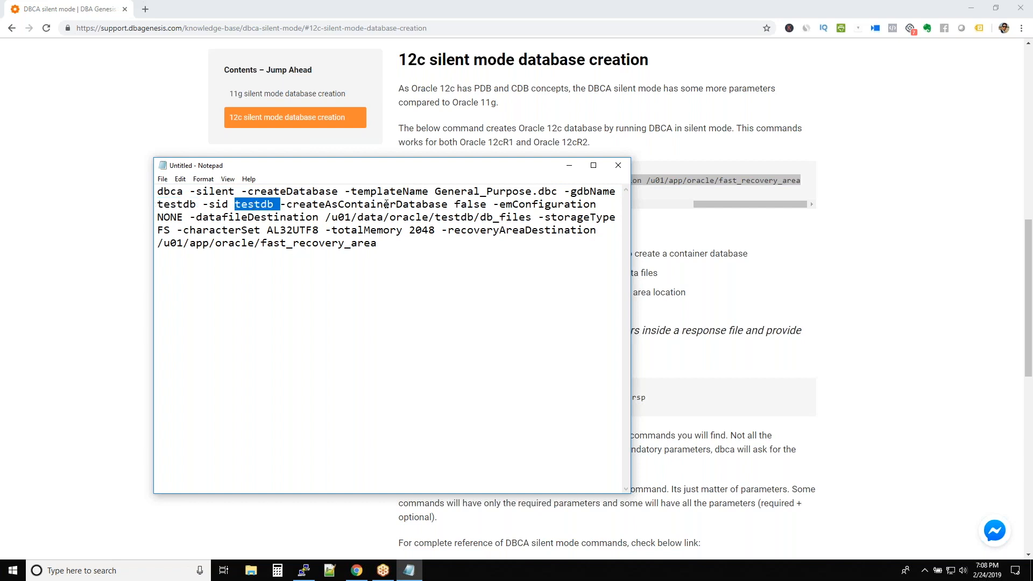
double_click(368, 203)
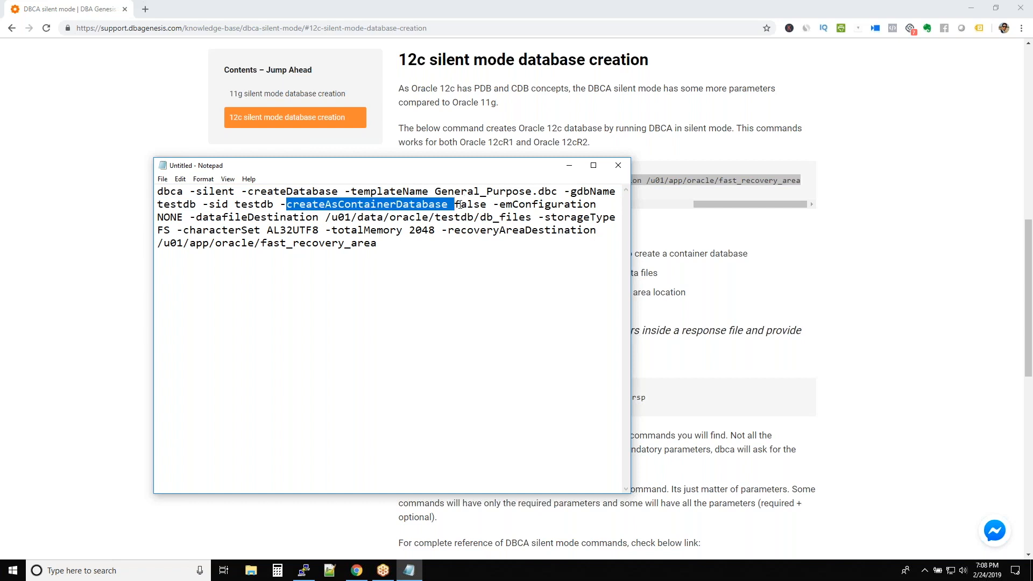
double_click(548, 203)
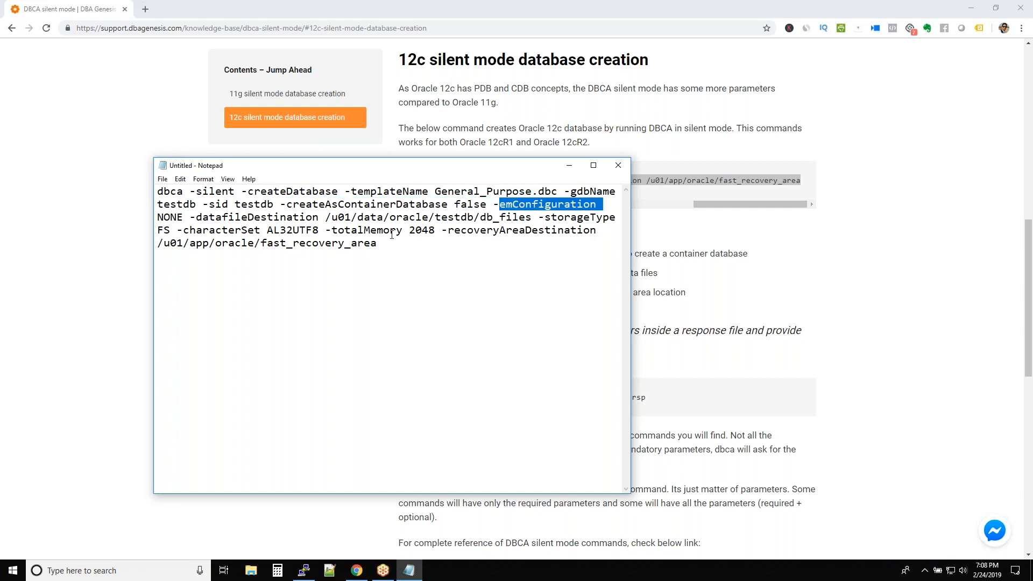
Review datafileDestination /u01/data/oracle/testdb/db_files, storageType, characterSet AL32UTF8 and totalMemory.
double_click(257, 216)
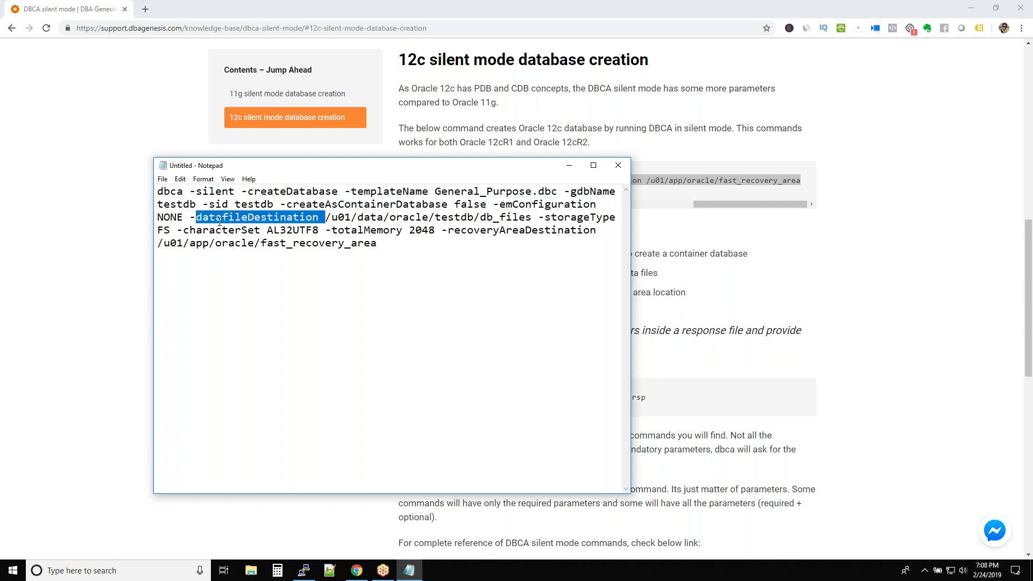
left_click(356, 217)
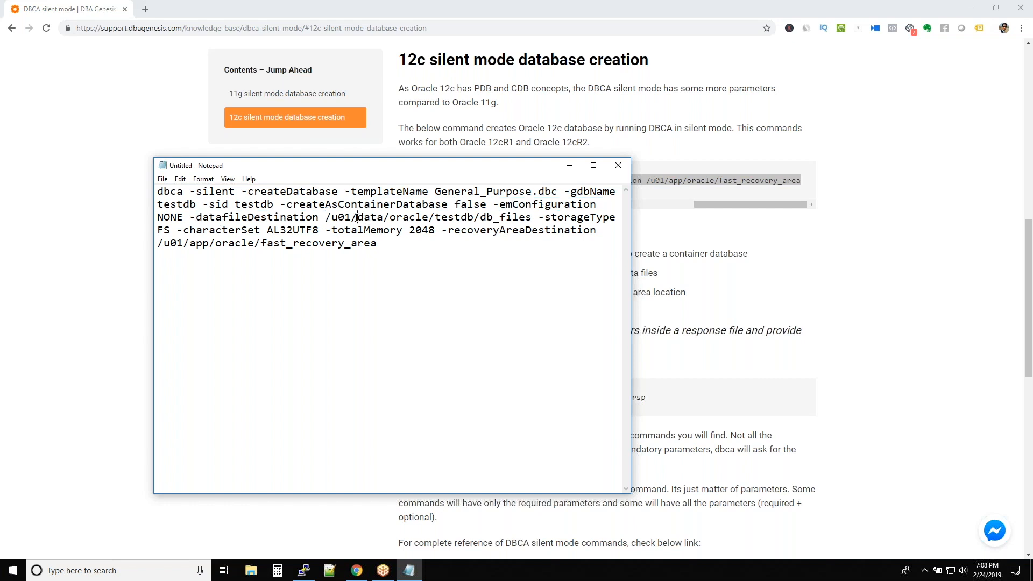
left_click_drag(359, 217, 522, 217)
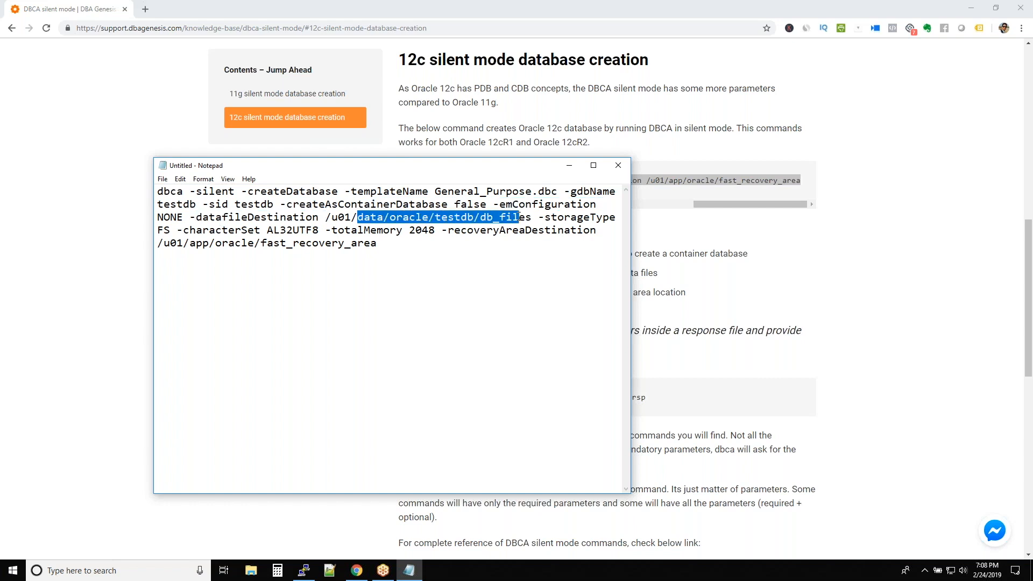
left_click(531, 217)
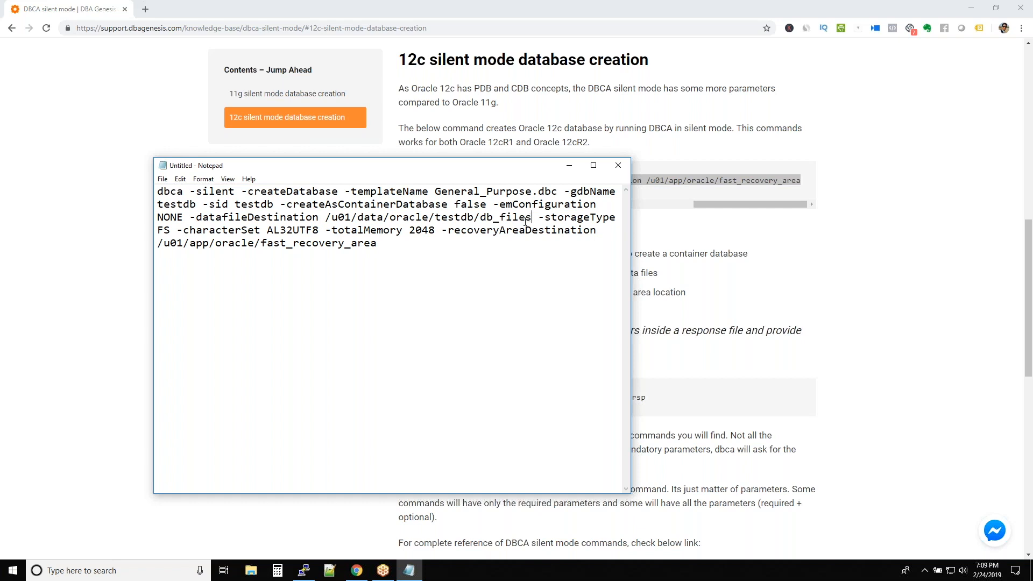
double_click(580, 217)
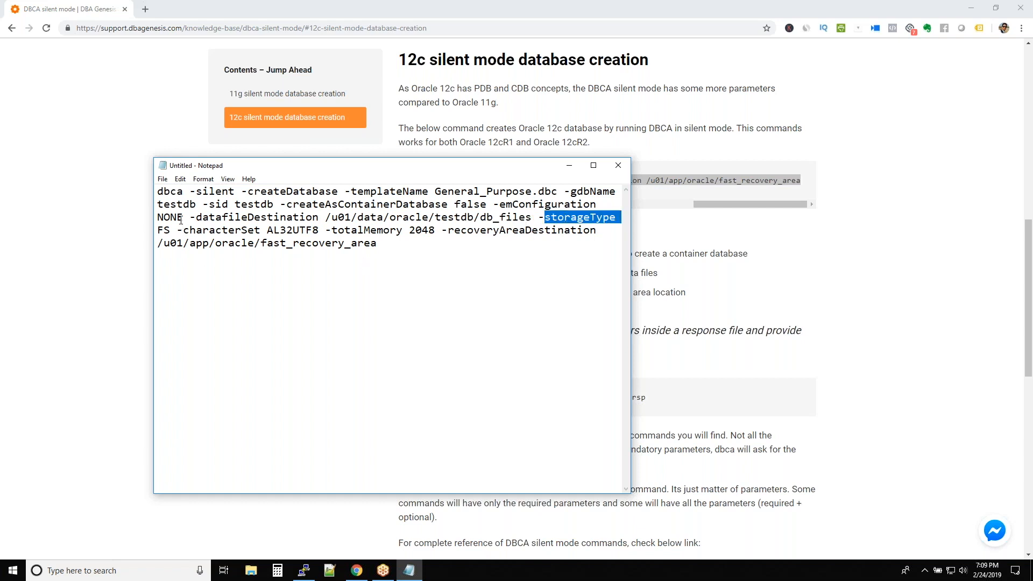
double_click(222, 231)
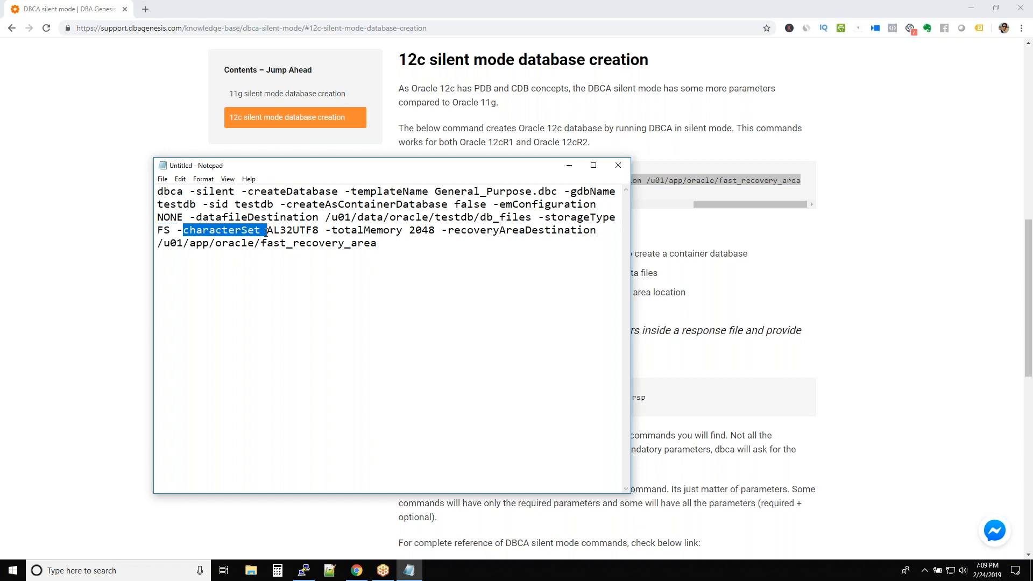
double_click(294, 231)
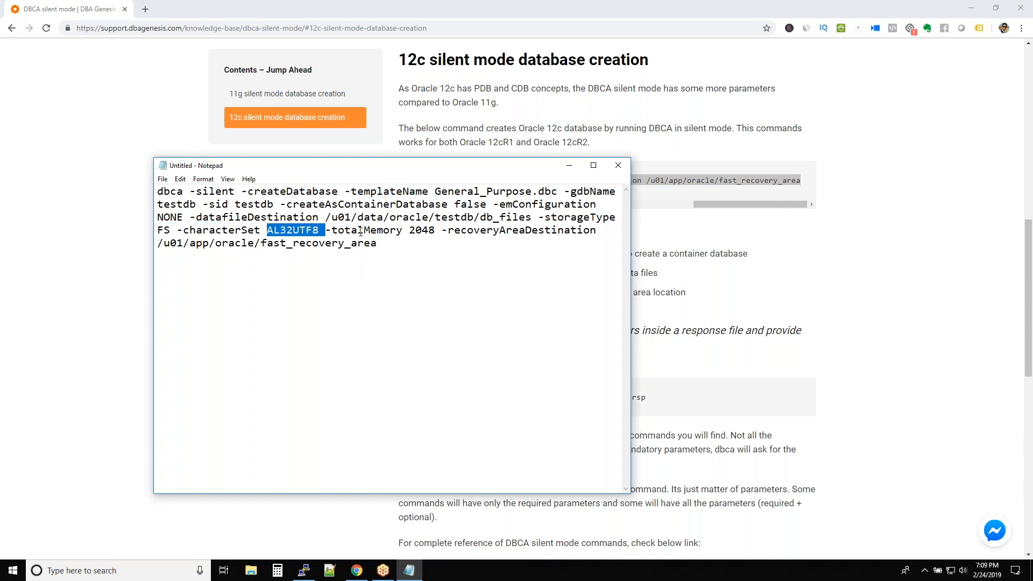
double_click(368, 231)
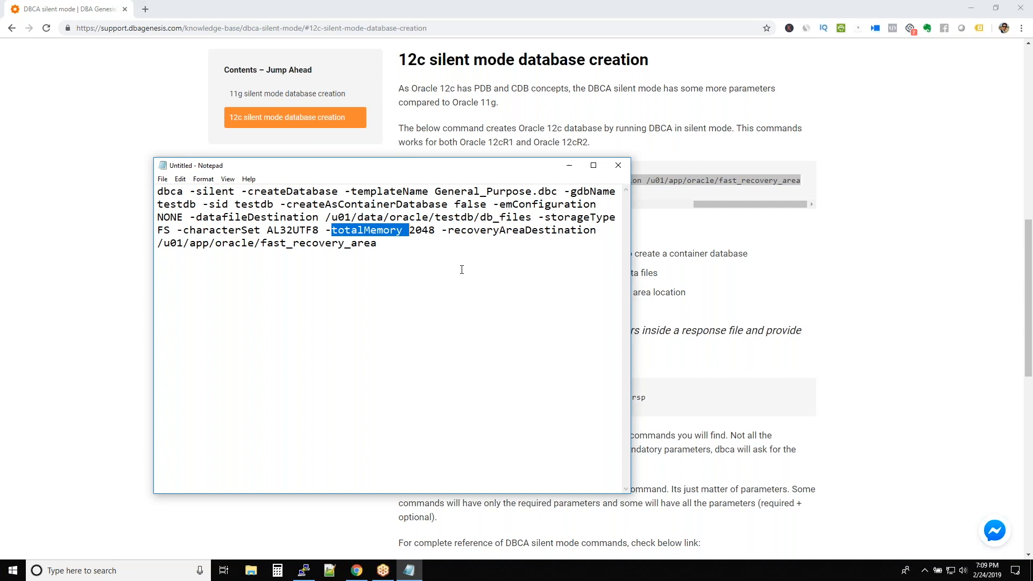
mouse_move(448, 254)
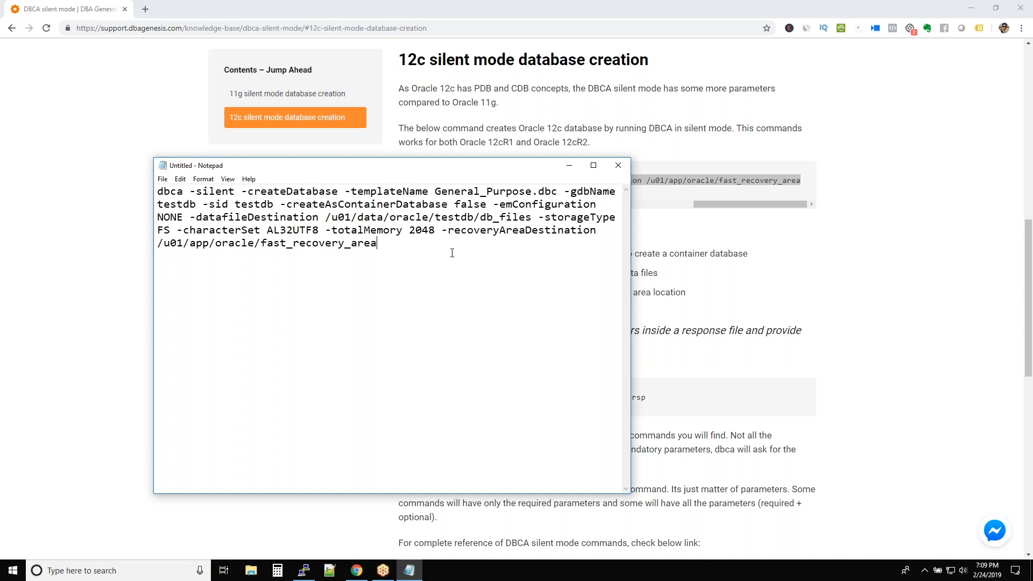
mouse_move(504, 234)
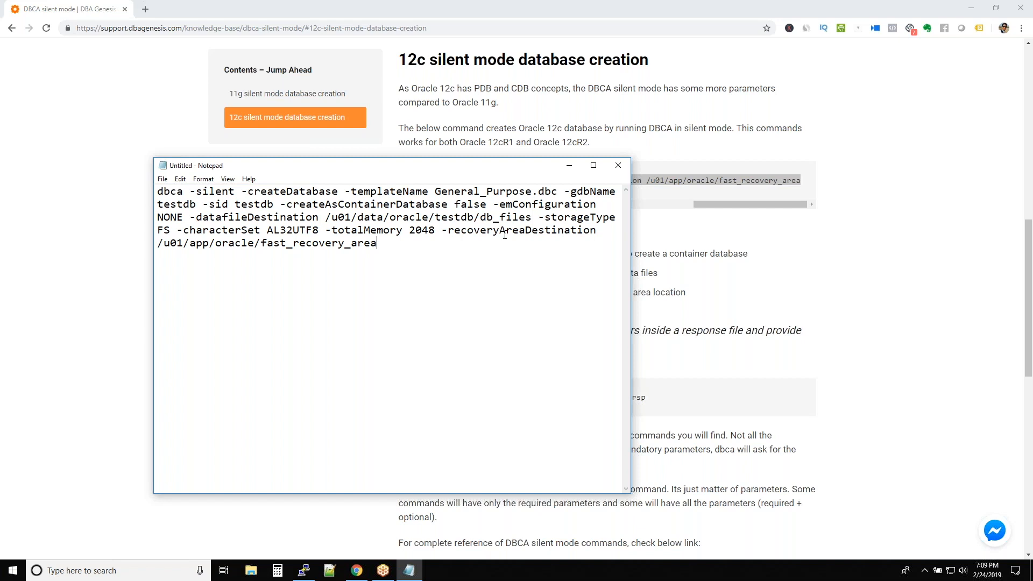
Review the recovery area destination path, then select the entire dbca command.
double_click(523, 230)
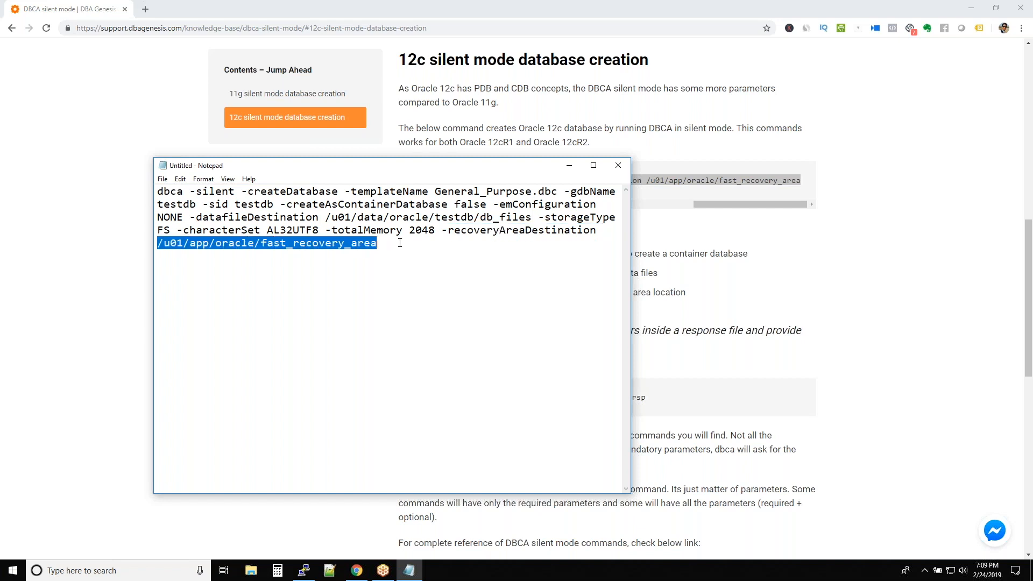
left_click(378, 242)
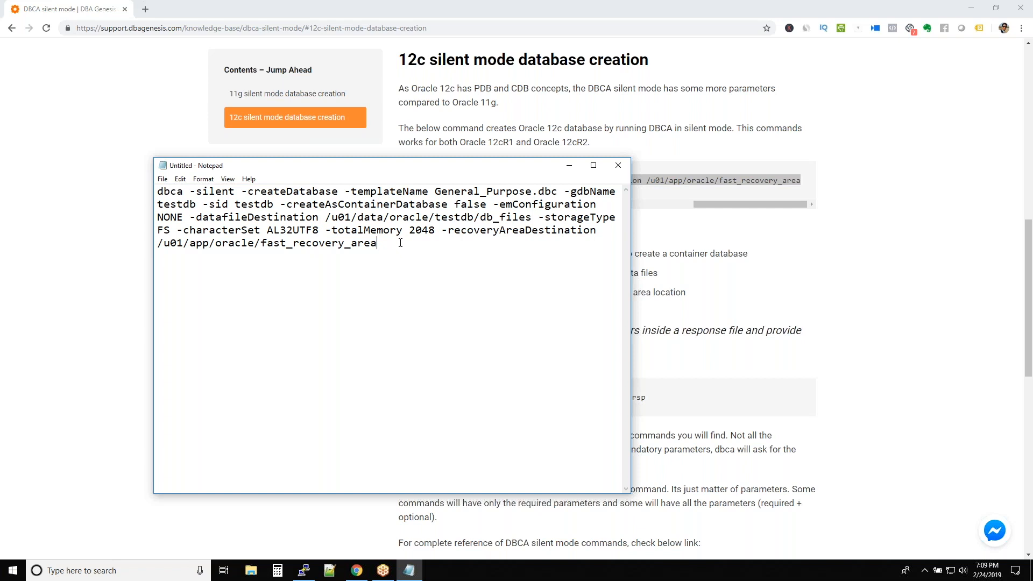
key("ctrl+a")
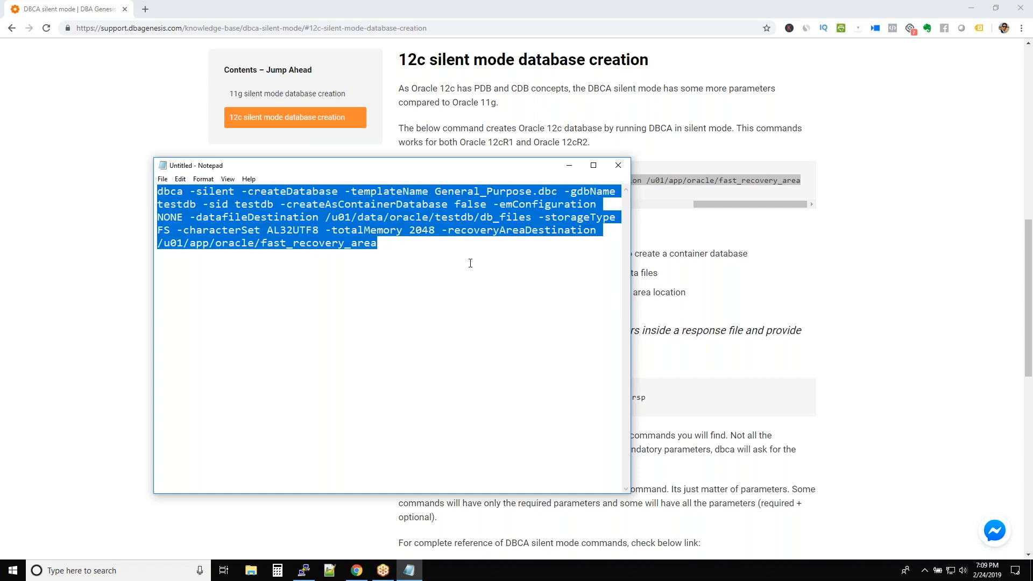
In the PuTTY session run ps -ef|grep pmon, showing no database instance running.
left_click(302, 570)
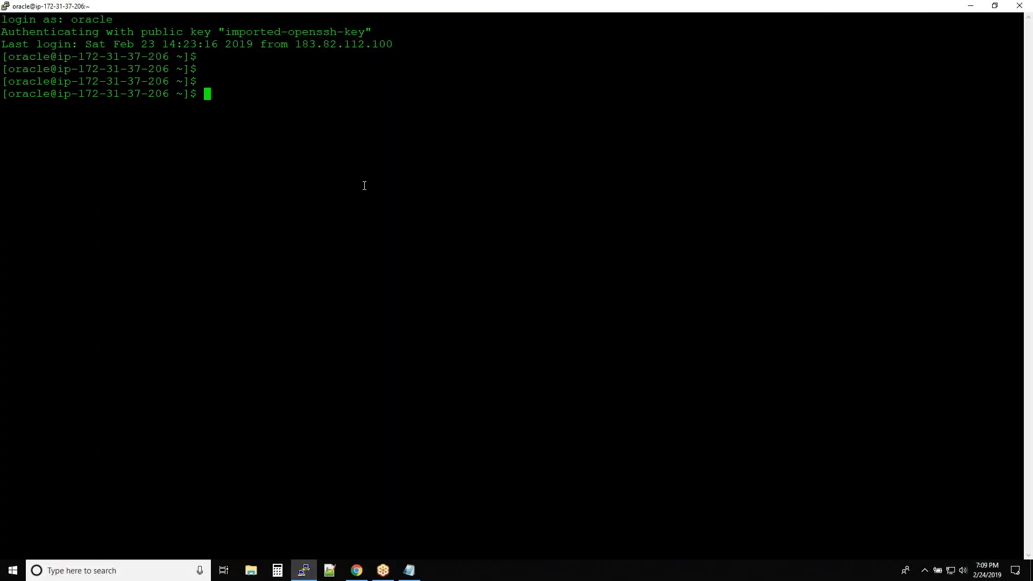
mouse_move(111, 149)
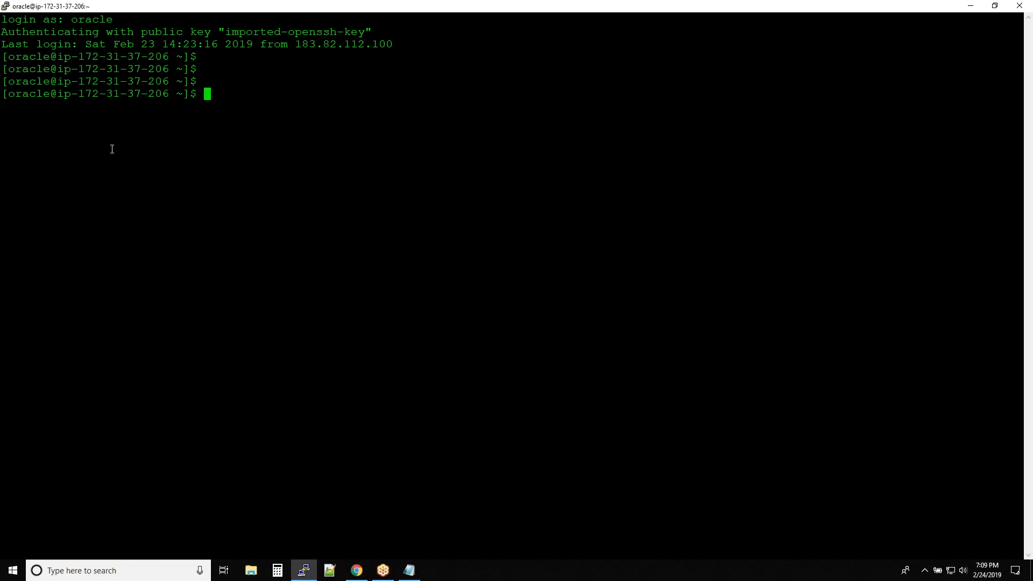
mouse_move(204, 156)
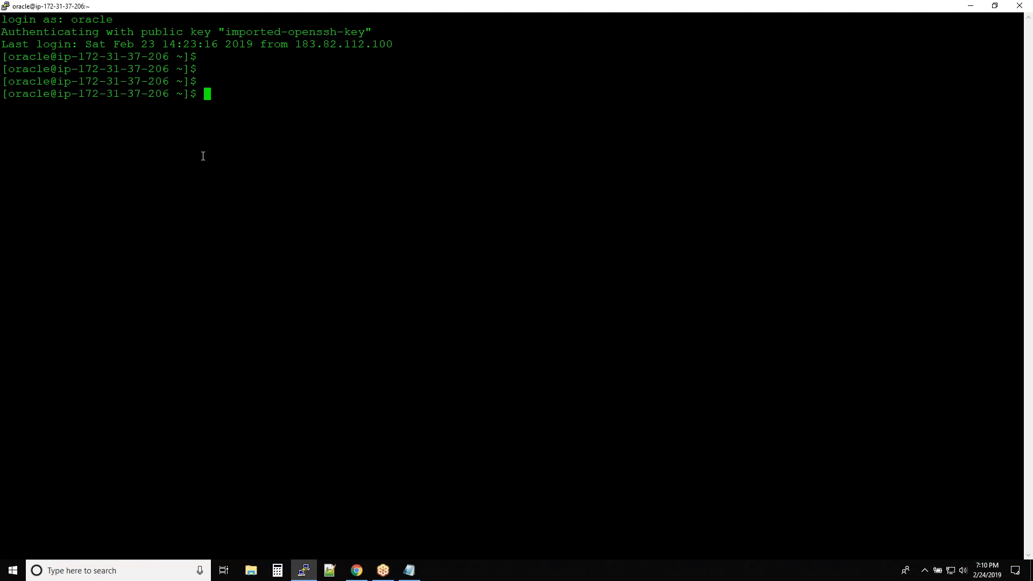
type("ps")
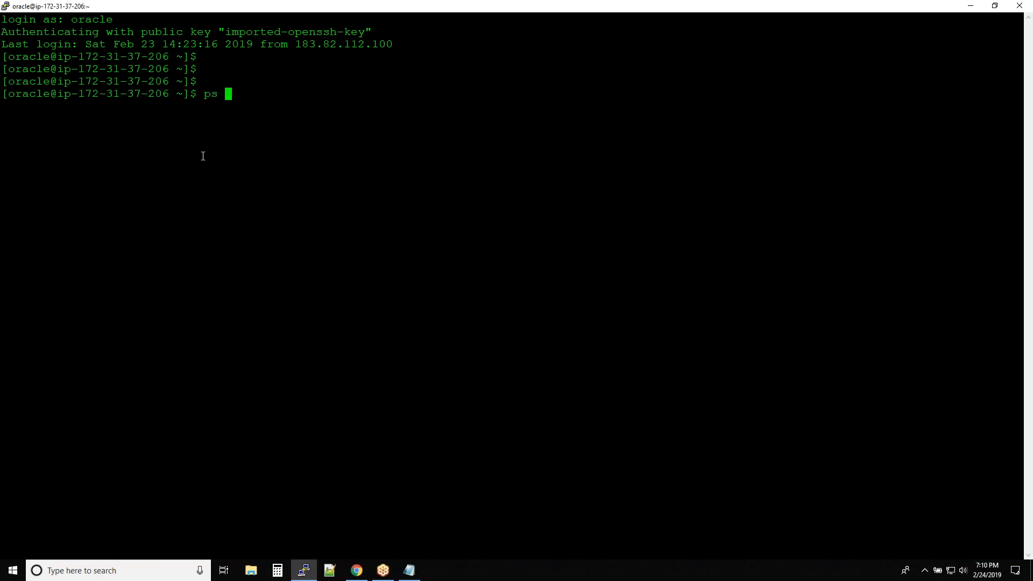
type("-ef|g")
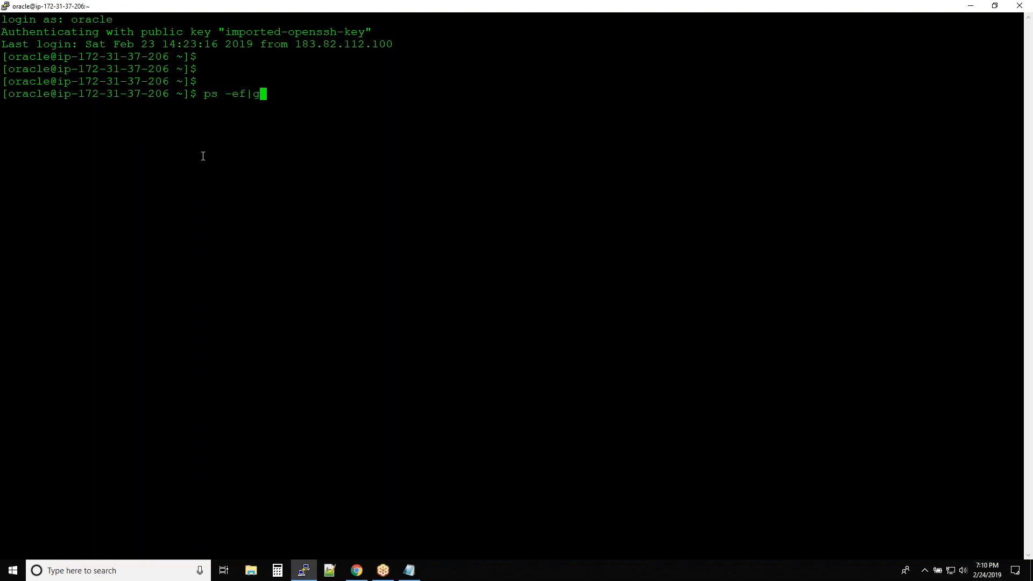
key("Return")
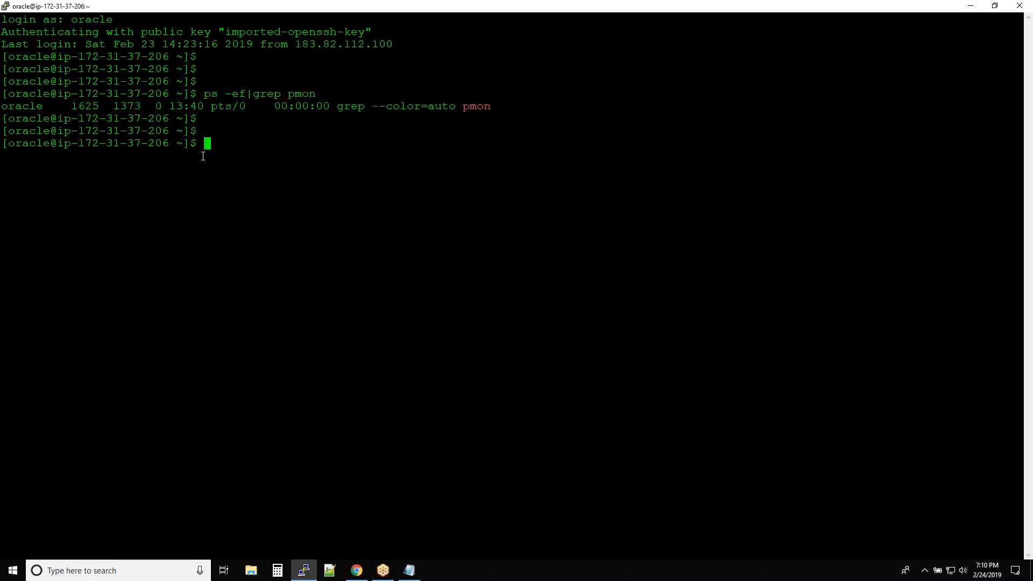
mouse_move(427, 140)
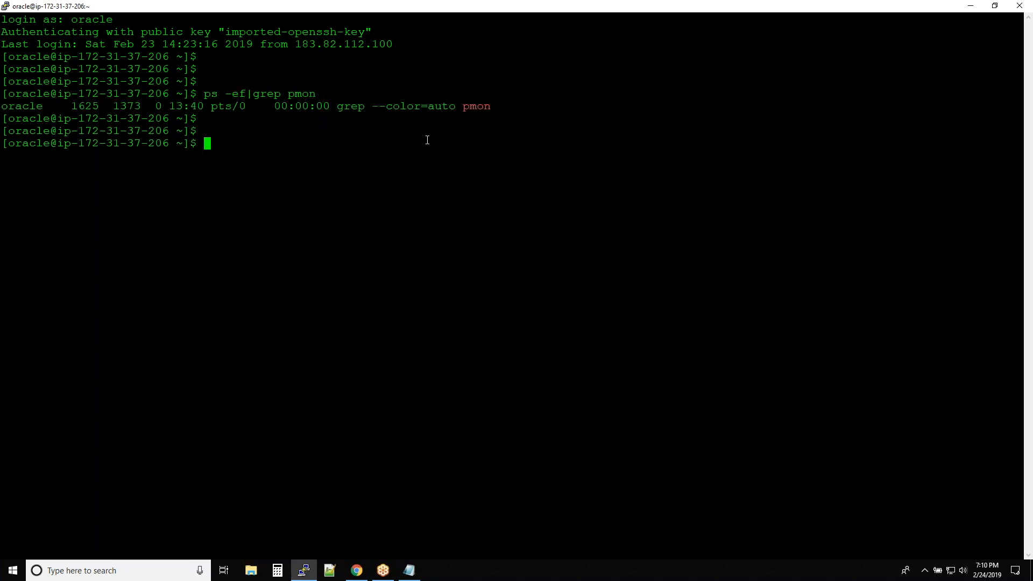
mouse_move(438, 187)
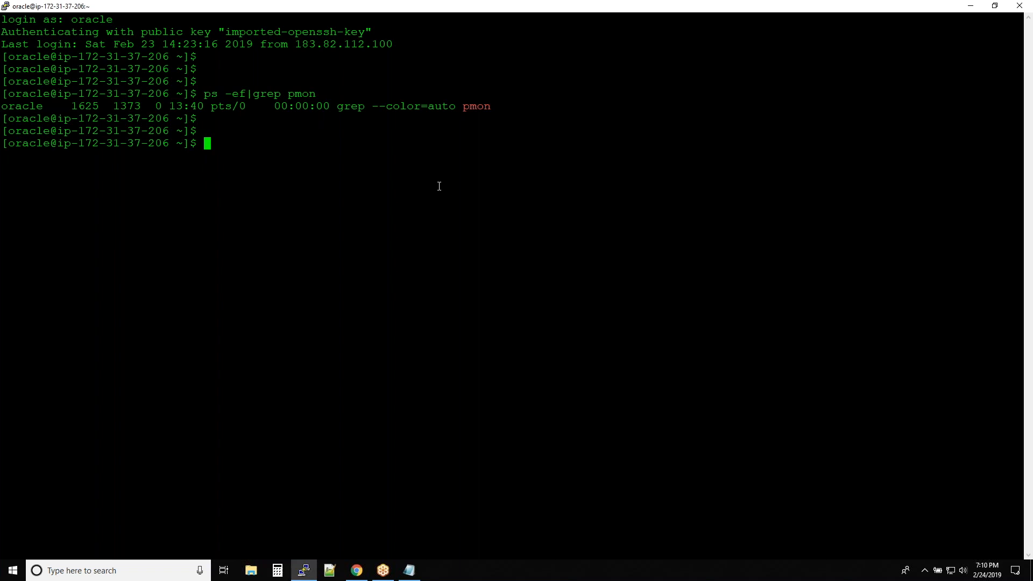
Run env|grep ORA, showing ORACLE_SID=prod with the 12.2.0 ORACLE_HOME.
type("e")
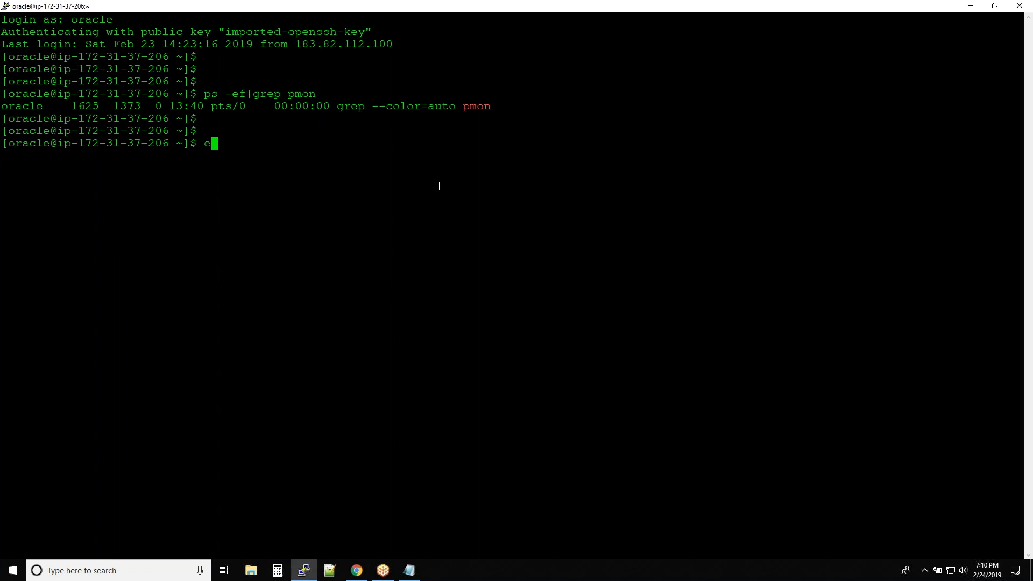
type("nv|grpe")
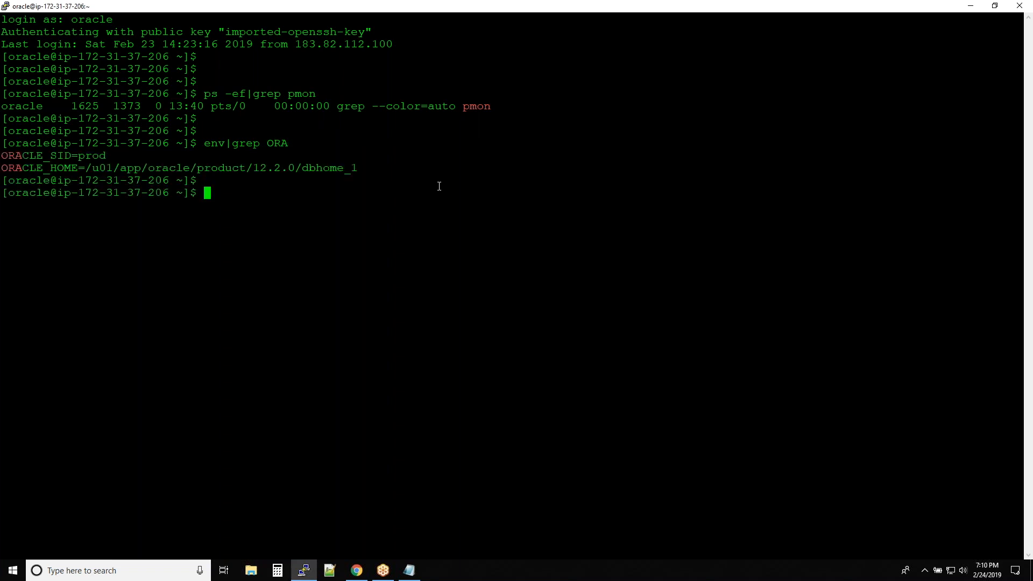
key("Return")
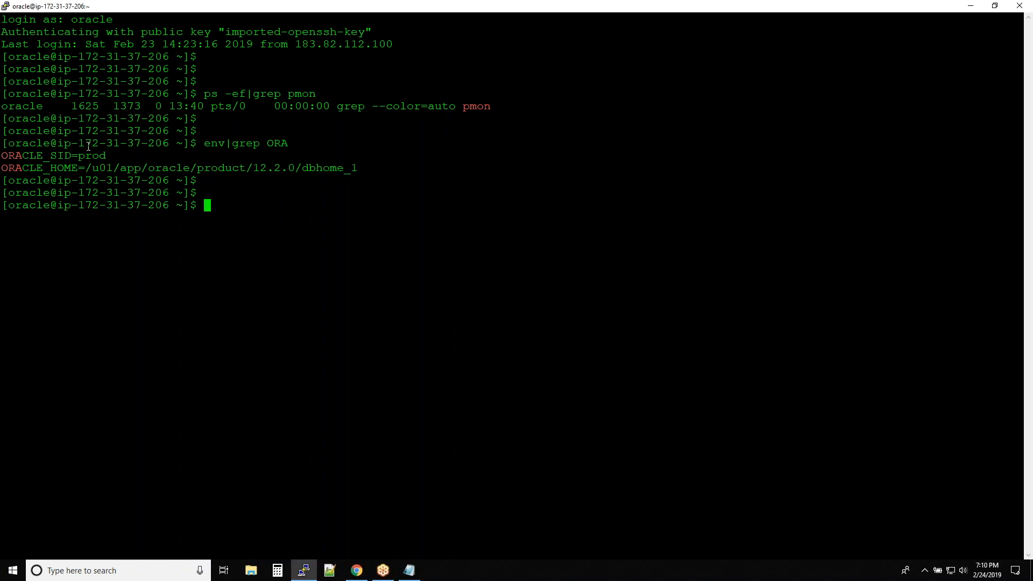
mouse_move(59, 172)
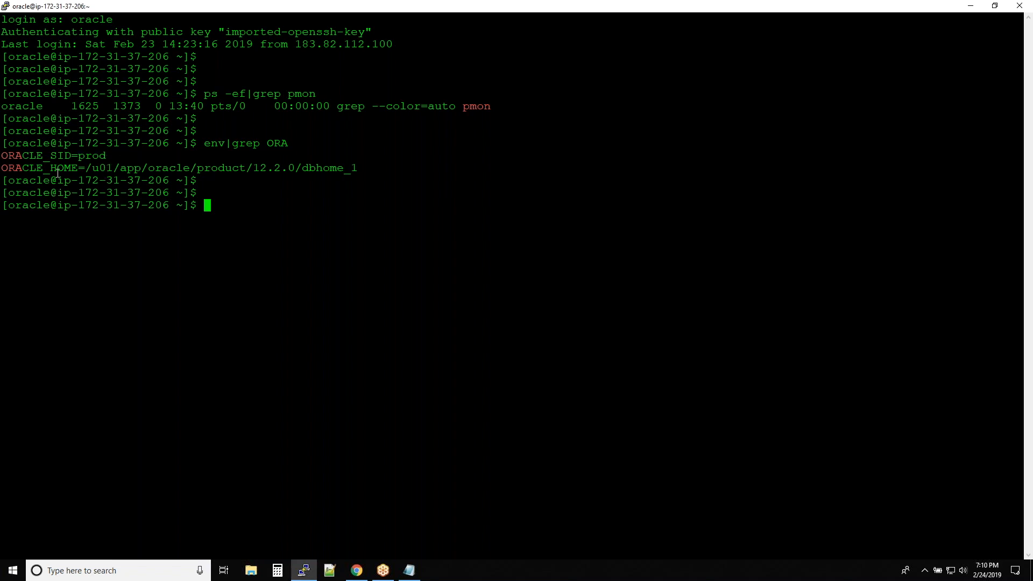
mouse_move(84, 163)
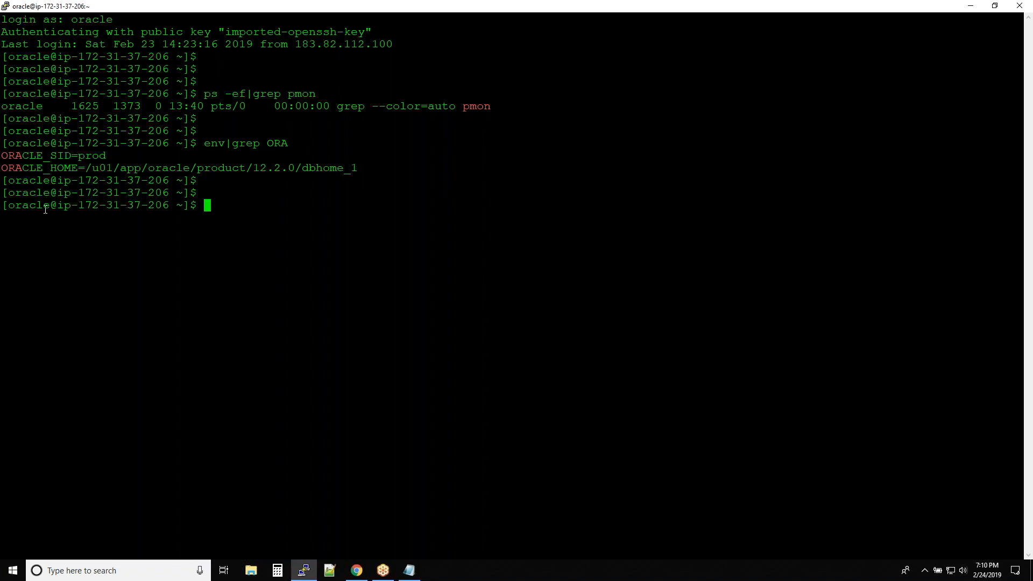
mouse_move(69, 165)
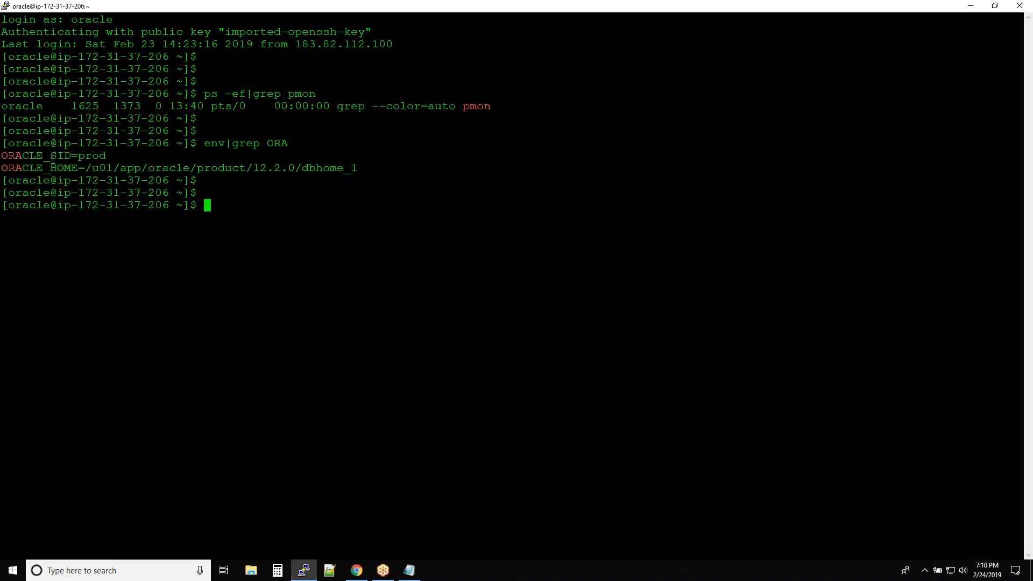
mouse_move(244, 275)
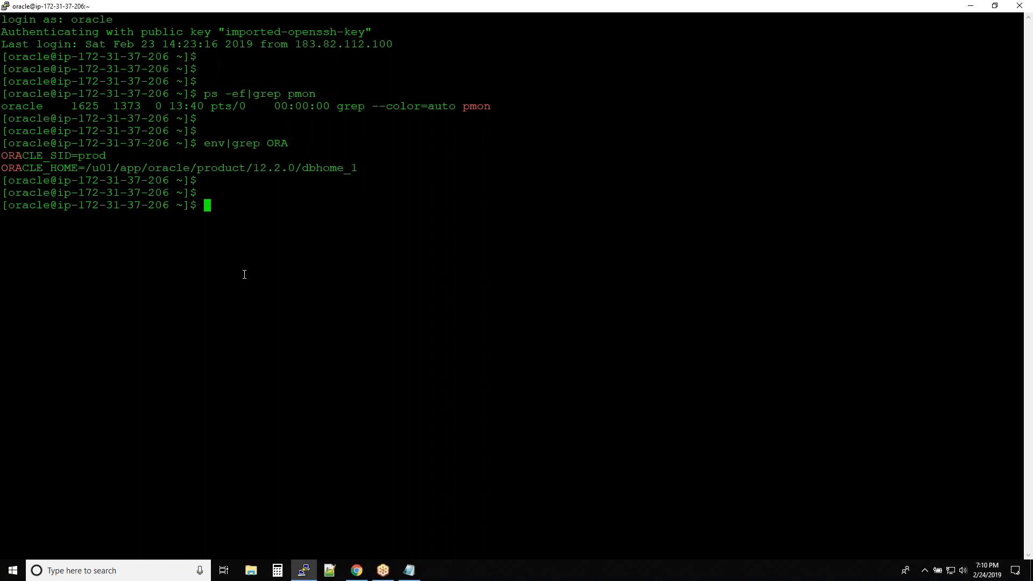
mouse_move(283, 313)
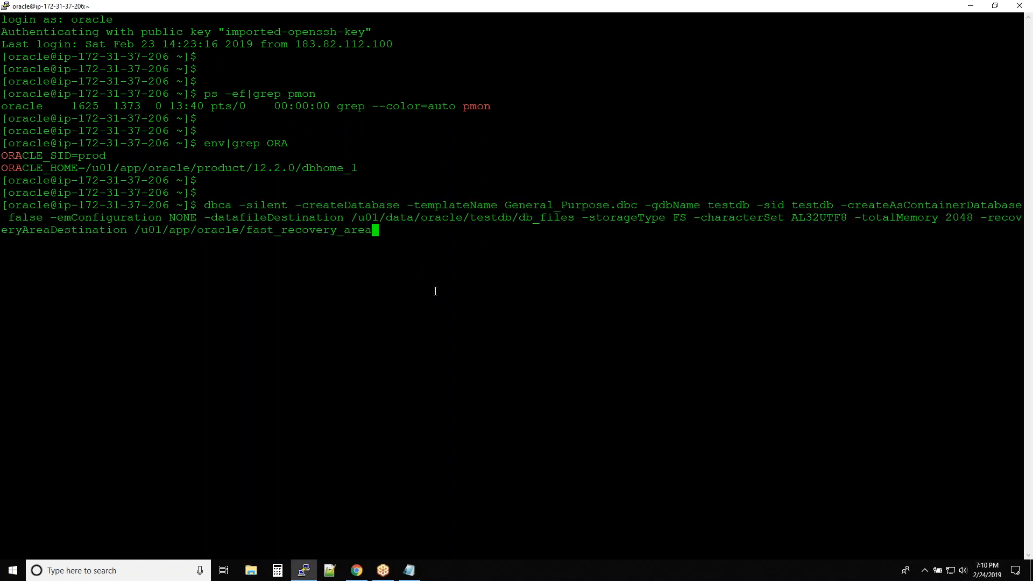
Run the dbca command for testdb and supply the SYS and SYSTEM passwords so file copying begins.
key("Return")
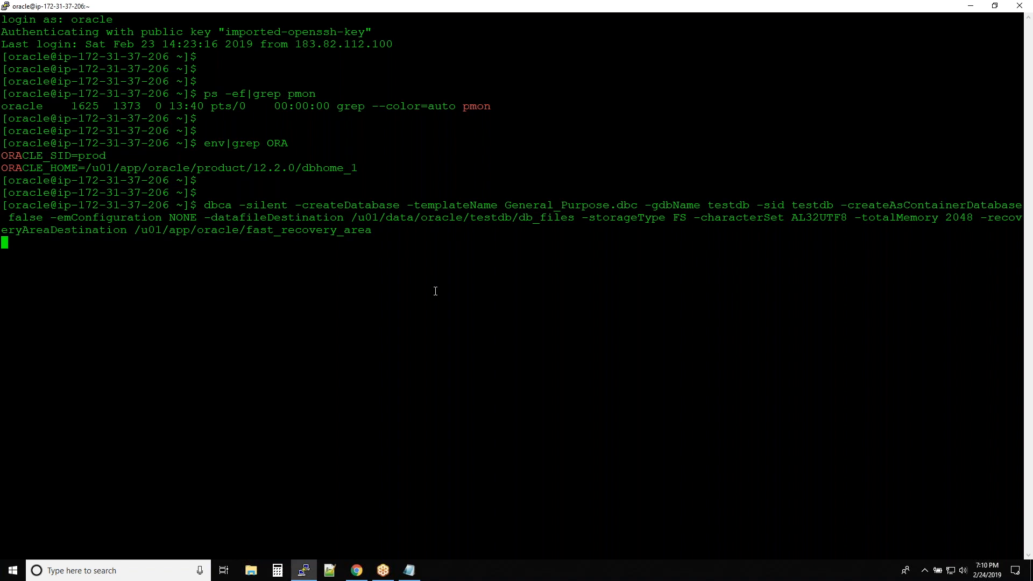
key("Return")
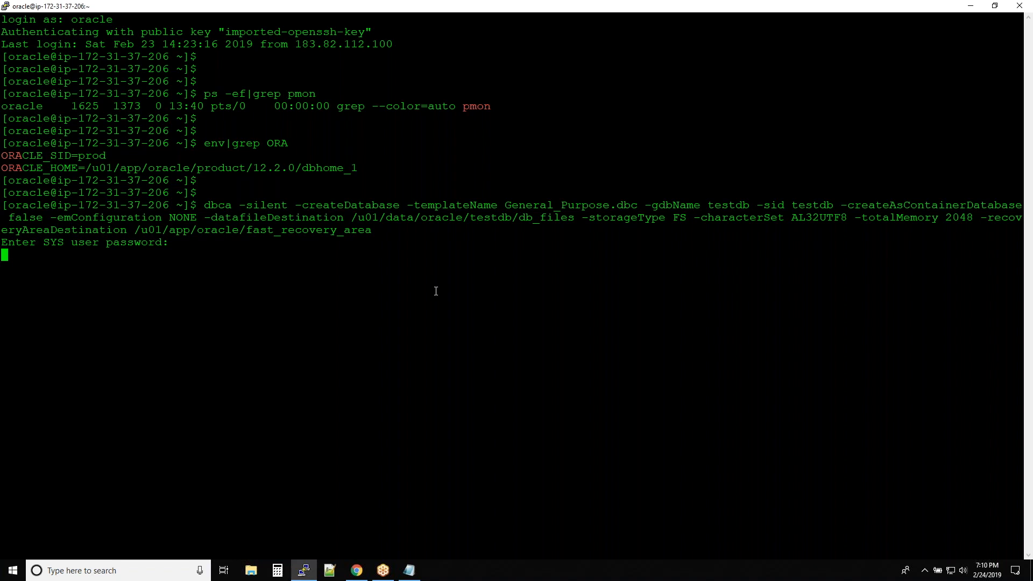
key("Return")
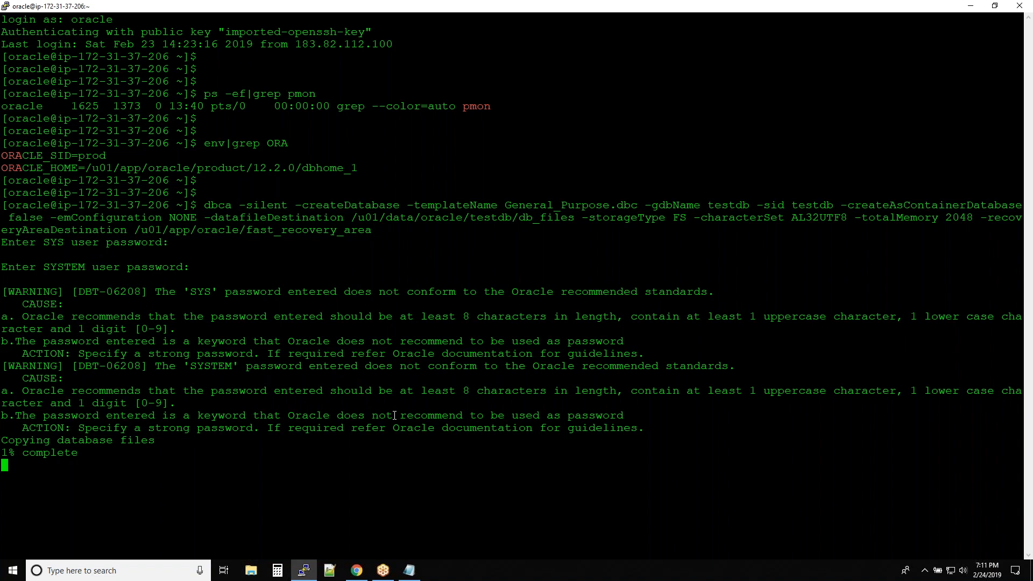
mouse_move(383, 254)
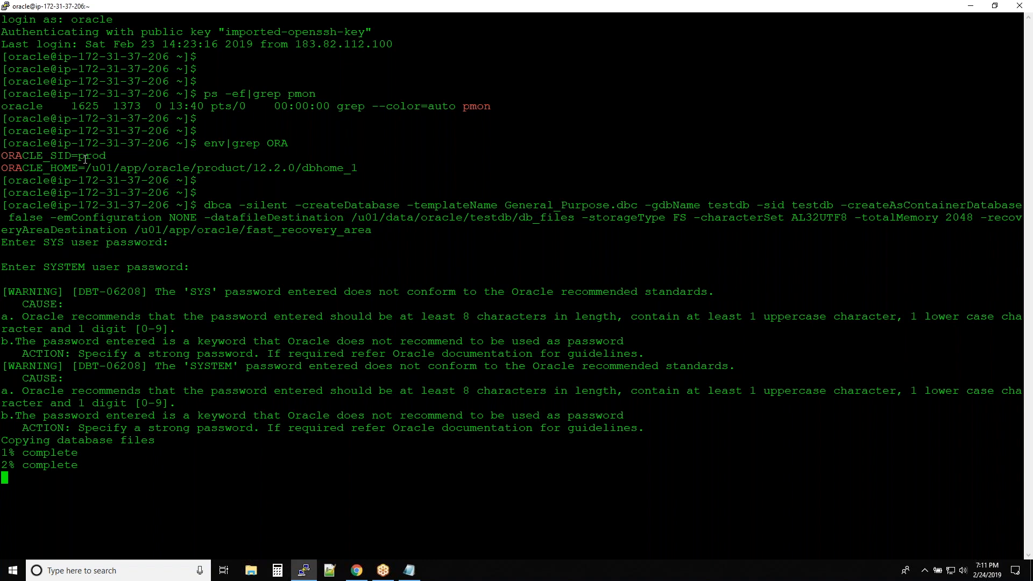
mouse_move(255, 132)
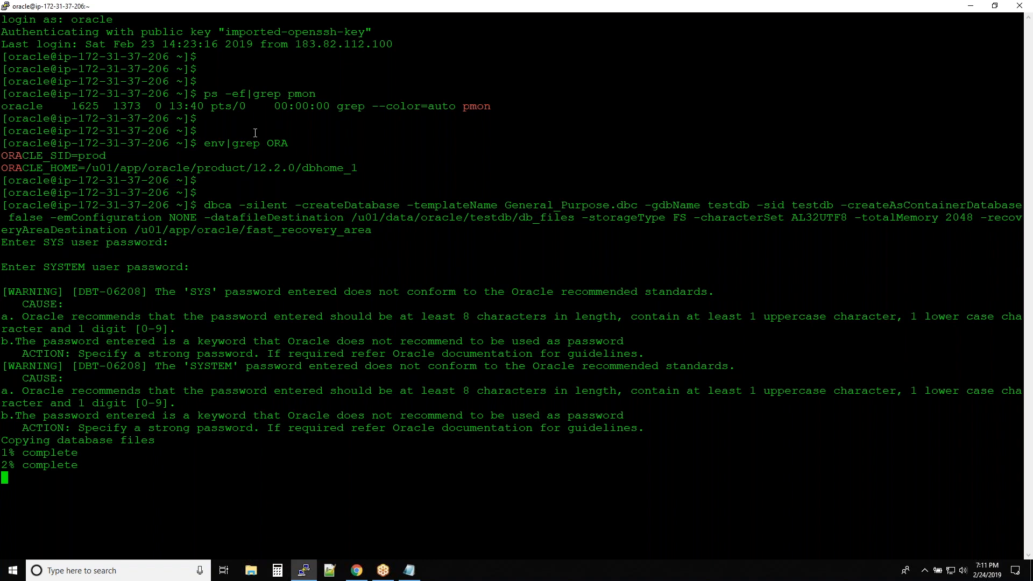
mouse_move(287, 140)
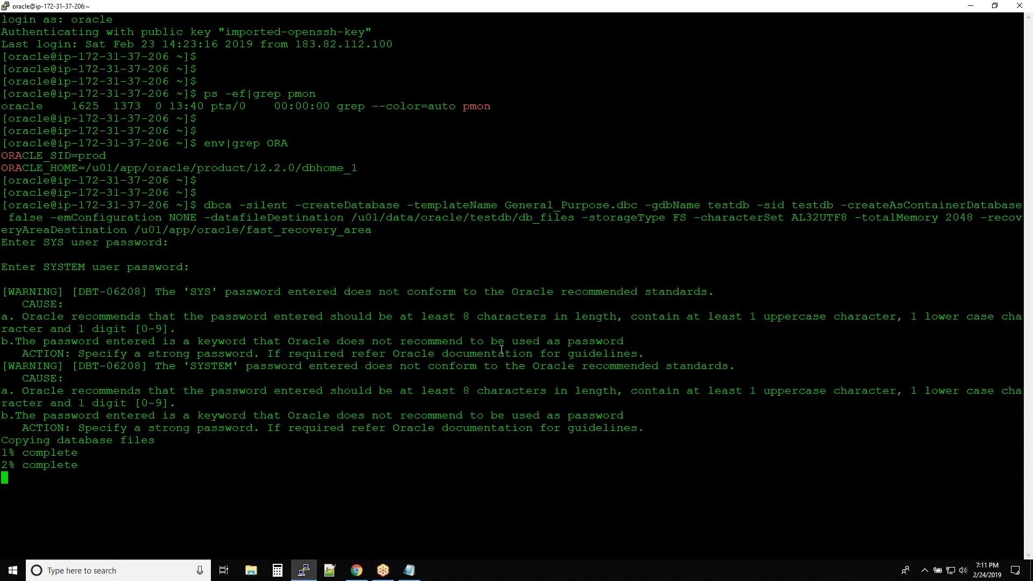
mouse_move(733, 509)
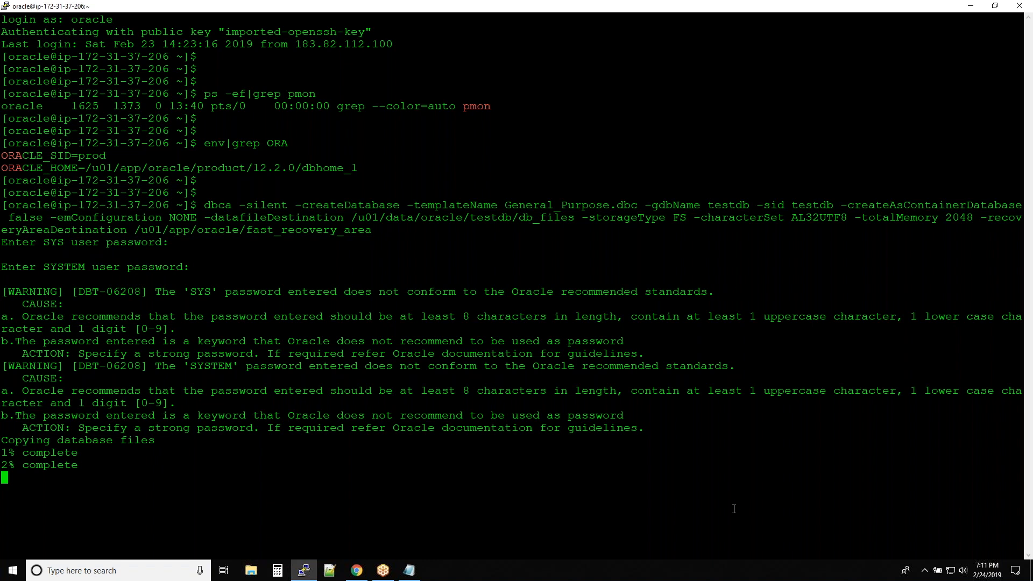
mouse_move(618, 186)
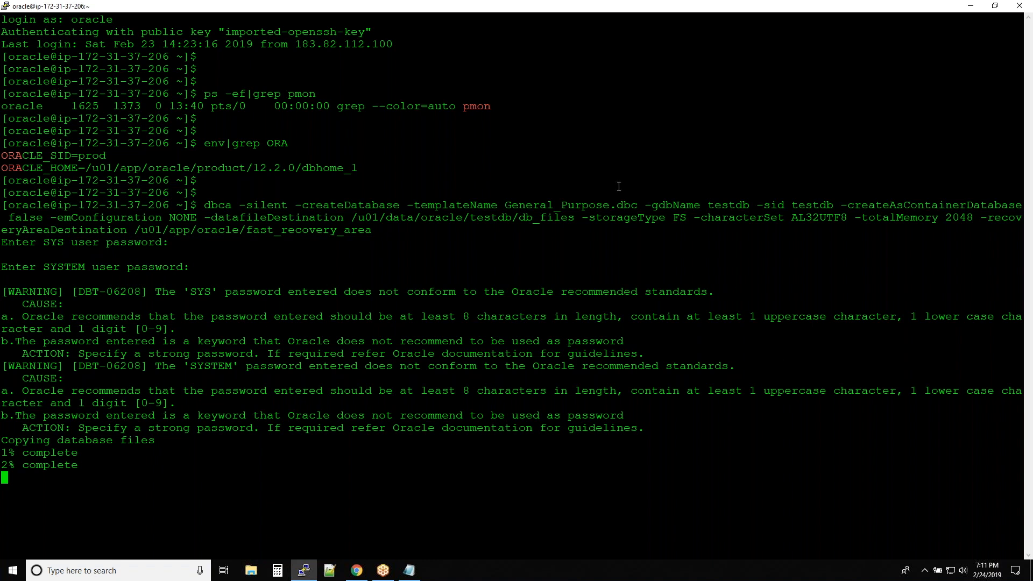
mouse_move(468, 347)
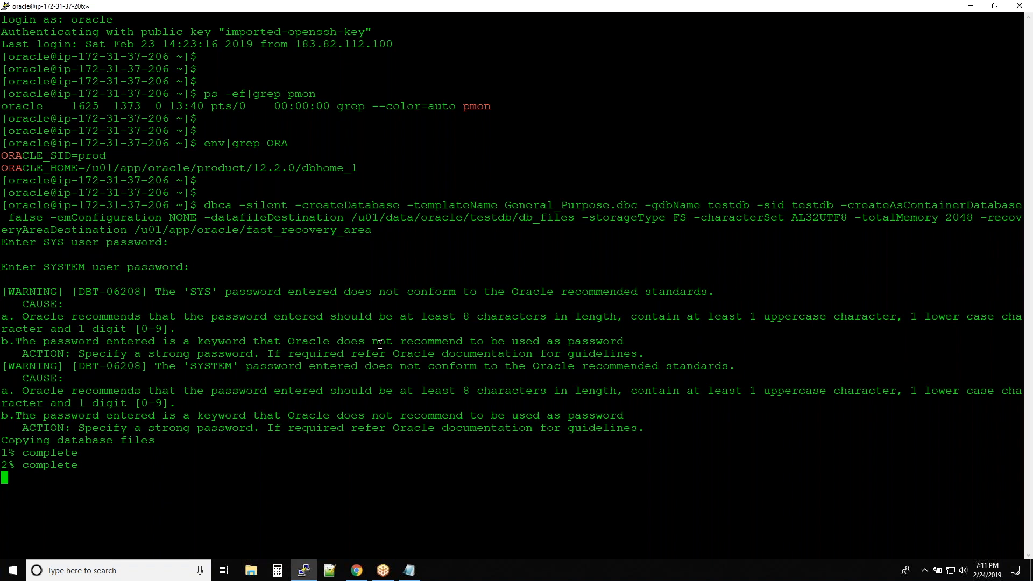
mouse_move(446, 289)
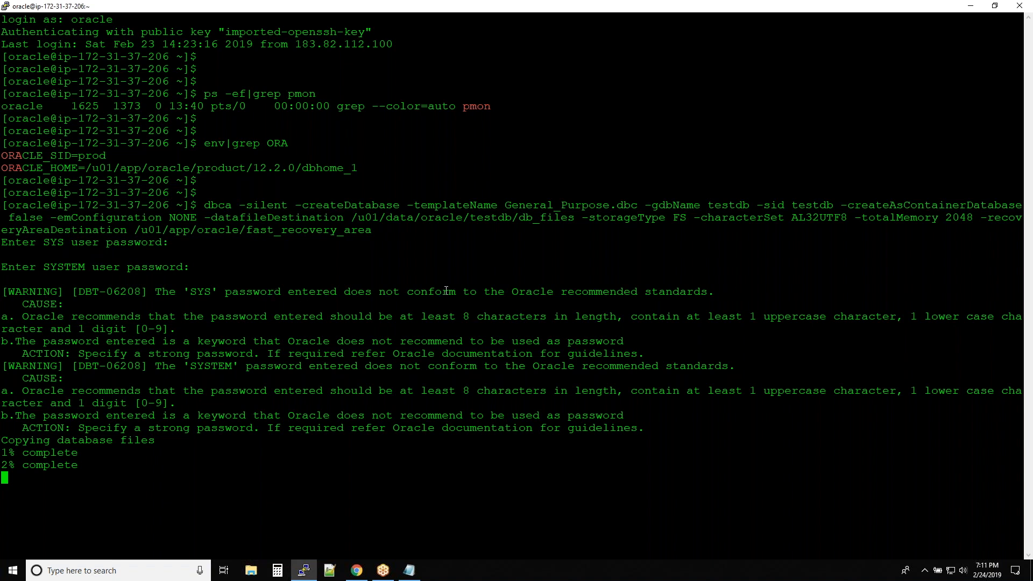
mouse_move(538, 460)
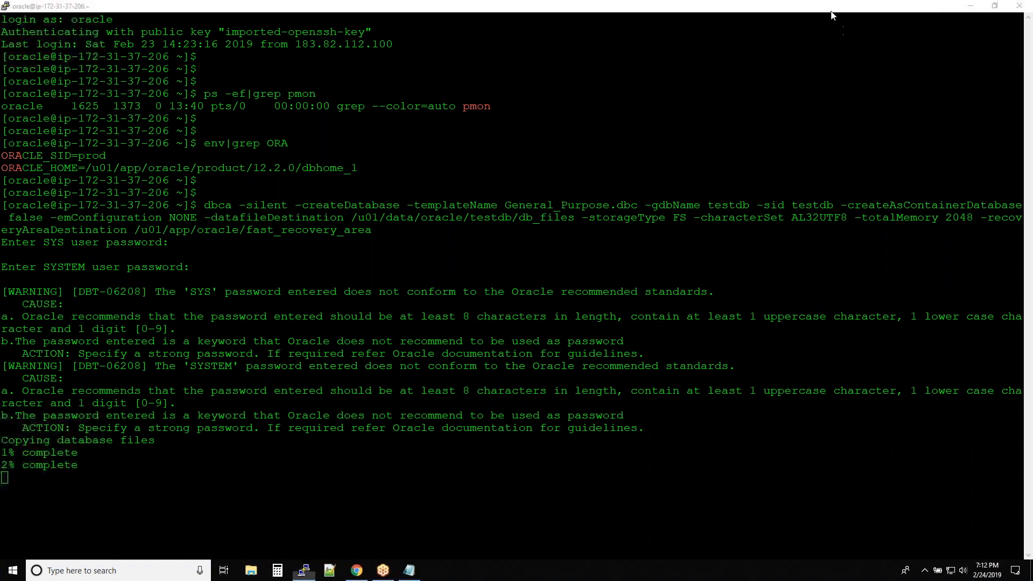
mouse_move(501, 280)
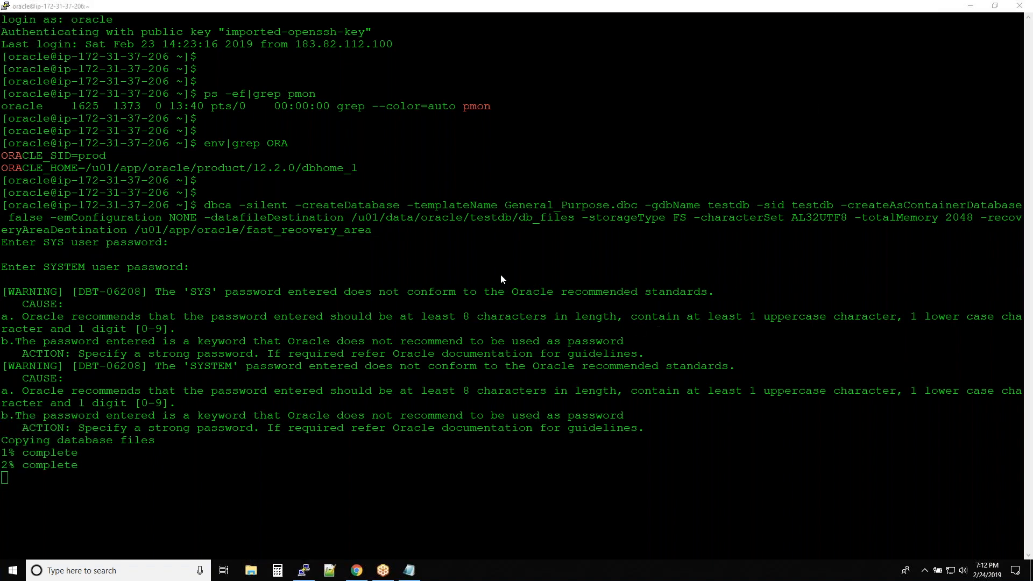
mouse_move(573, 289)
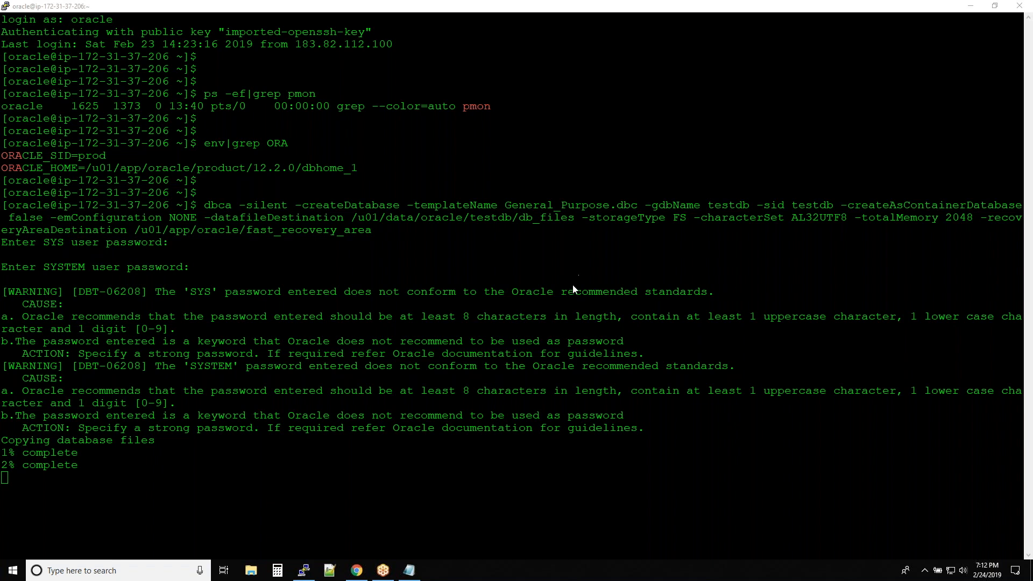
mouse_move(321, 437)
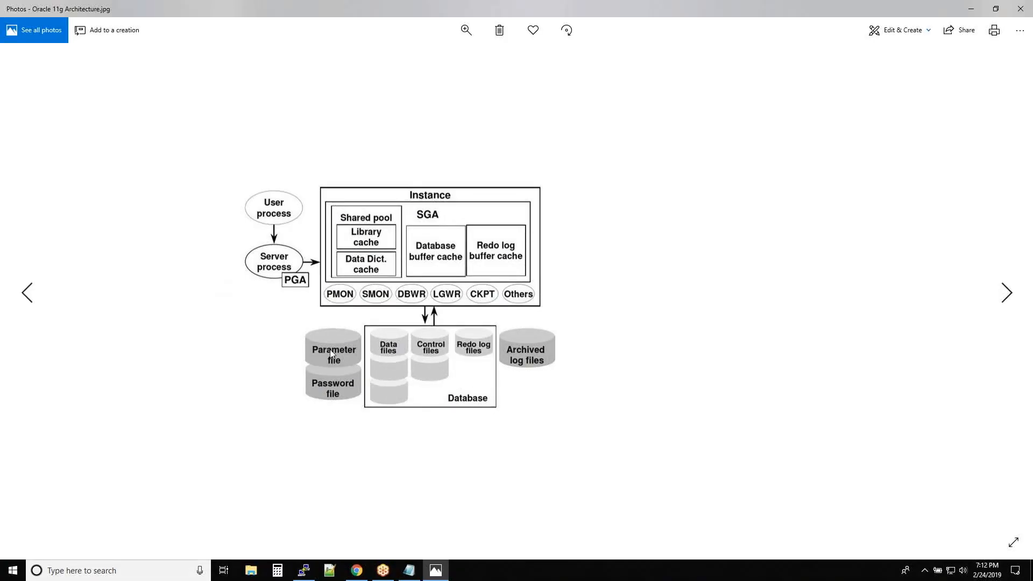
mouse_move(427, 360)
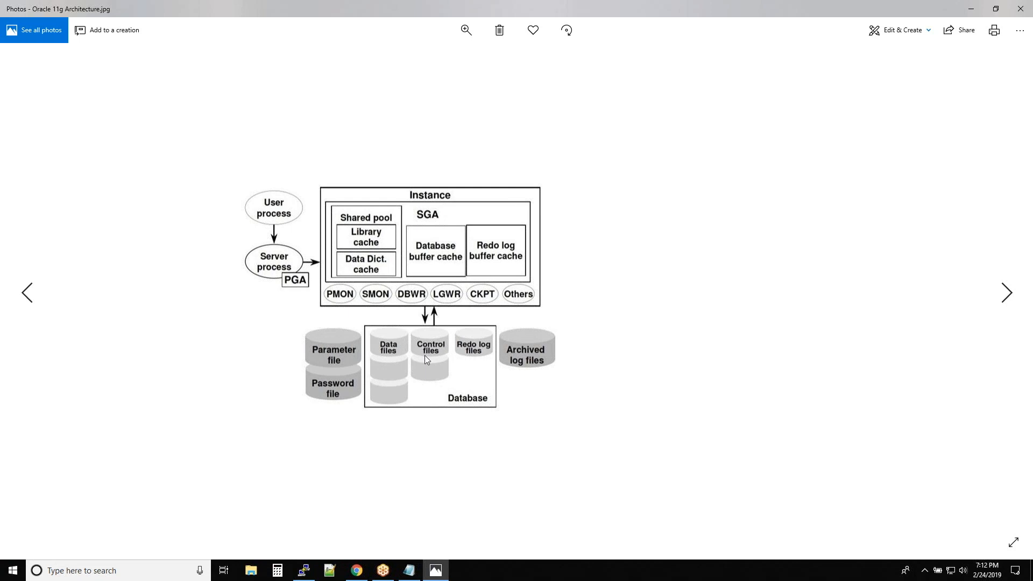
mouse_move(543, 350)
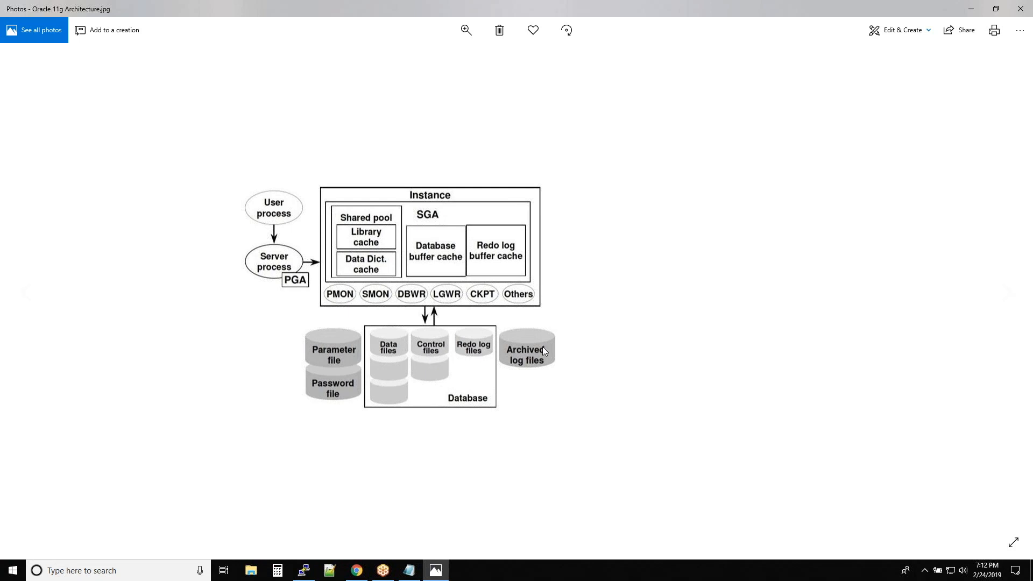
mouse_move(500, 389)
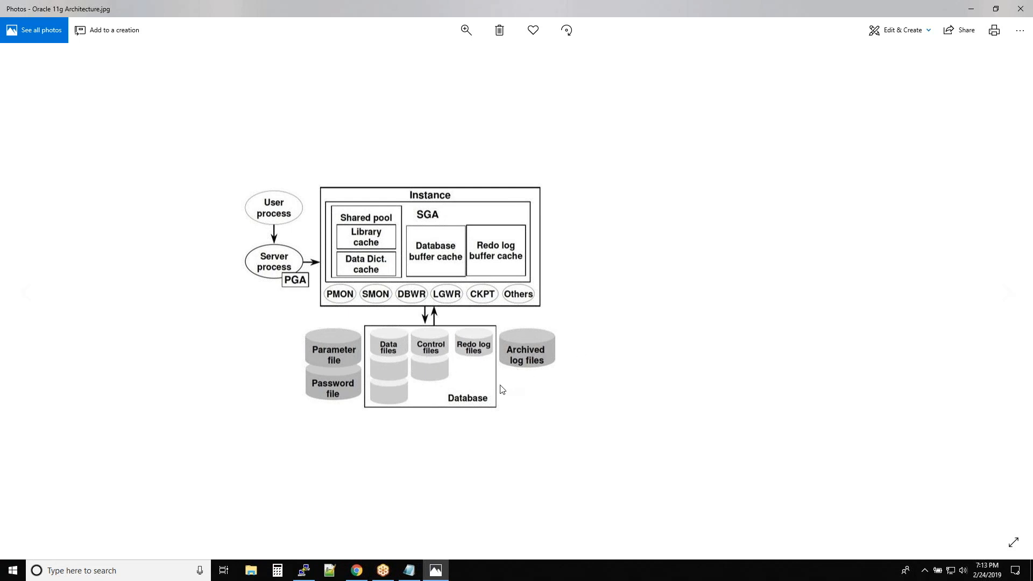
mouse_move(484, 396)
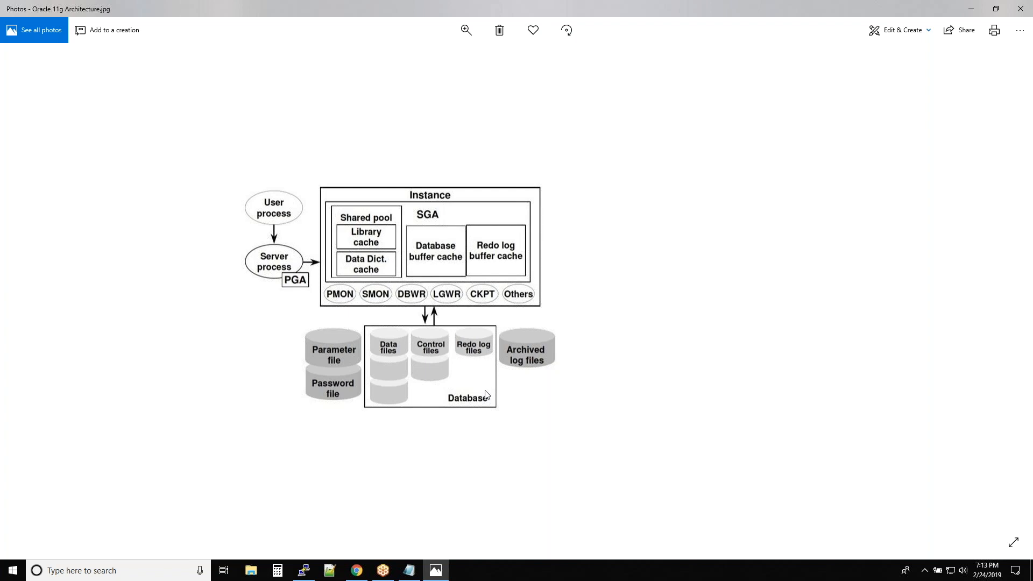
mouse_move(413, 355)
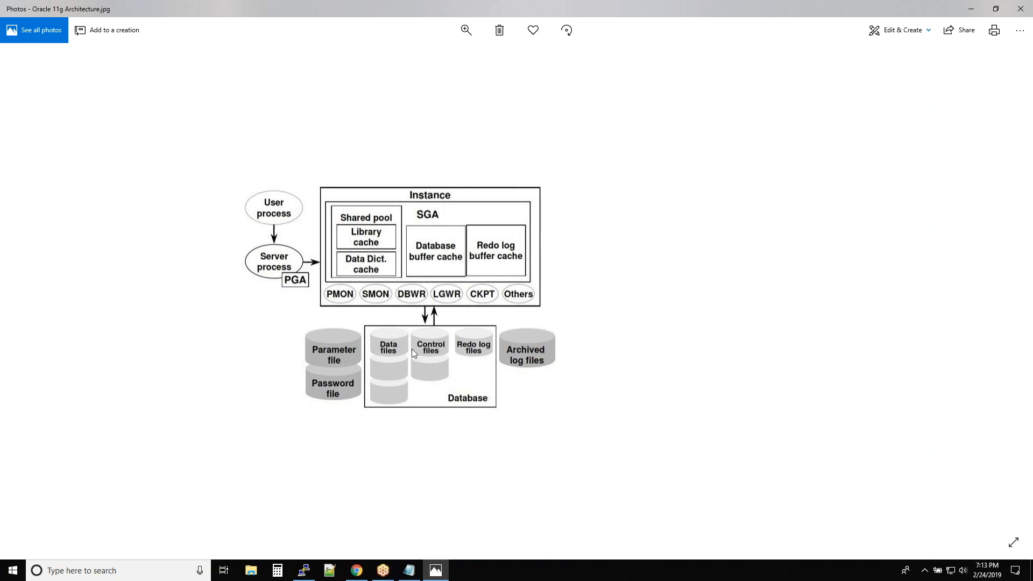
mouse_move(483, 354)
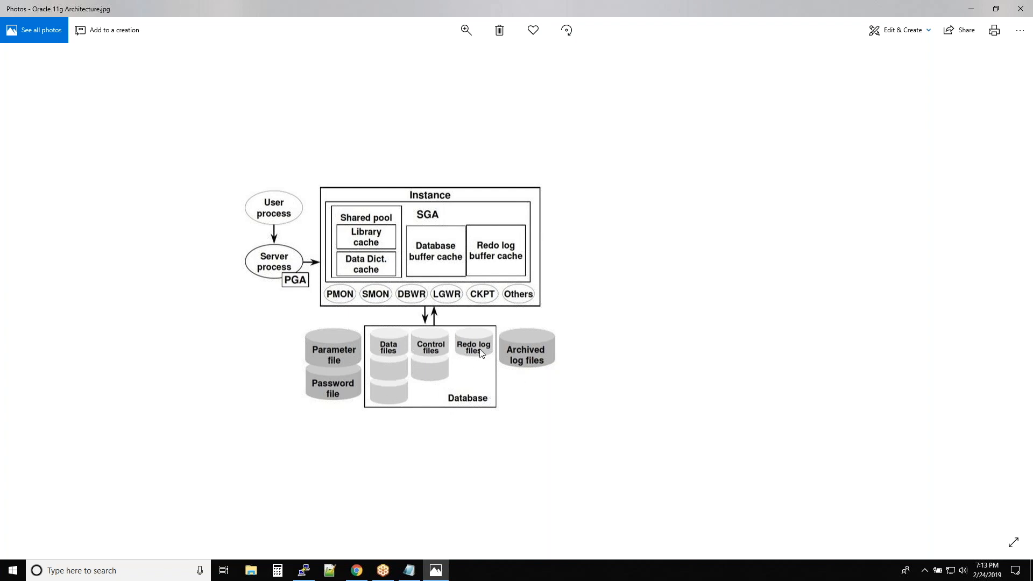
mouse_move(477, 372)
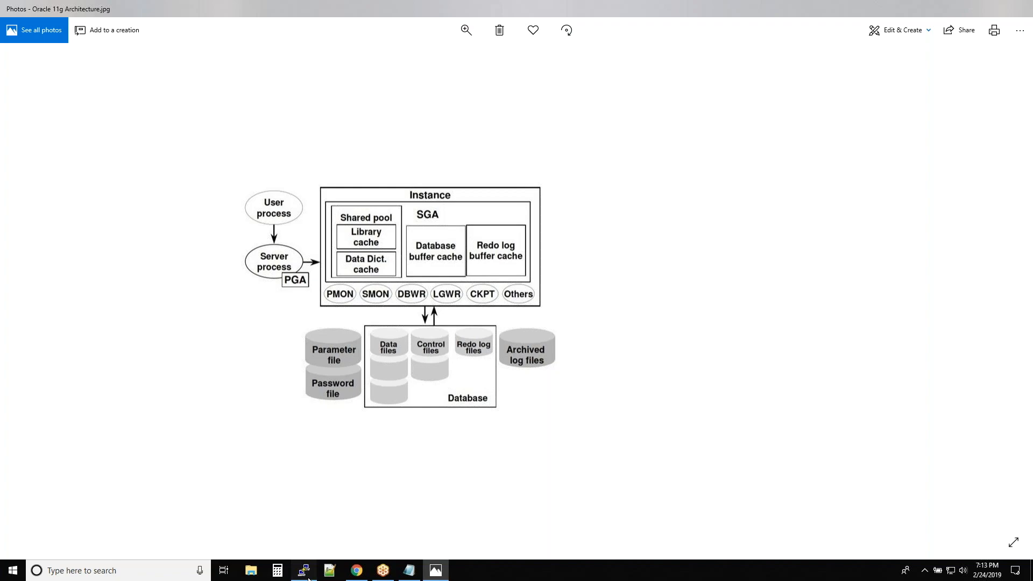
Alternate between the Oracle 11g Architecture diagram and PuTTY until testdb creation reaches 100%.
left_click(302, 571)
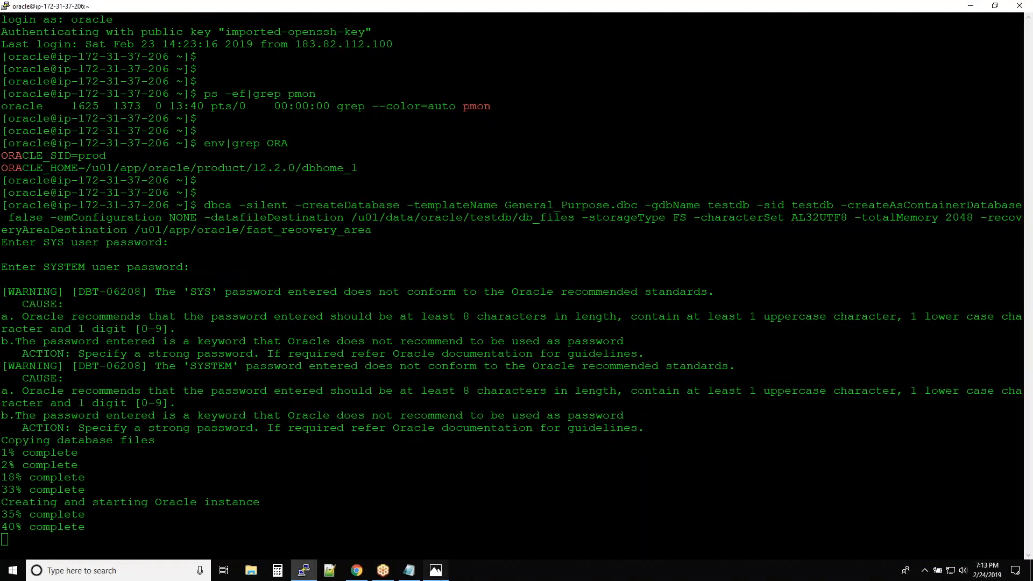
left_click(434, 570)
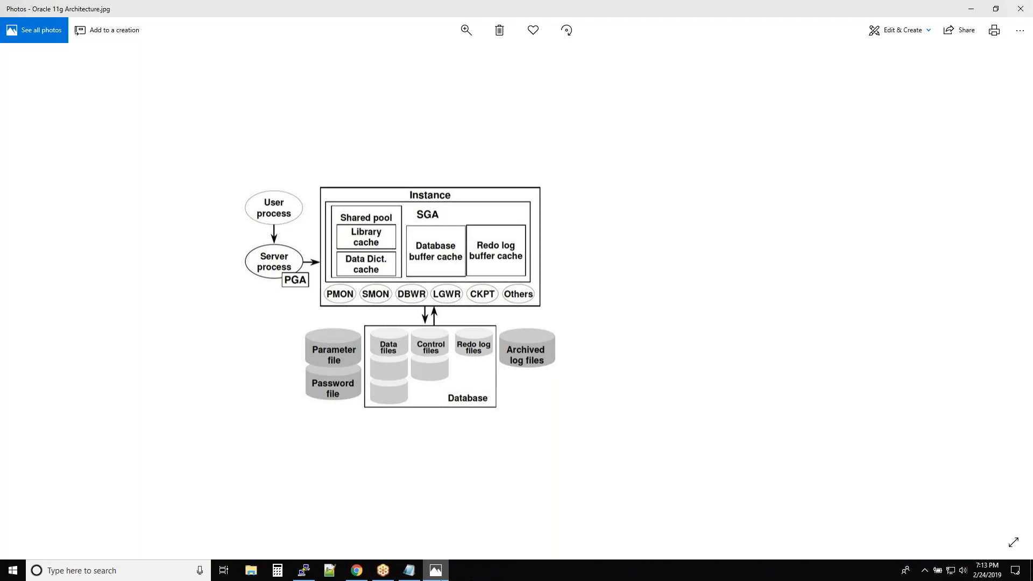
left_click(303, 570)
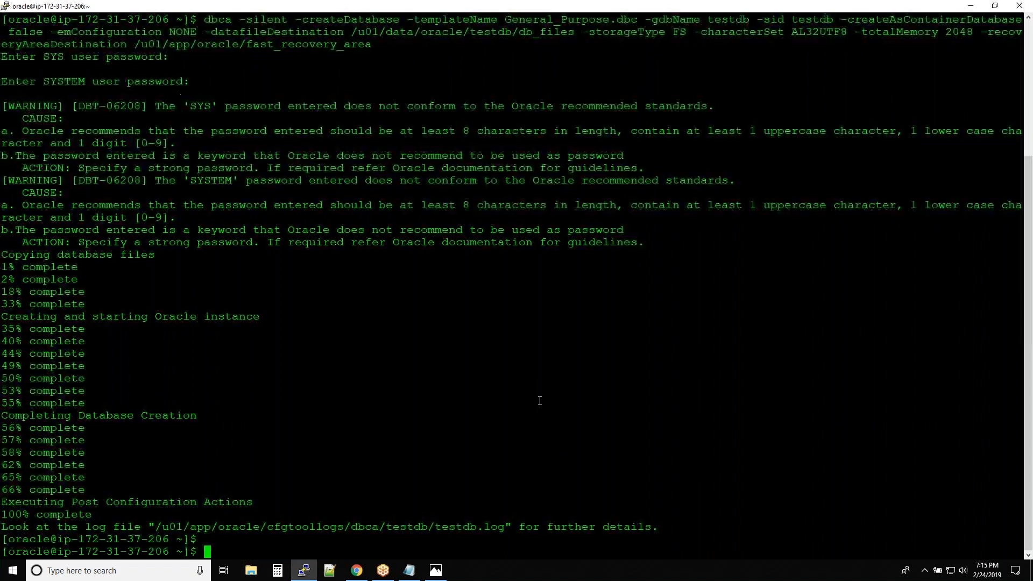
Display the testdb.log creation log with cat, confirming global name and SID testdb.
scroll("up", 3)
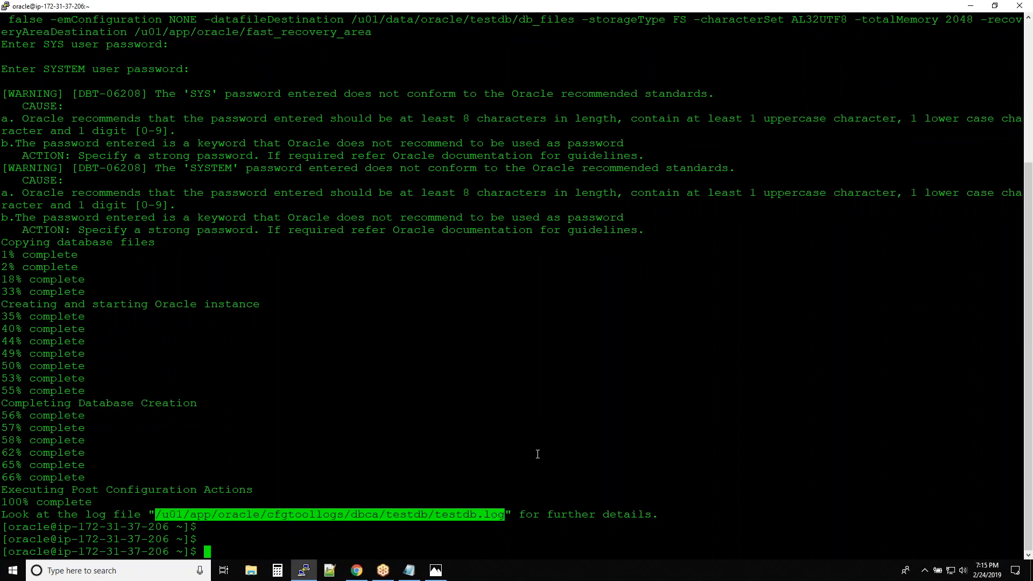
type("cat")
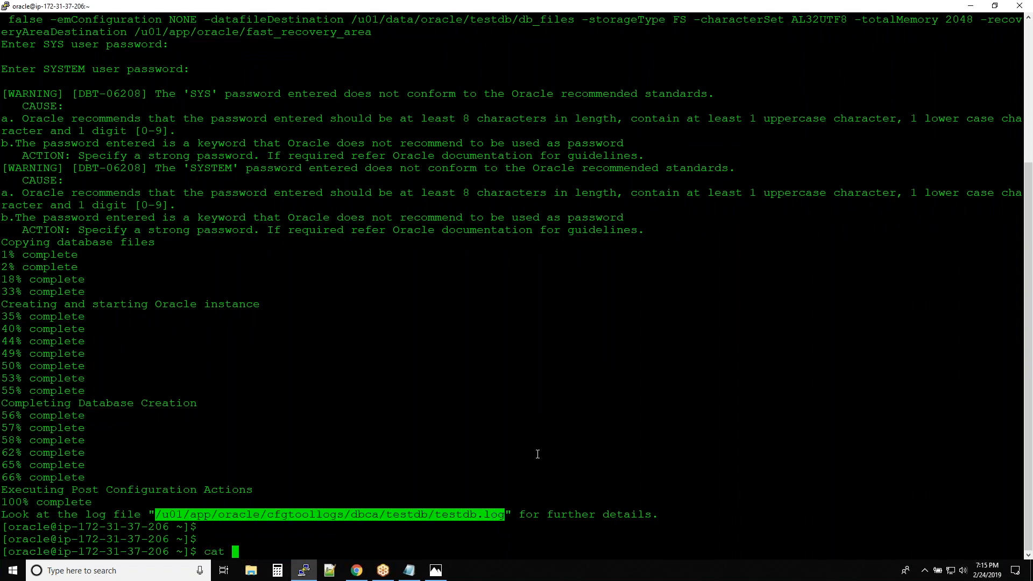
key("Return")
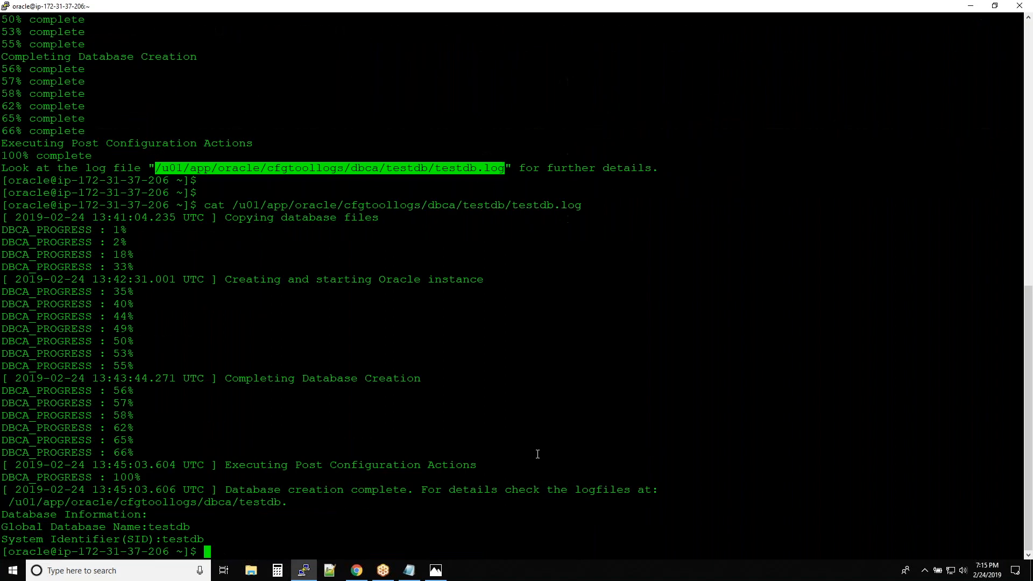
scroll("down", 3)
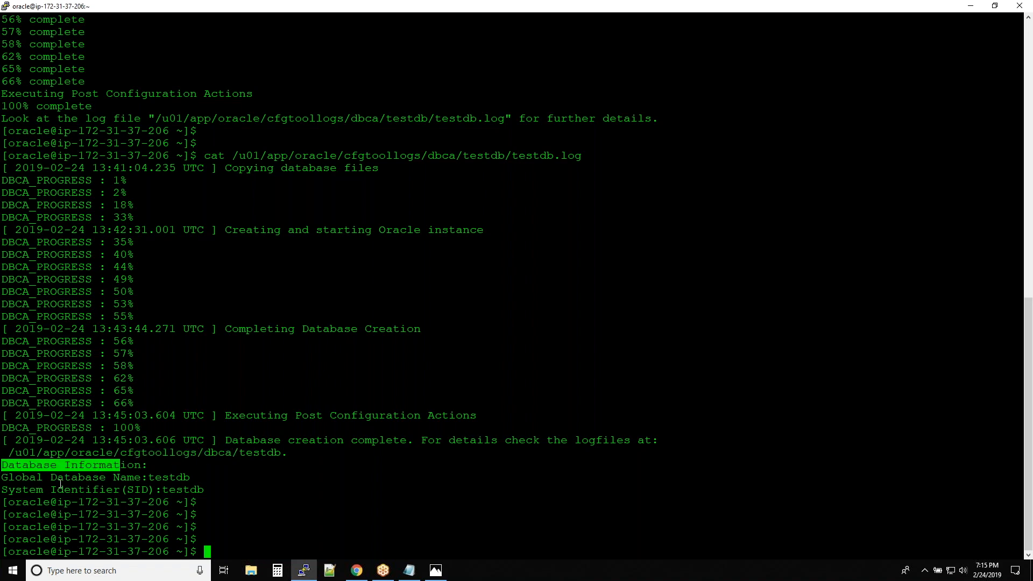
double_click(169, 477)
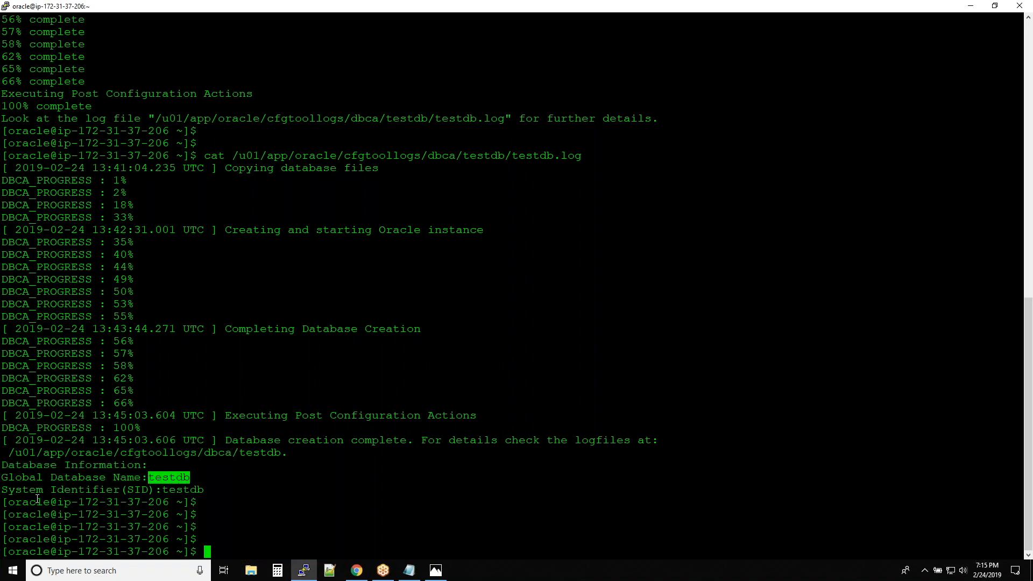
left_click(456, 509)
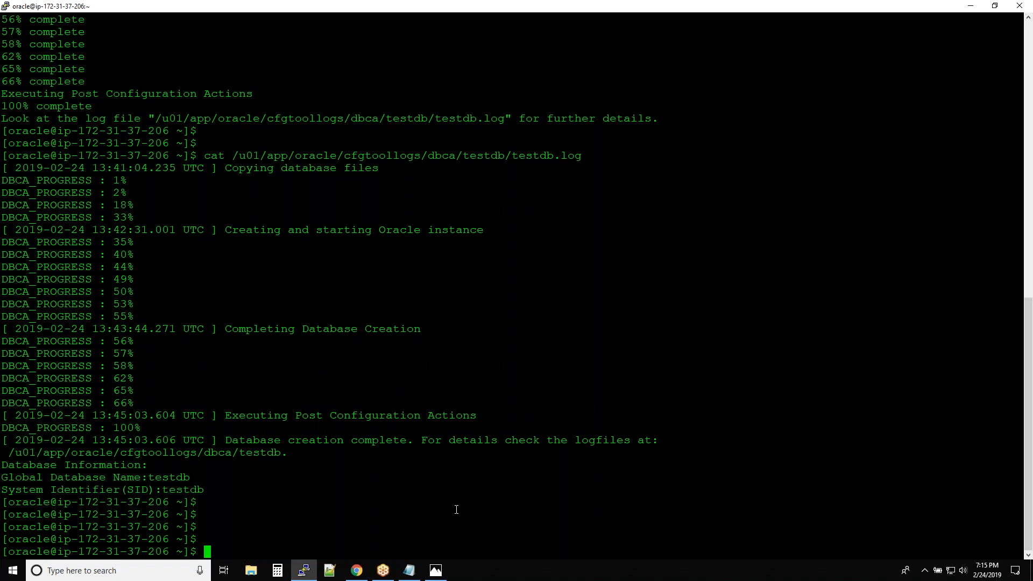
Run ps -ef|grep pmon, showing the ora_pmon_testdb background process is up.
type("p")
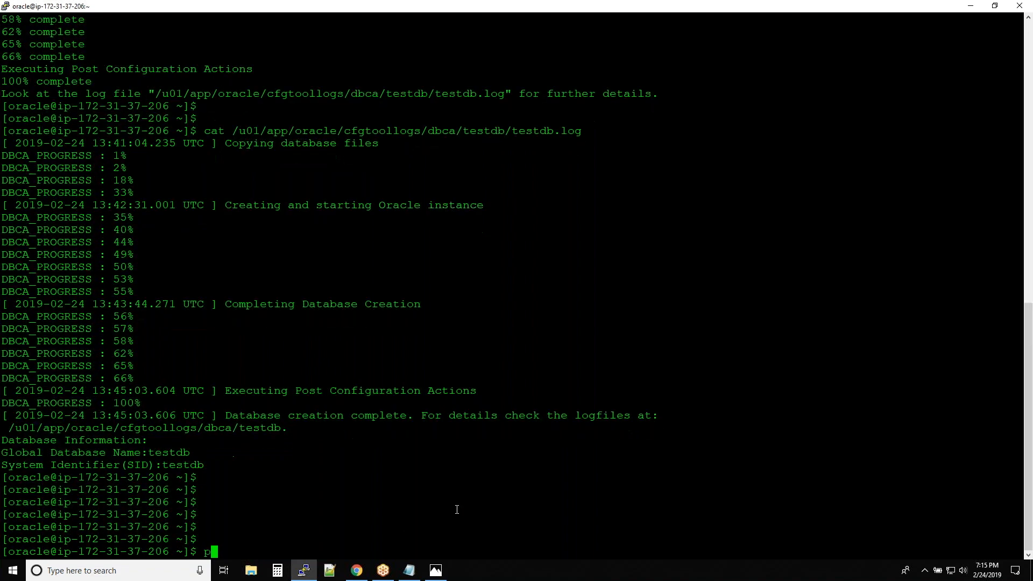
type("s -ef|grep p")
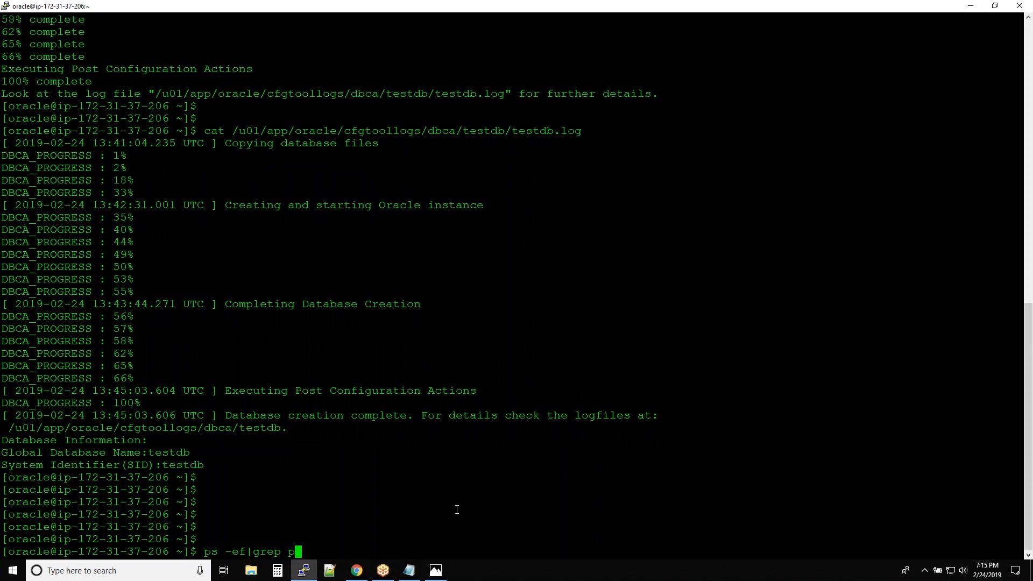
key("Return")
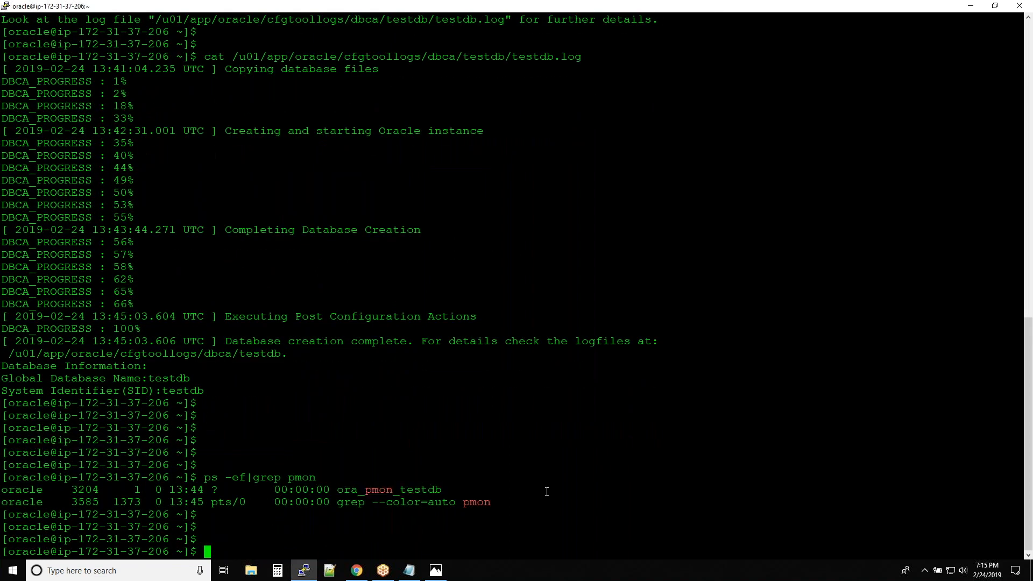
Start SQL*Plus 12.2.0.1.0 connected as sysdba (sqlplus / as sysdba).
scroll("down", 3)
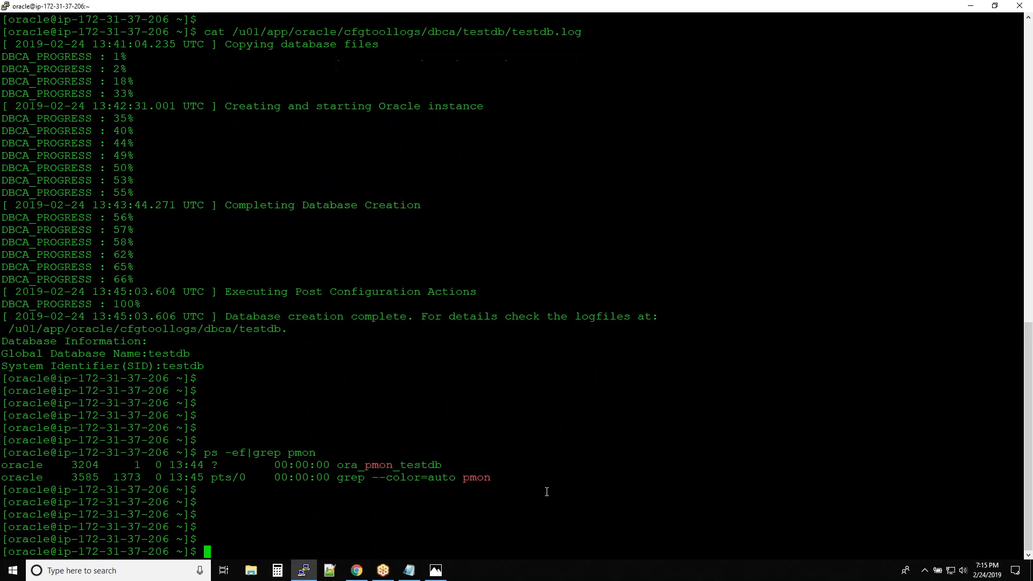
type("sqlplus")
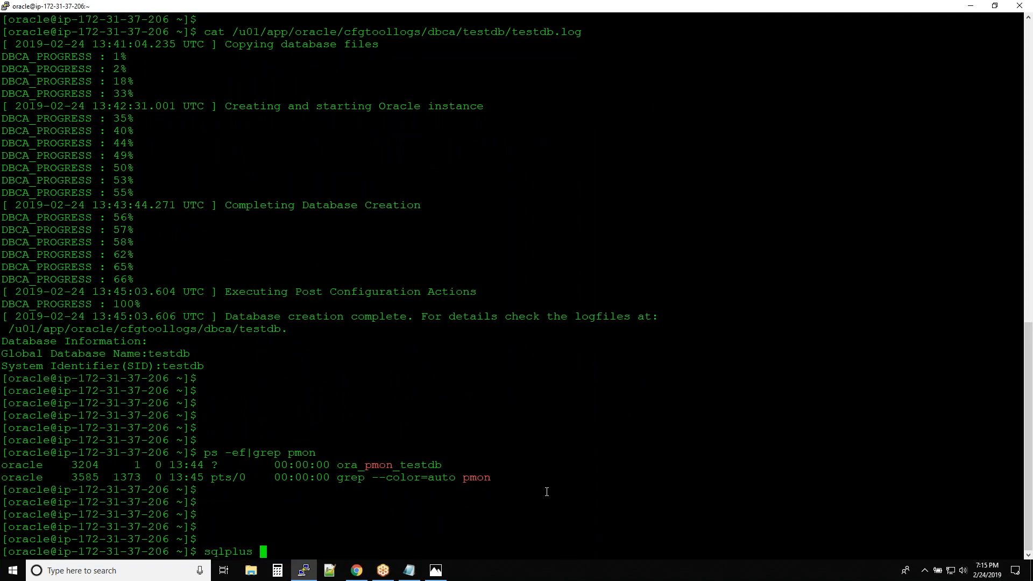
type("/ as sysdba")
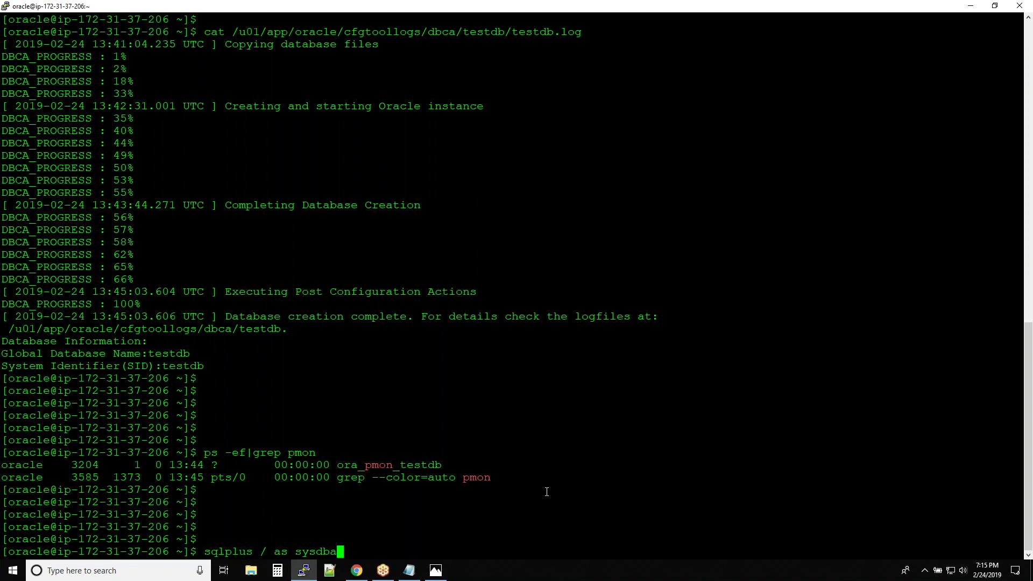
key("Return")
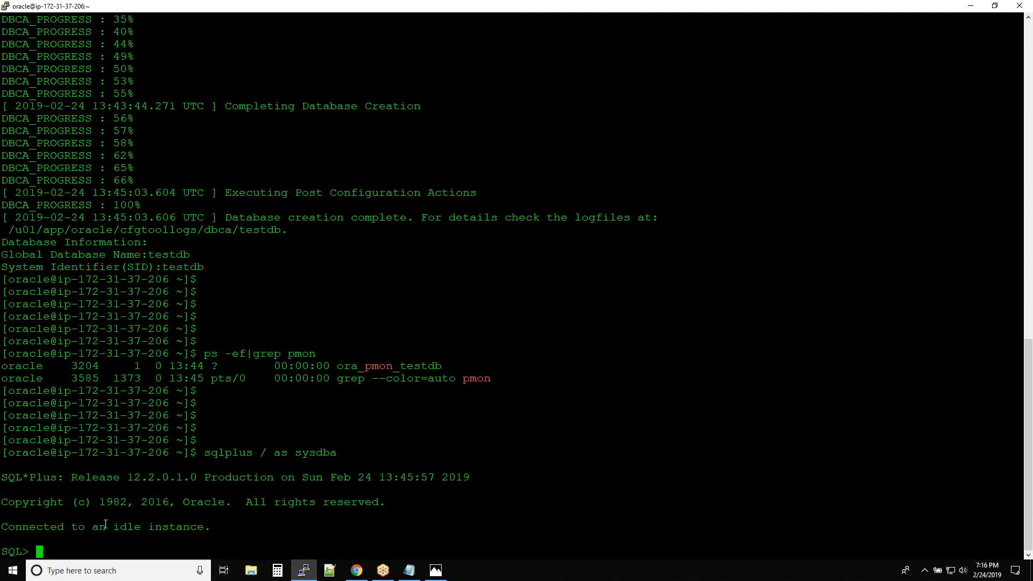
Highlight the 'Connected to an idle instance' line in the SQL*Plus output.
double_click(25, 526)
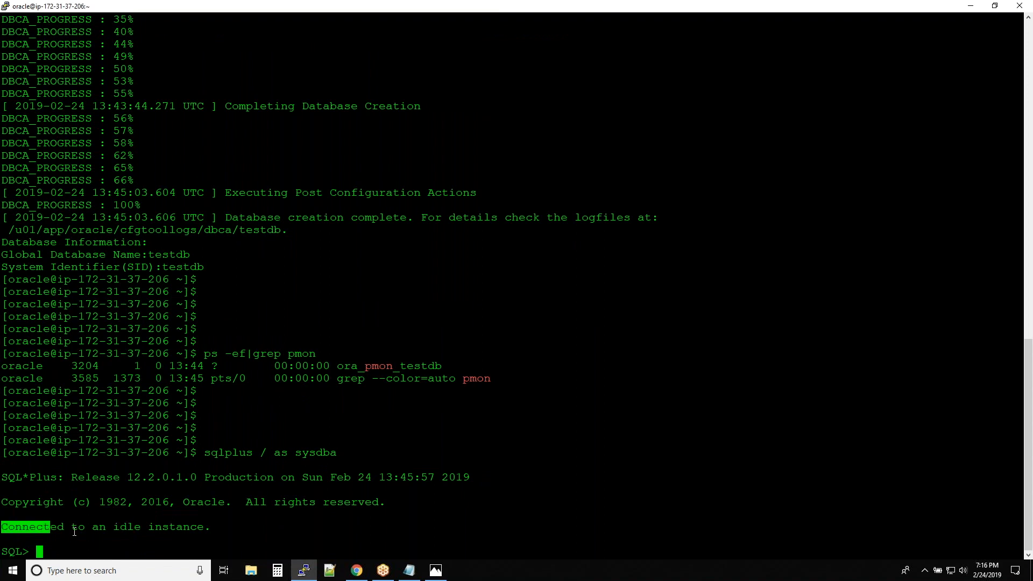
triple_click(105, 526)
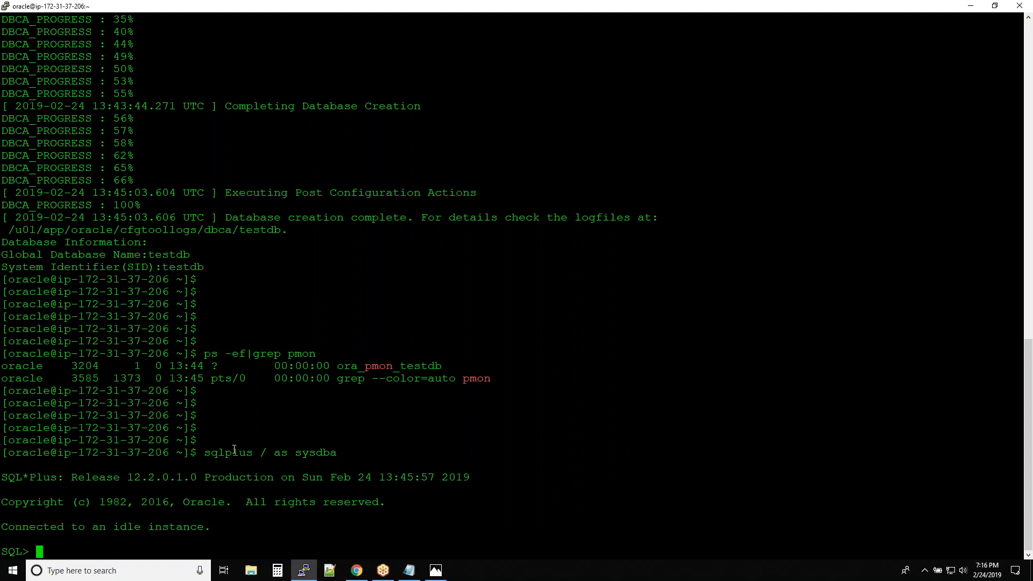
mouse_move(316, 395)
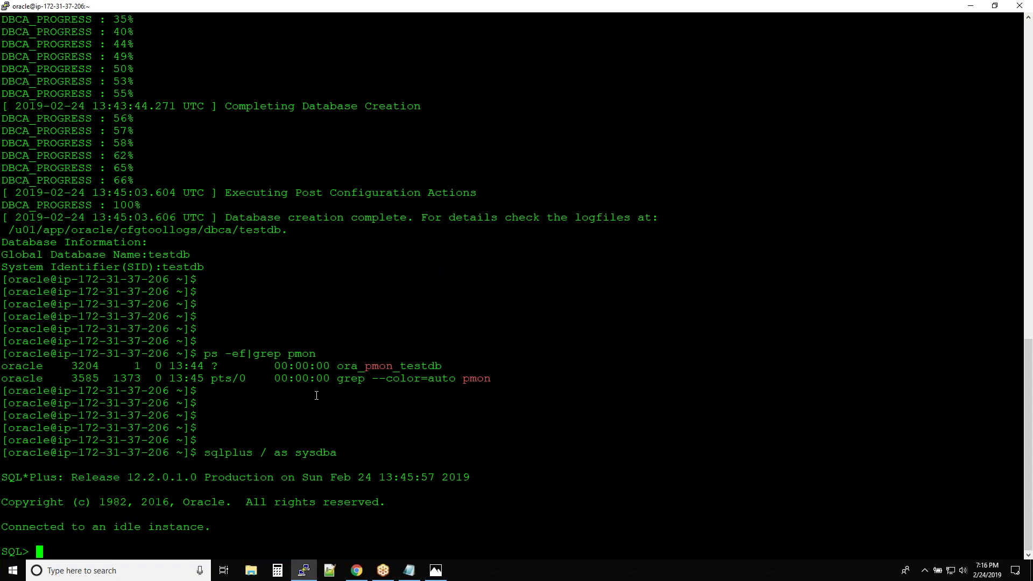
double_click(420, 366)
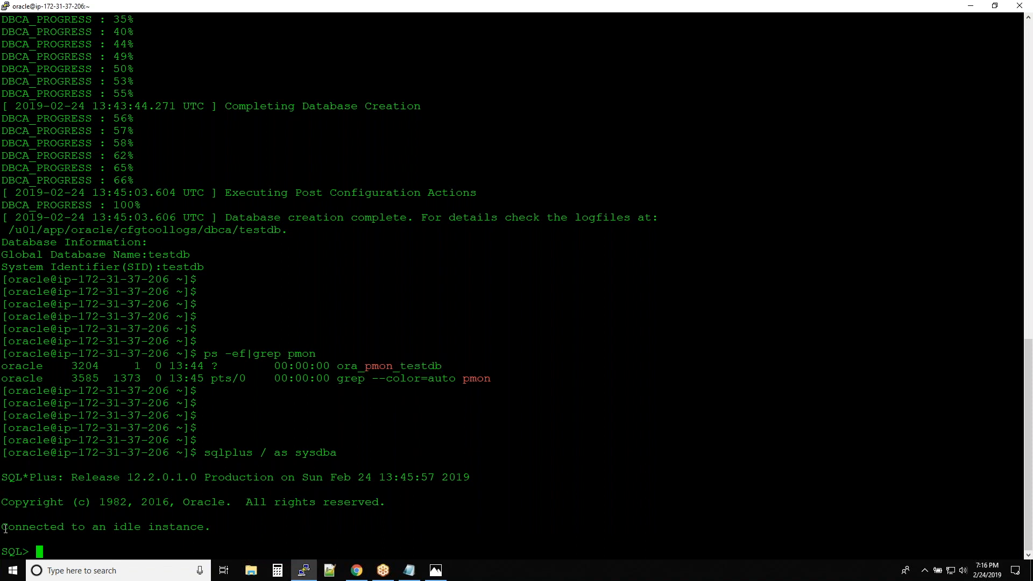
double_click(105, 526)
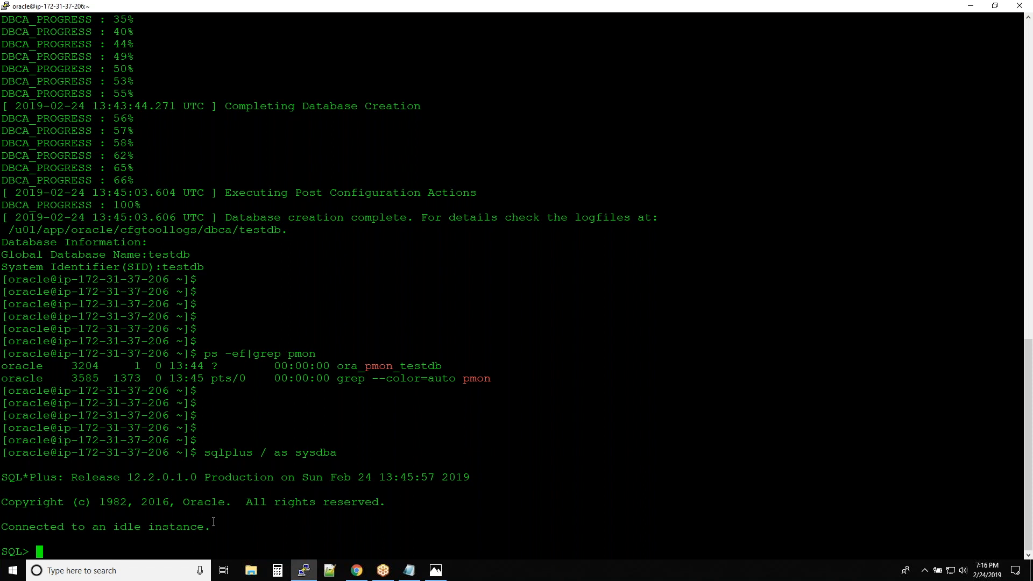
mouse_move(261, 516)
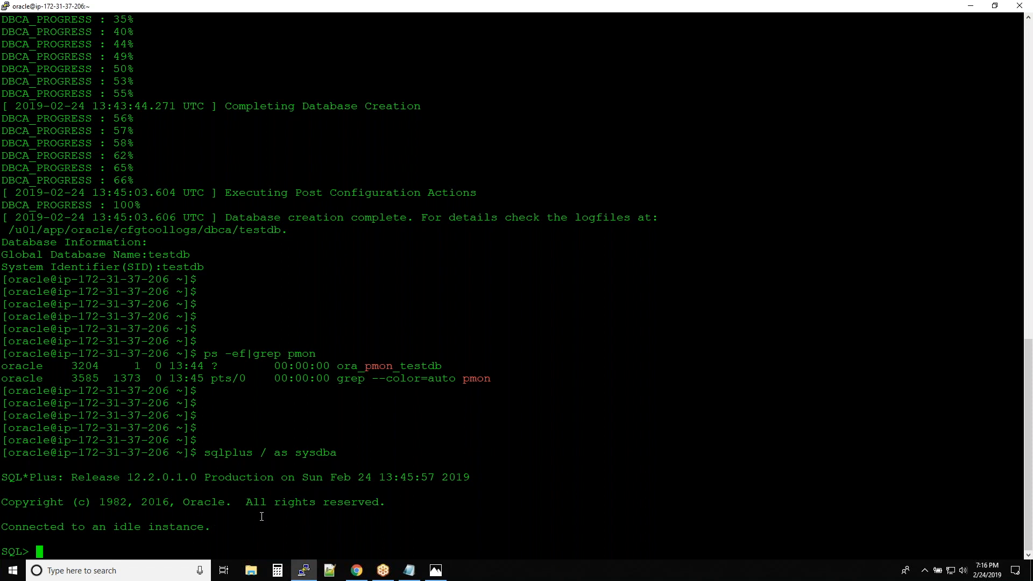
Exit SQL*Plus and run env|grep ORA, showing ORACLE_SID is still prod.
type("exit")
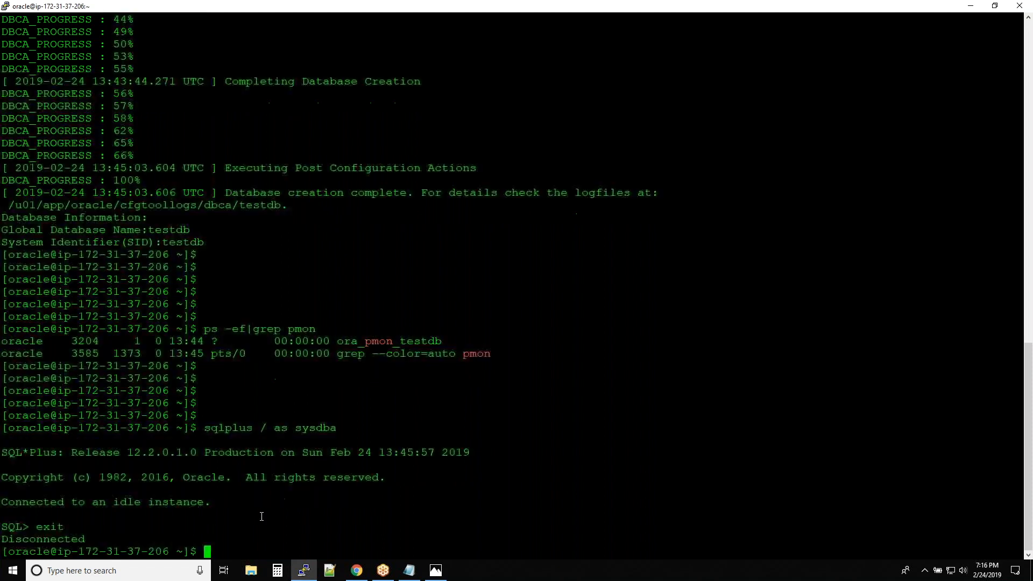
type("env|")
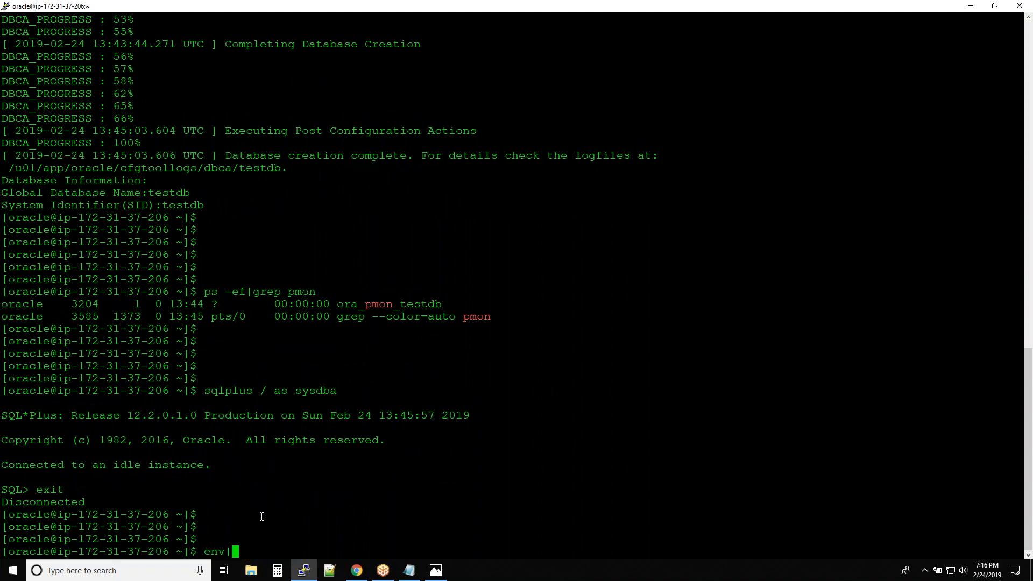
type("grep O")
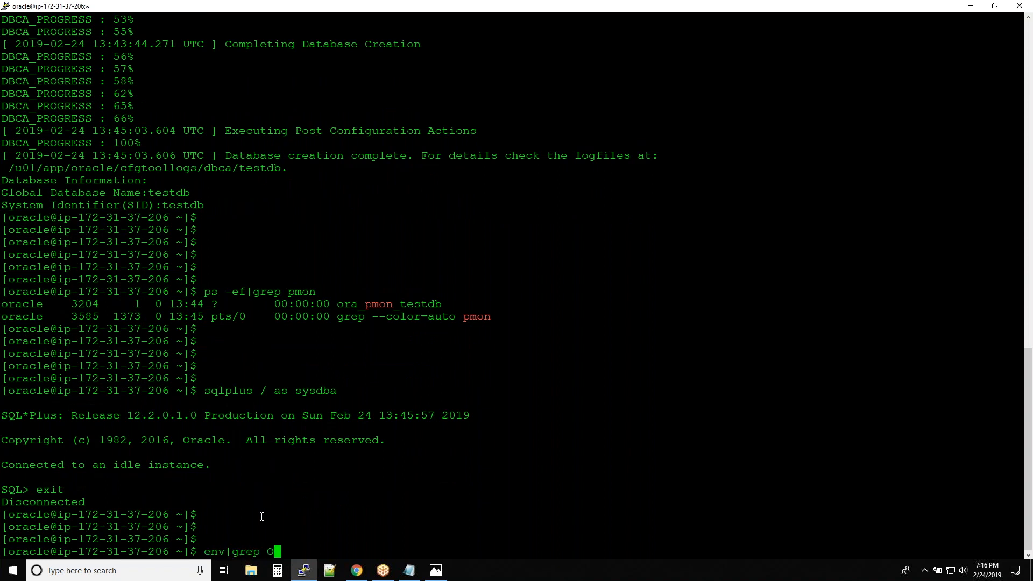
key("Return")
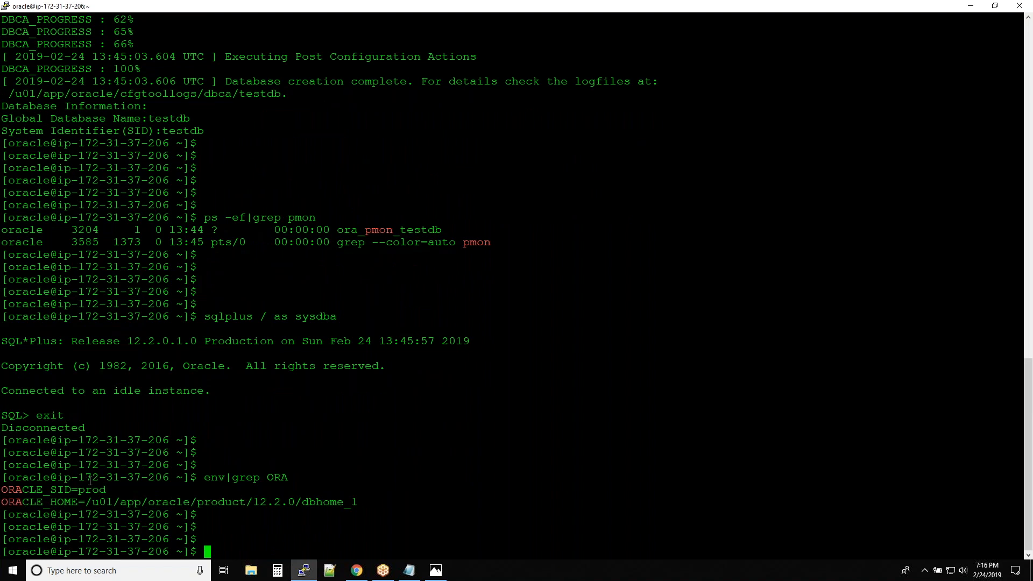
double_click(92, 490)
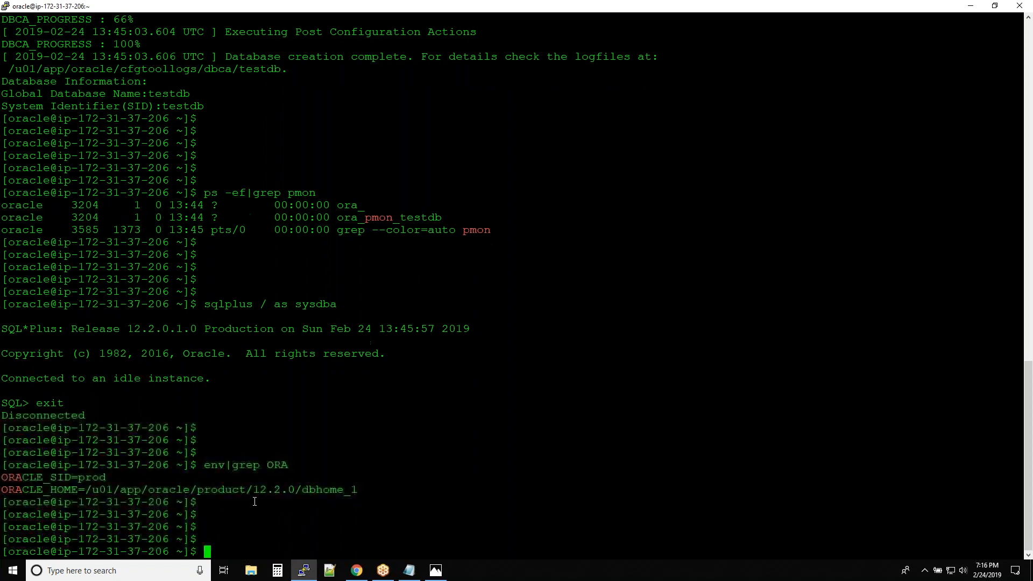
Export ORACLE_SID=testdb for the current shell session.
scroll("up", 3)
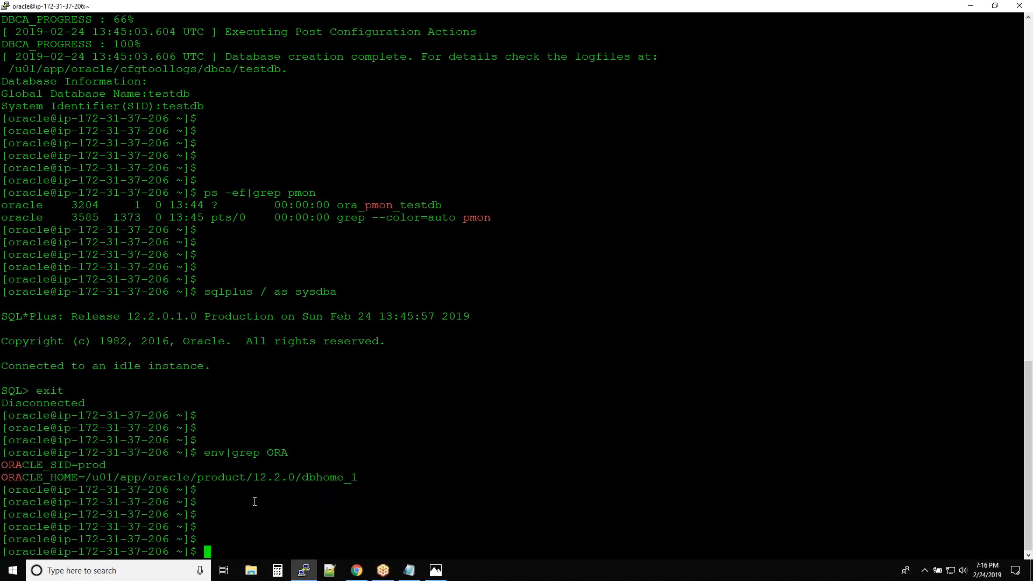
type("export")
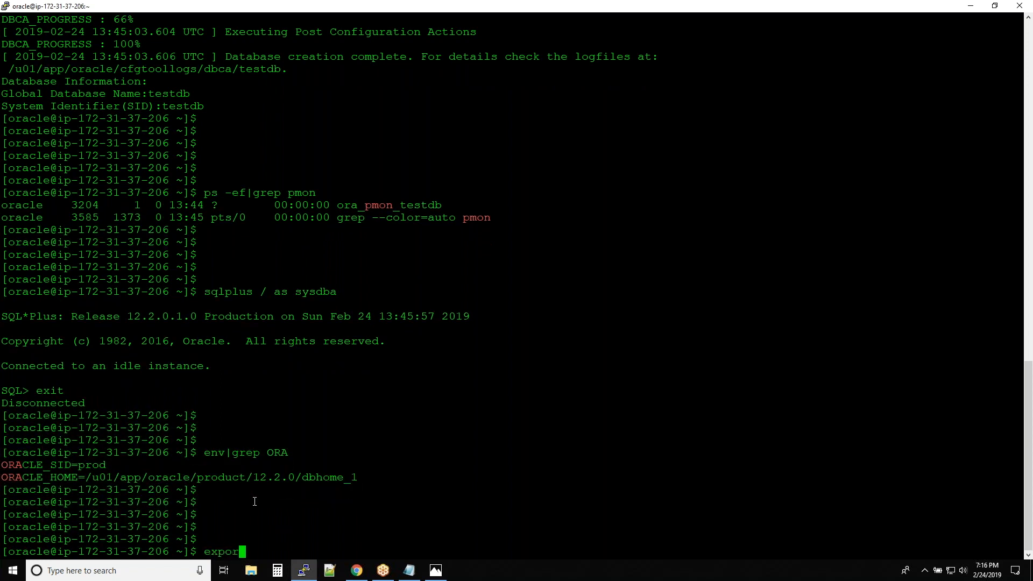
type("t ORA")
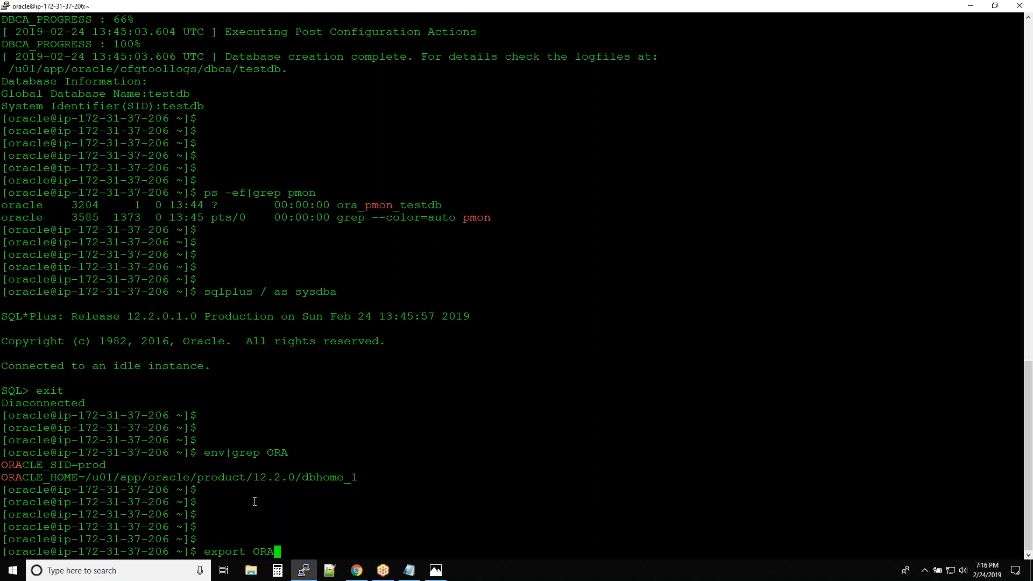
type("CLE_SID=")
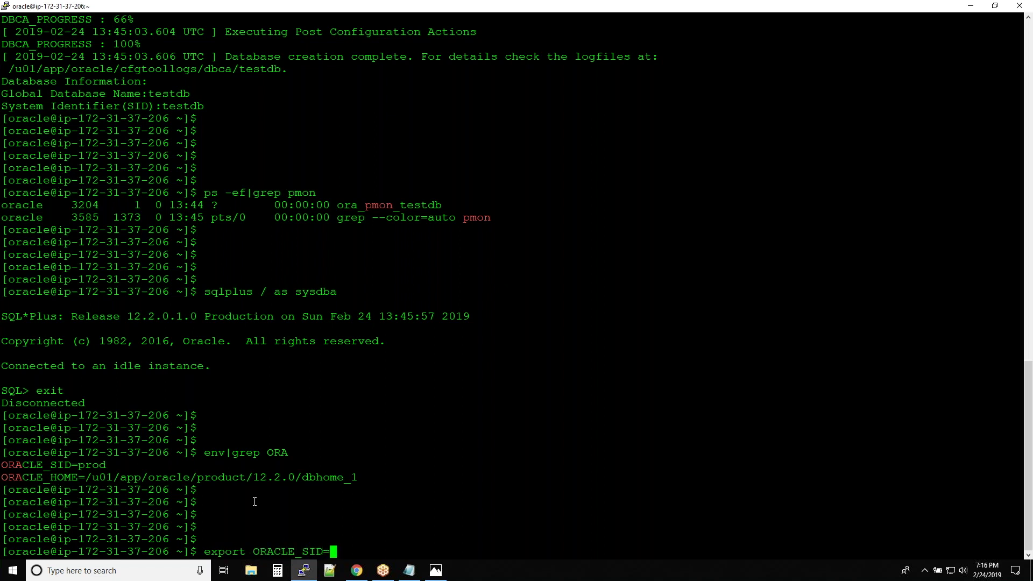
type("te")
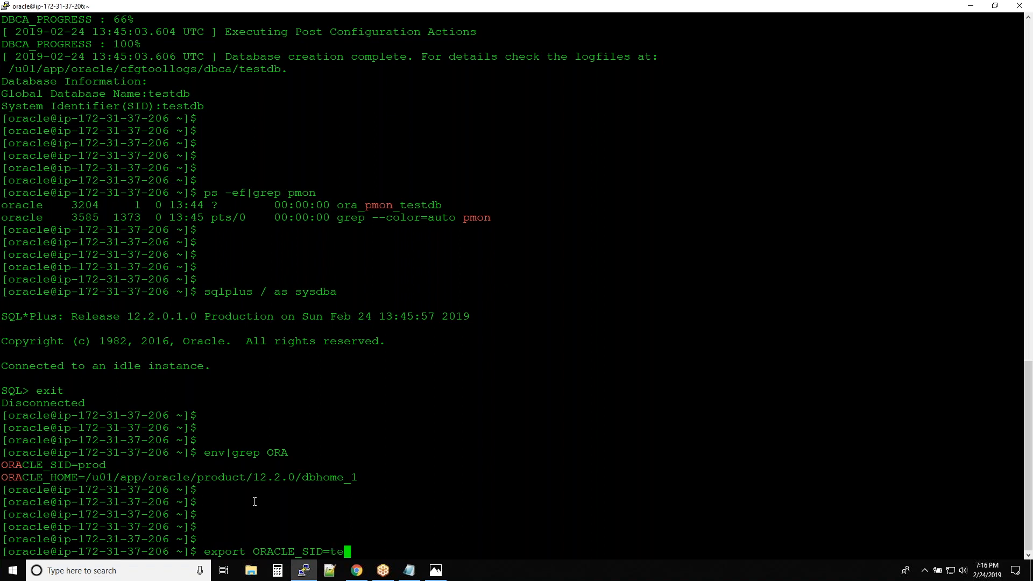
type("stdb")
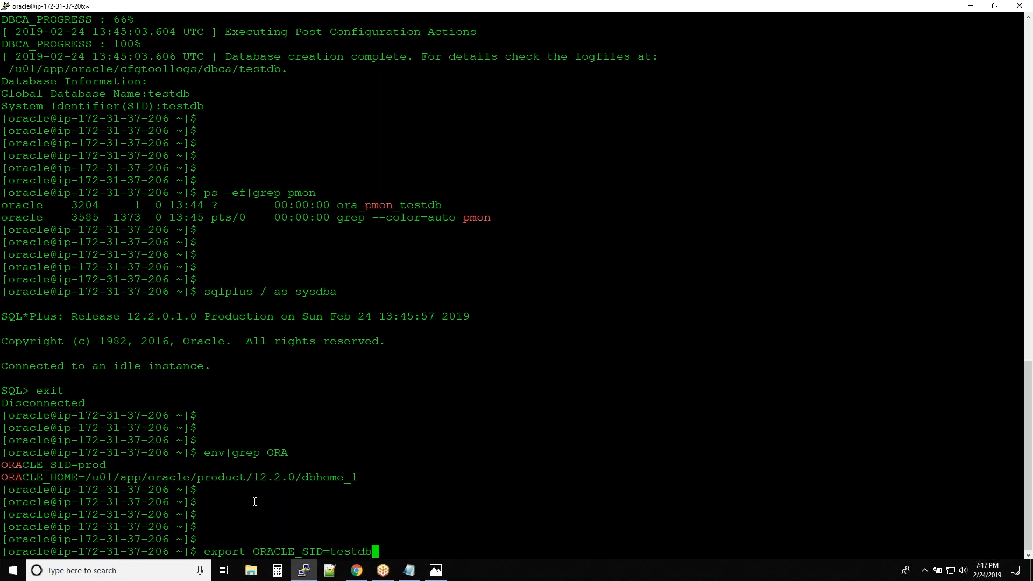
key("Return")
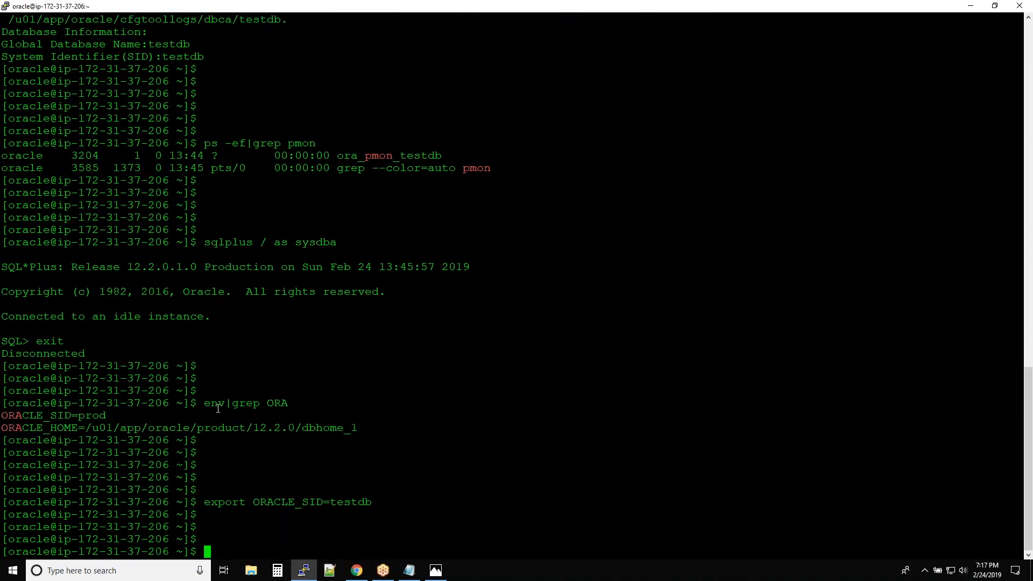
Run env|grep ORA and highlight that ORACLE_SID now reads testdb instead of prod.
type("env|grep ORA")
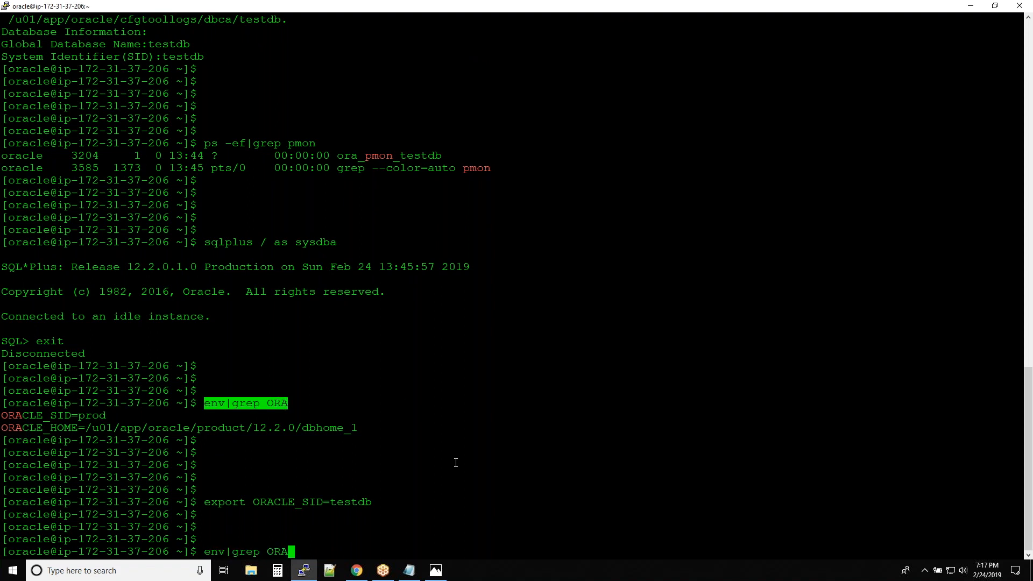
key("Return")
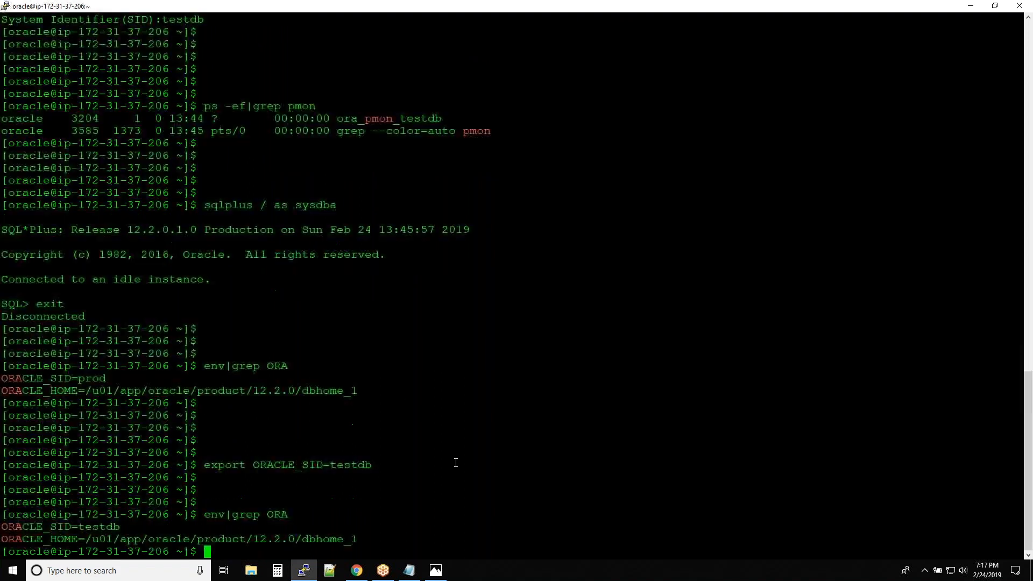
double_click(95, 502)
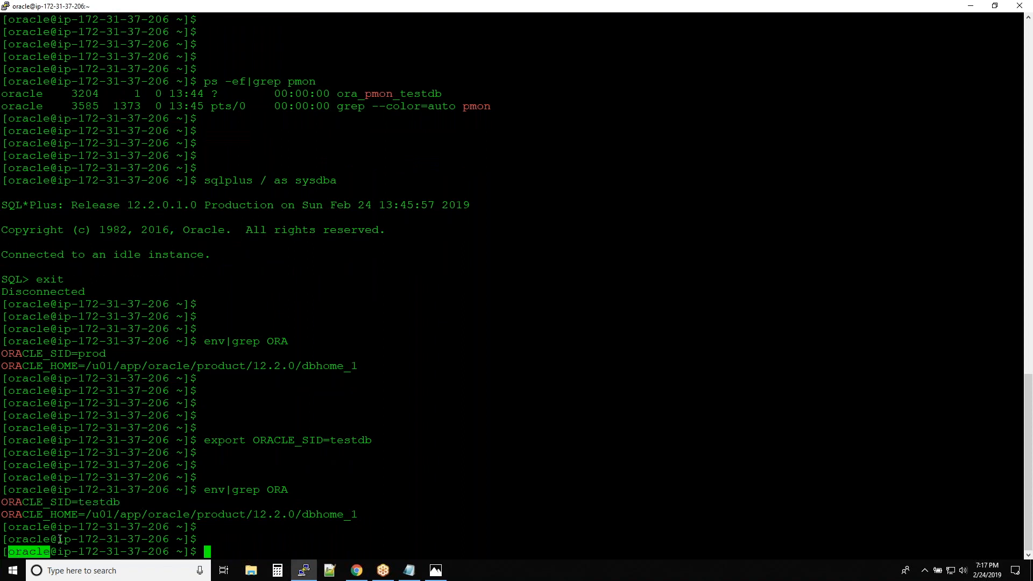
mouse_move(199, 538)
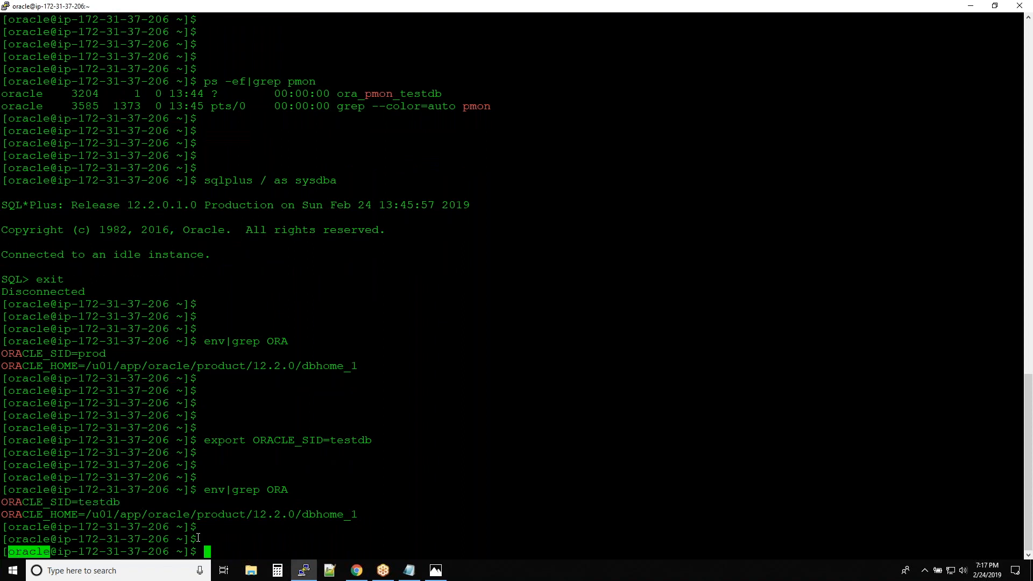
mouse_move(260, 536)
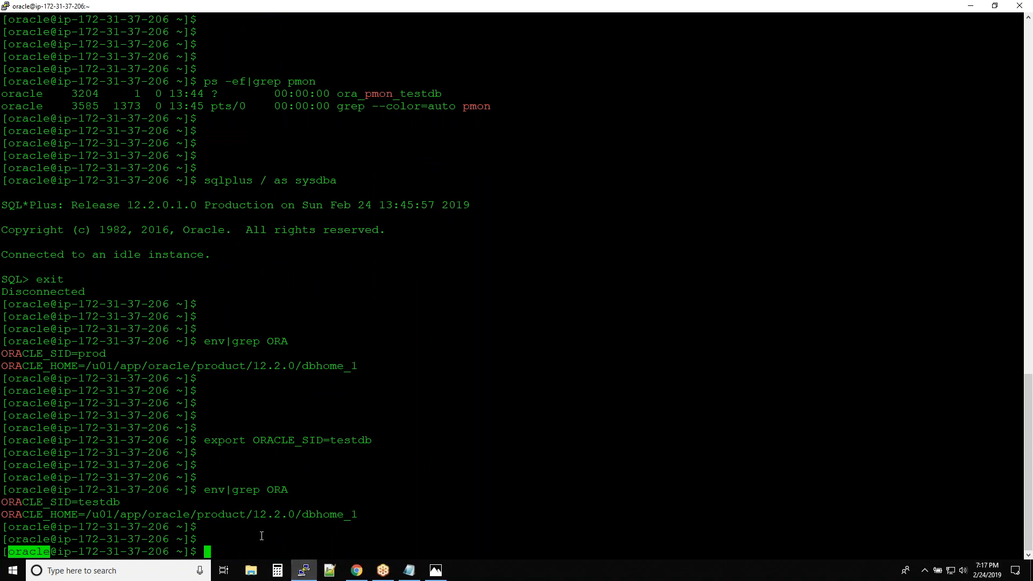
double_click(90, 353)
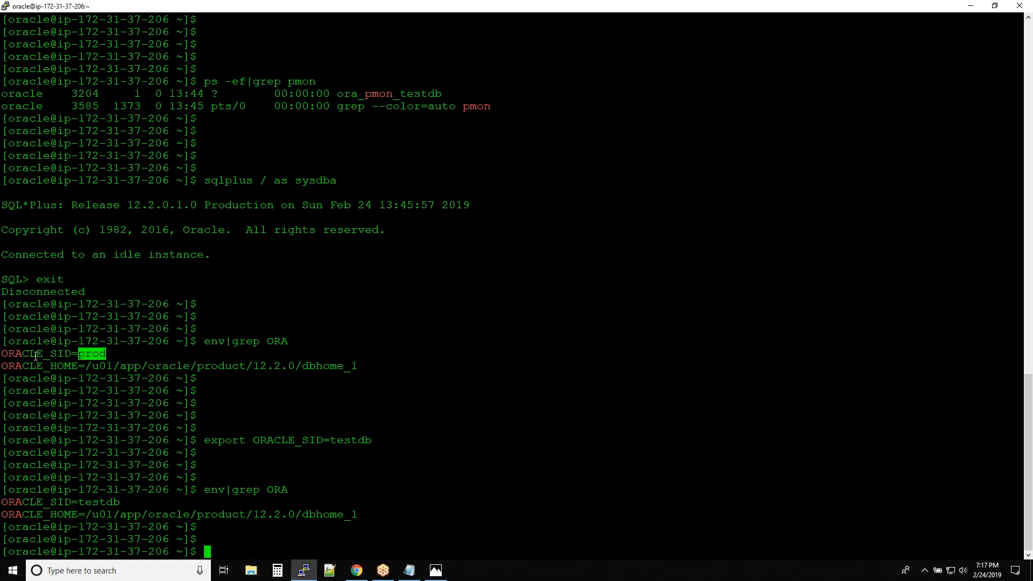
mouse_move(124, 347)
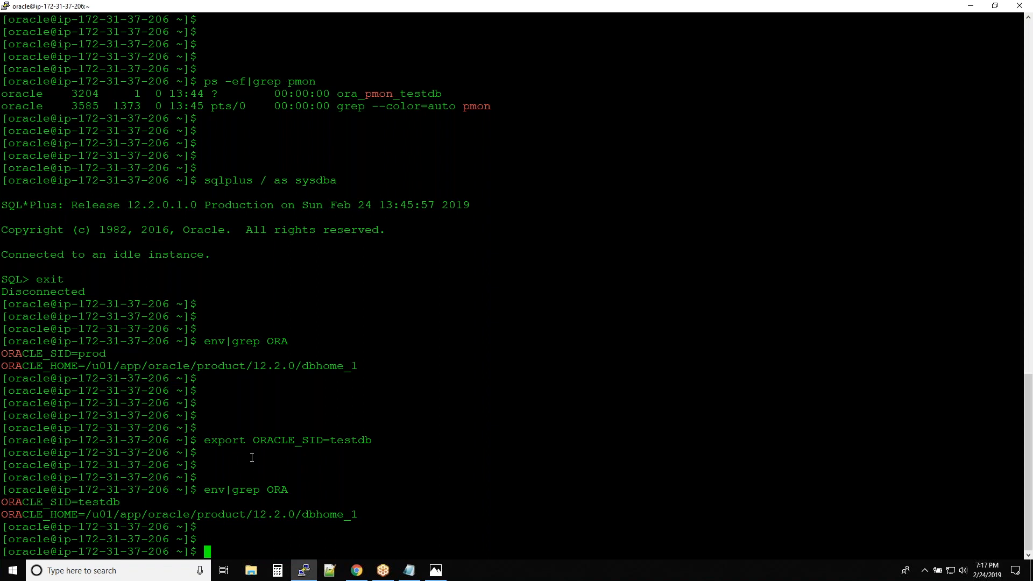
mouse_move(263, 464)
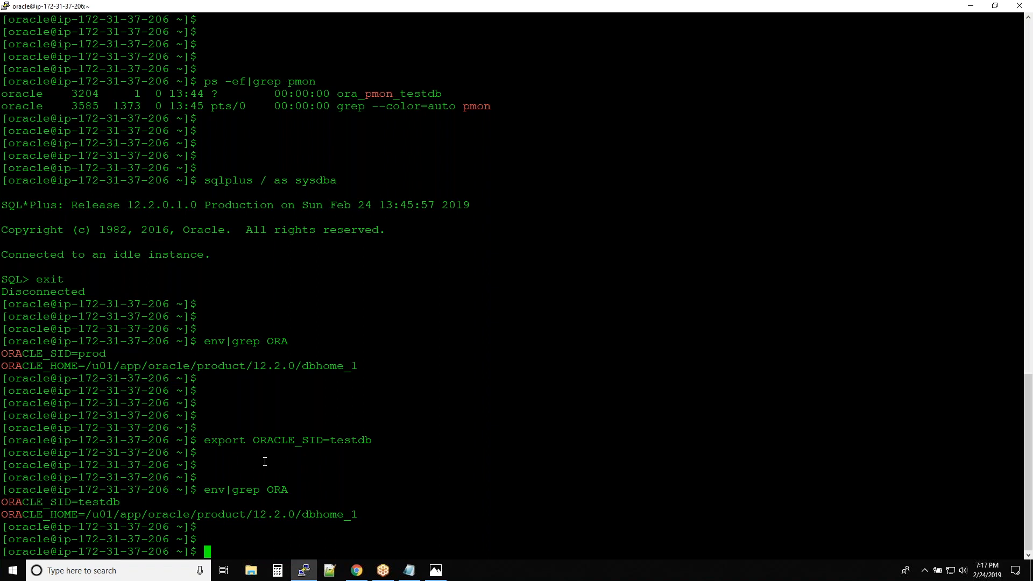
mouse_move(204, 344)
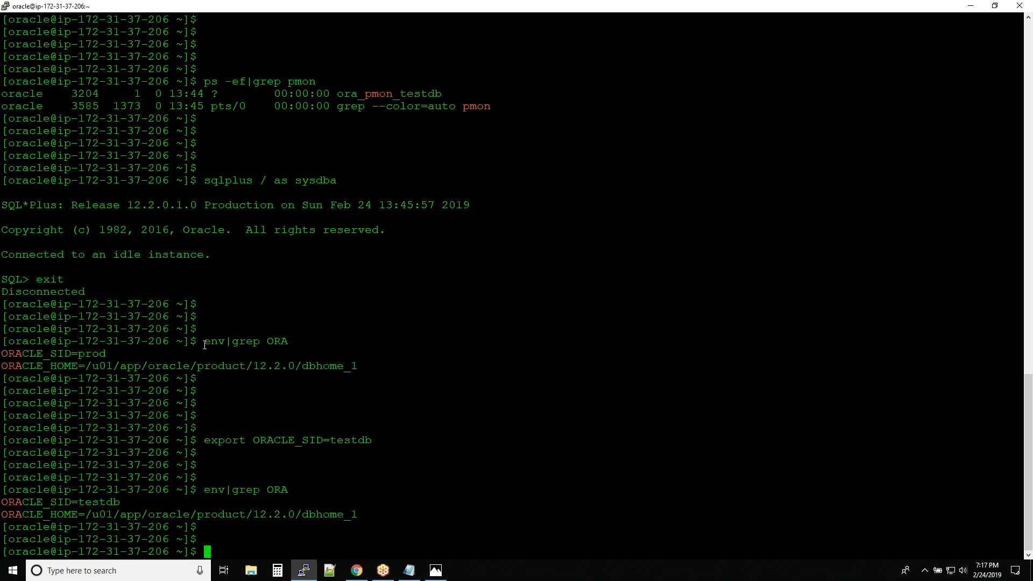
double_click(245, 342)
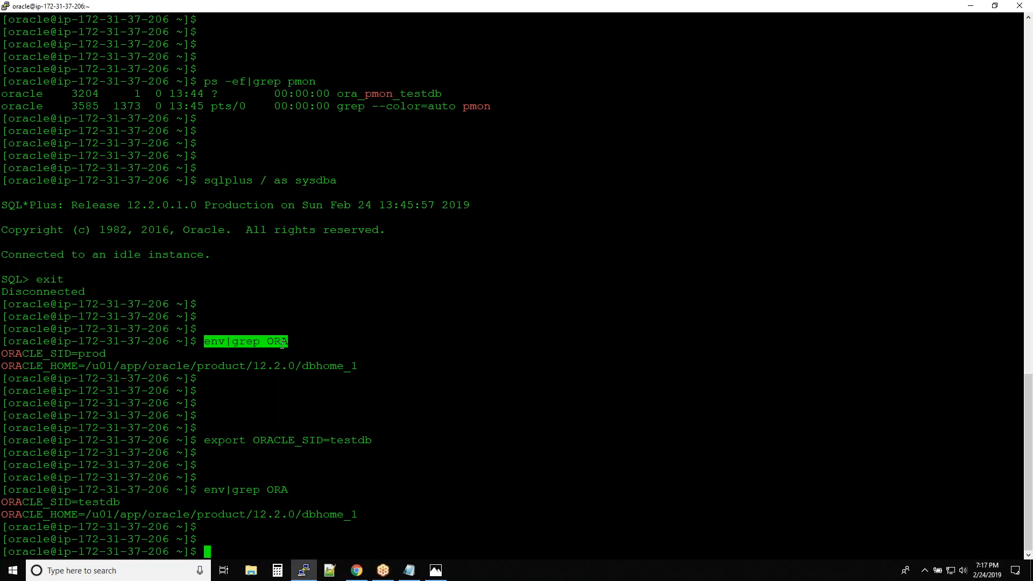
mouse_move(441, 376)
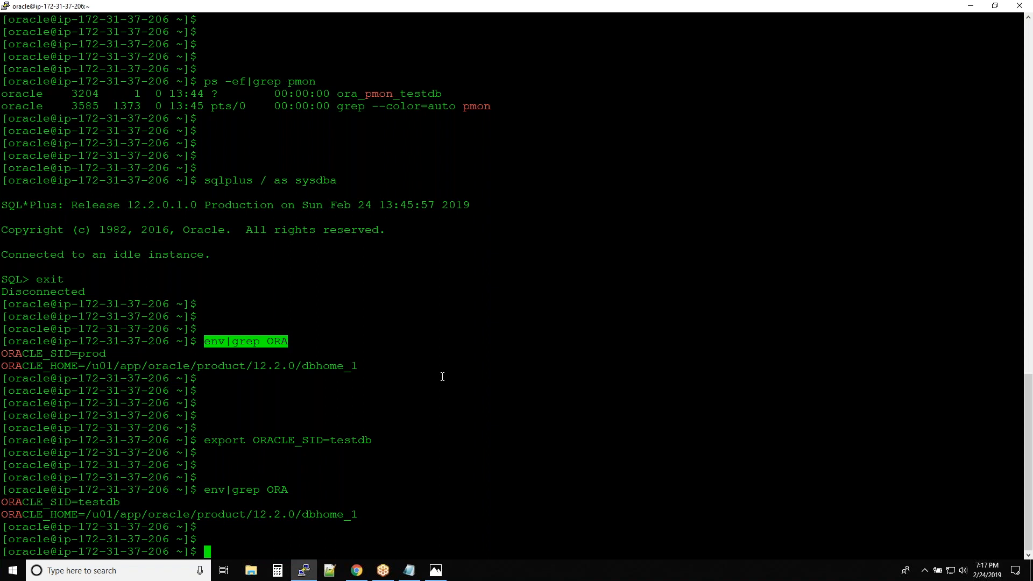
mouse_move(308, 376)
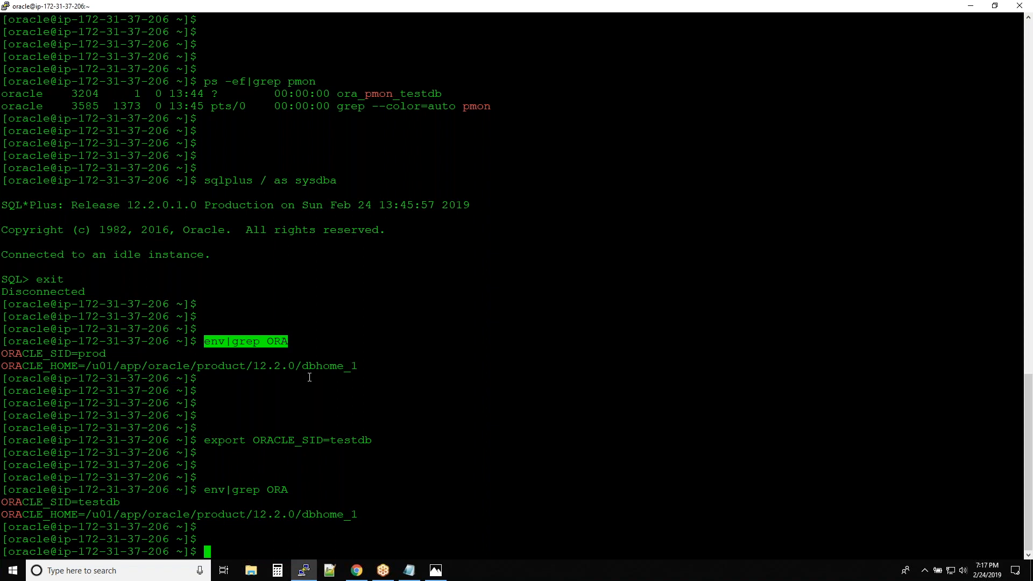
mouse_move(143, 371)
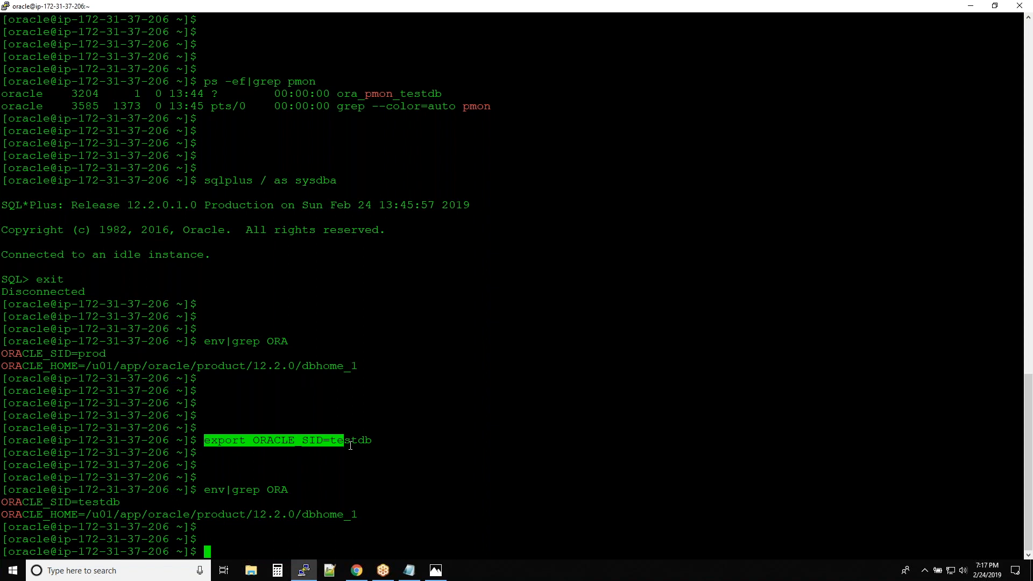
left_click(226, 453)
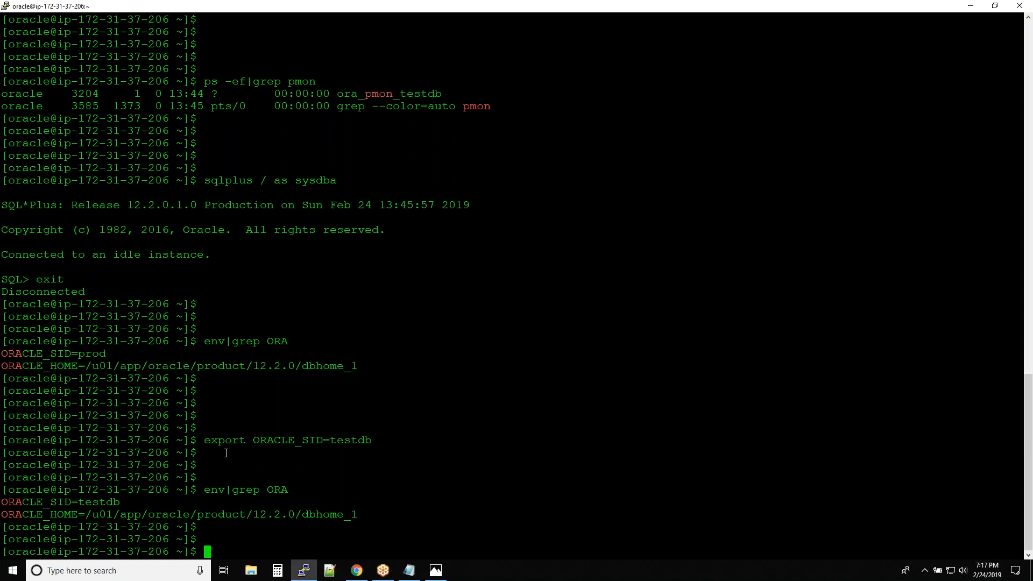
mouse_move(155, 504)
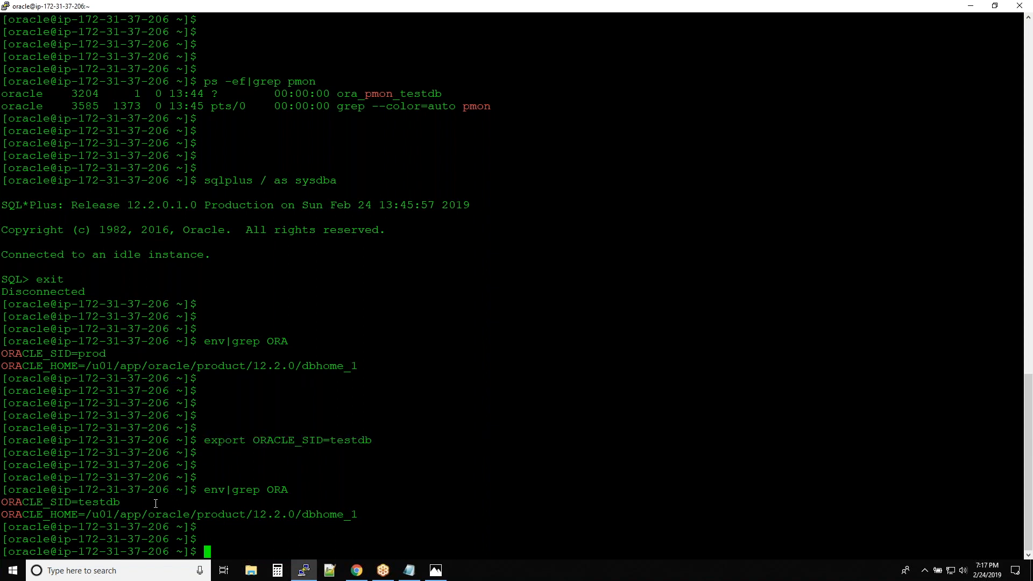
mouse_move(409, 509)
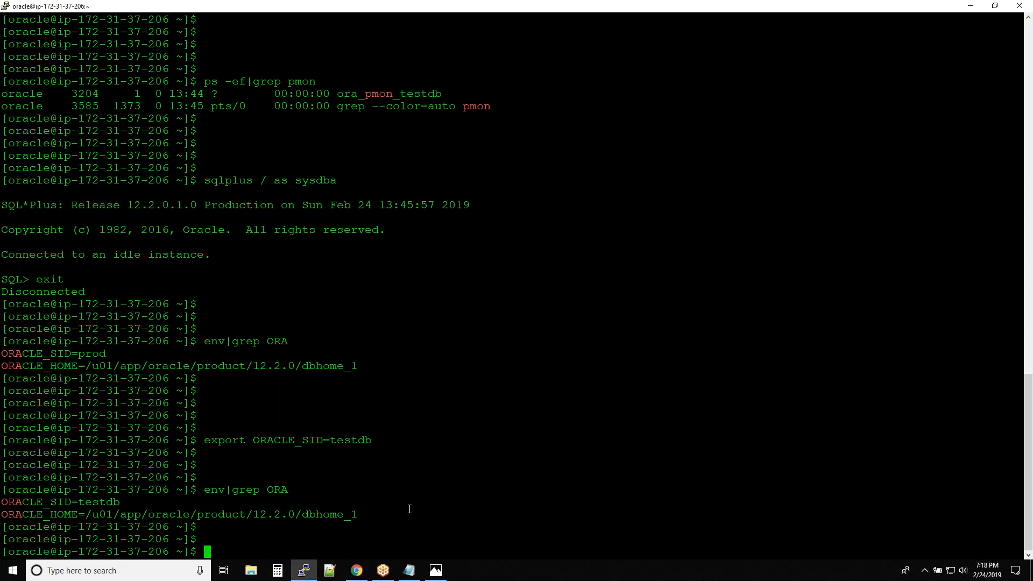
Connect with sqlplus / as sysdba and query v$database, showing TESTDB open READ WRITE.
type("sqlplus / as sysdba")
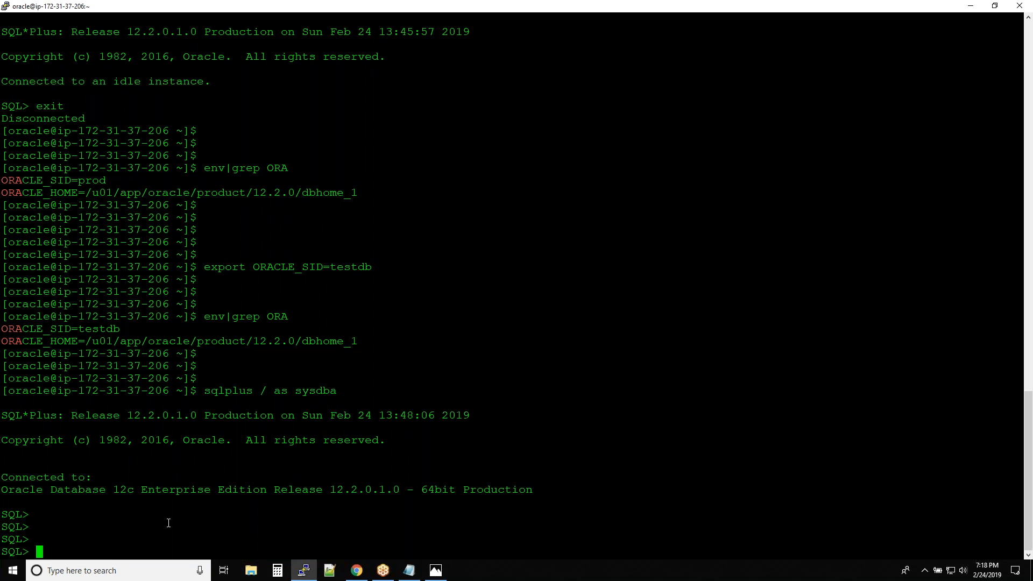
mouse_move(178, 523)
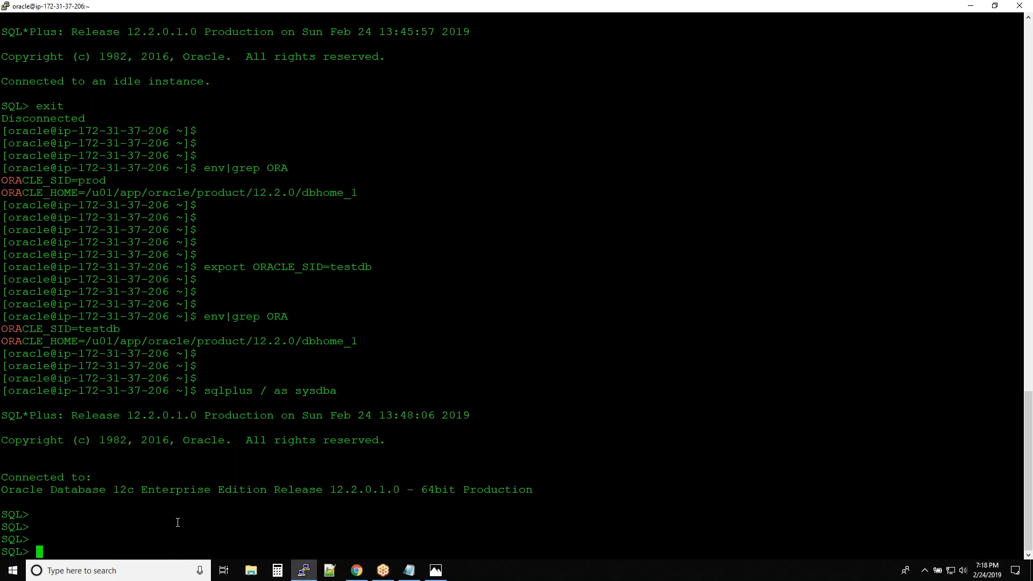
type("select name,")
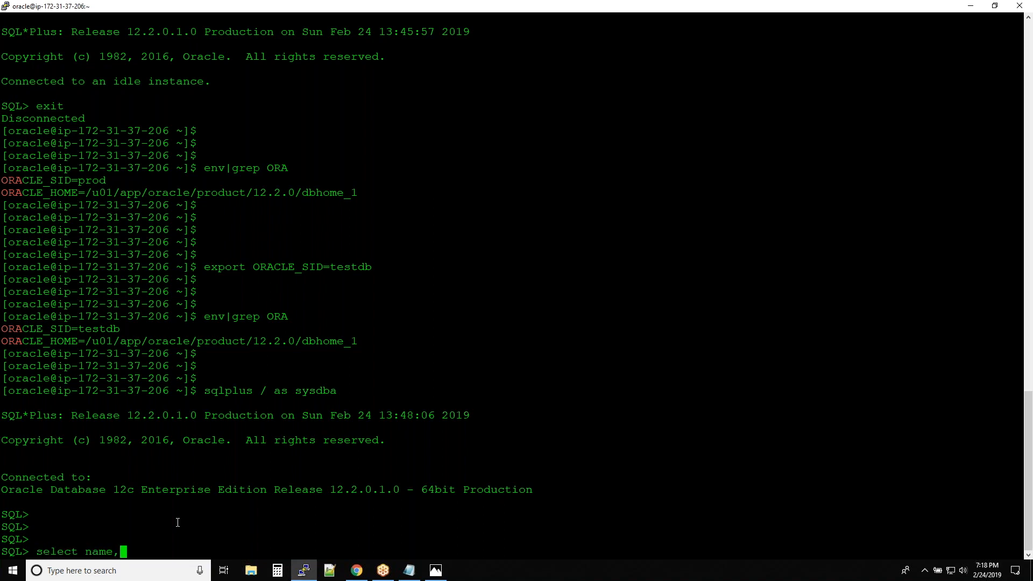
type("open_mode")
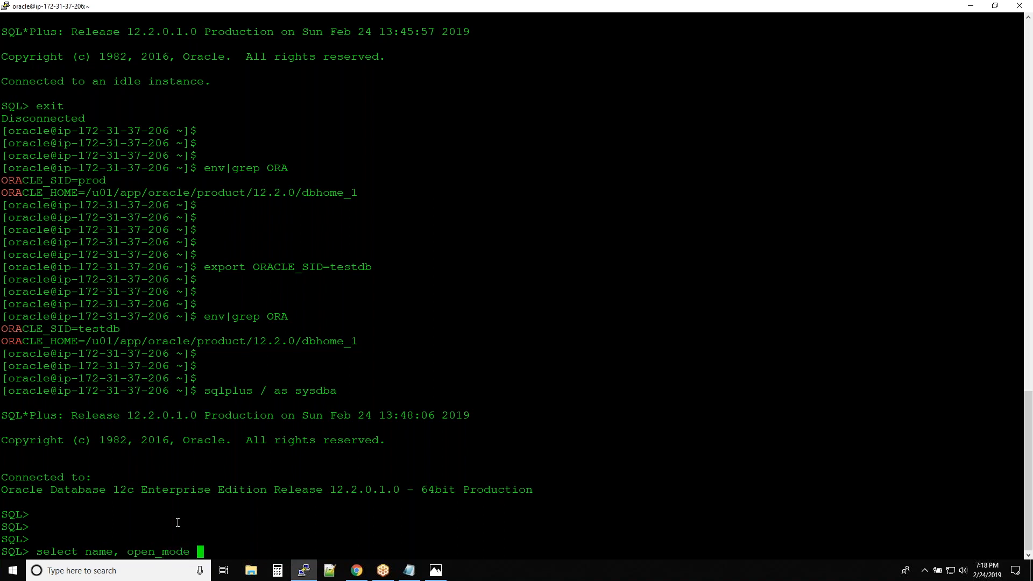
type("from v$dat")
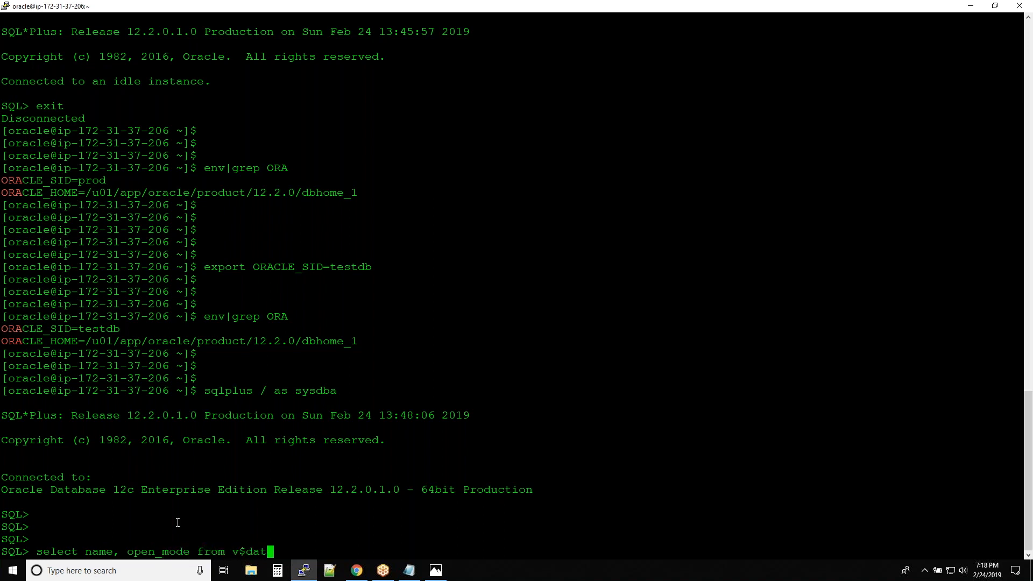
key("Return")
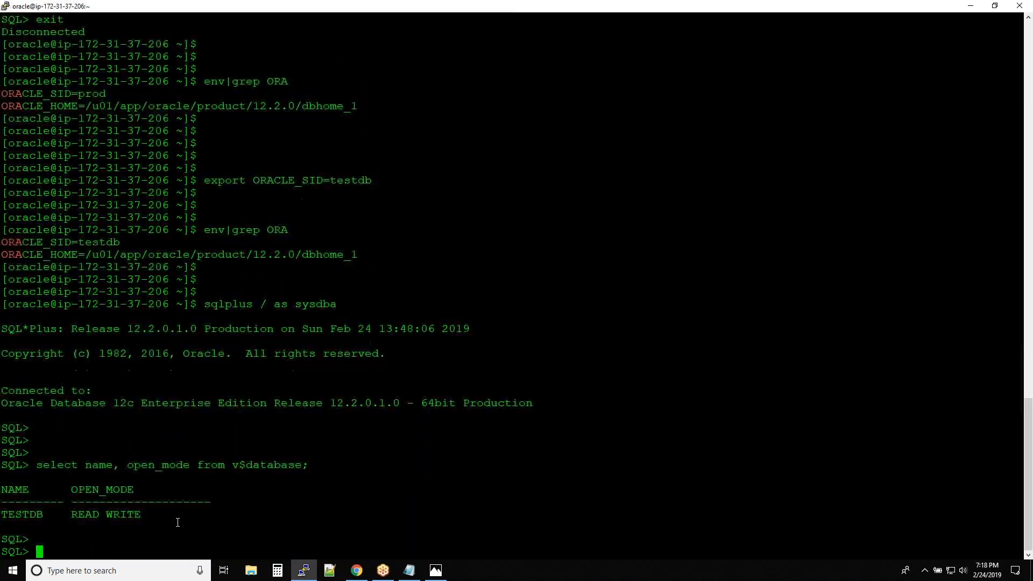